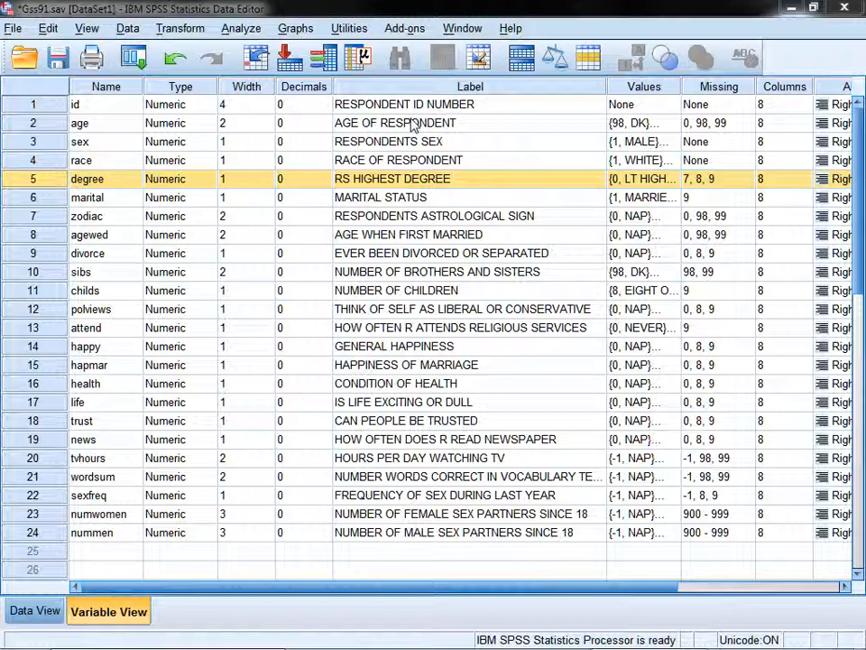
mouse_move(129, 179)
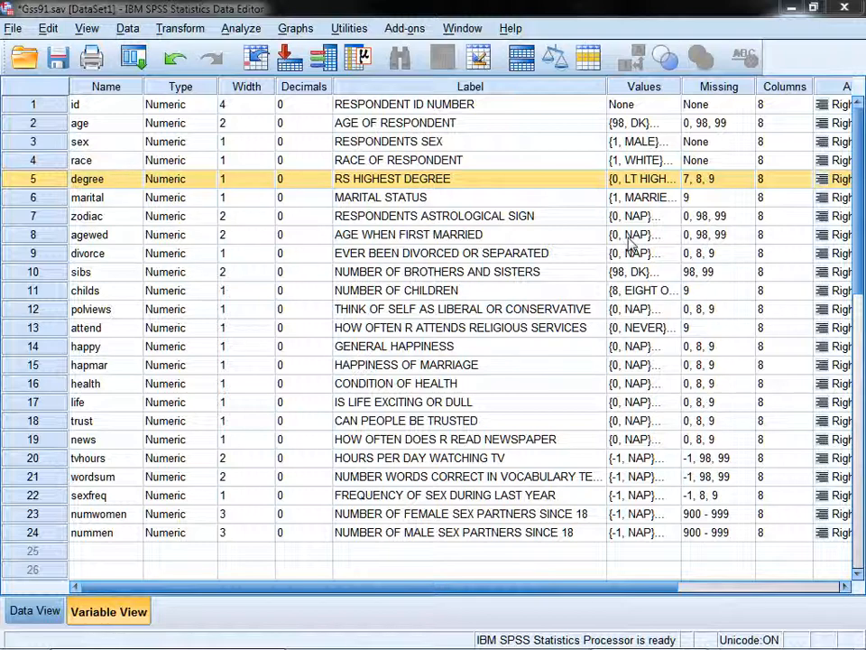
mouse_move(594, 186)
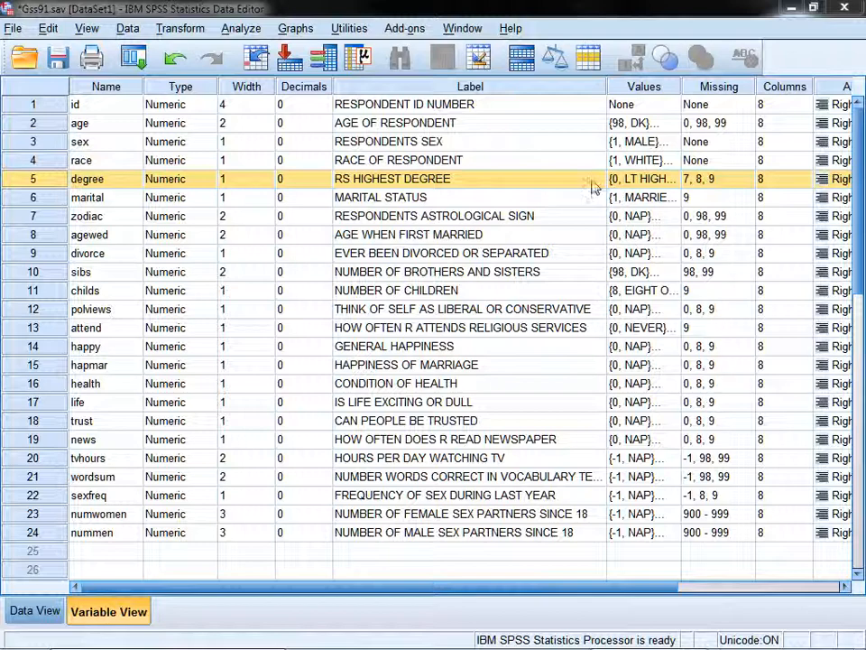
mouse_move(588, 184)
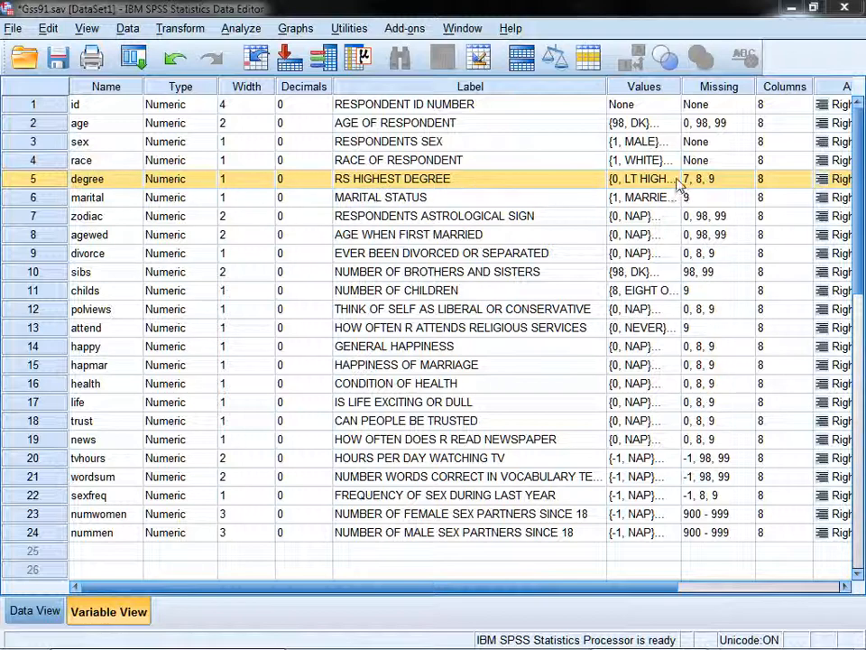
Inspect the degree value labels (JUNIOR COLLEGE, NAP, DK) without changing them.
left_click(674, 179)
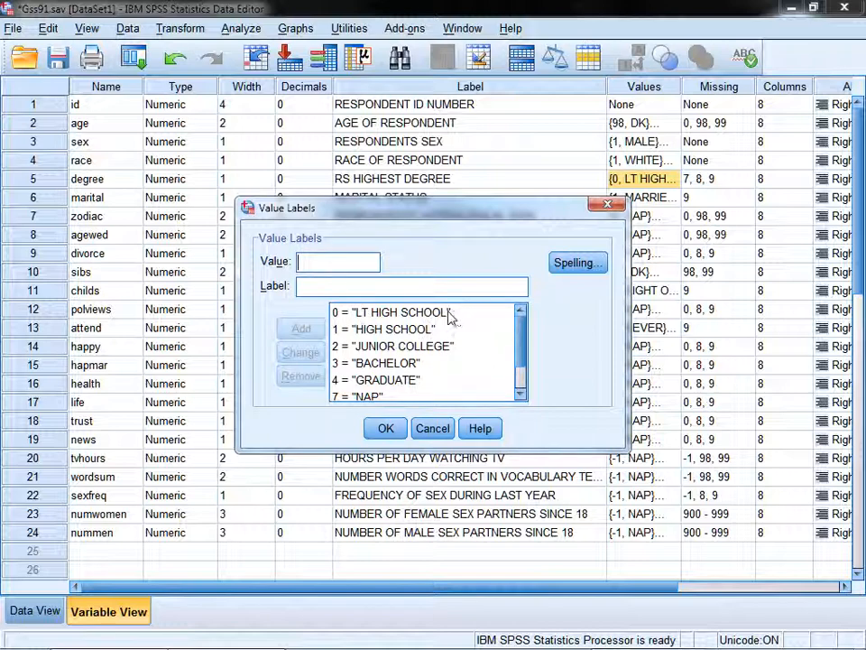
left_click(394, 346)
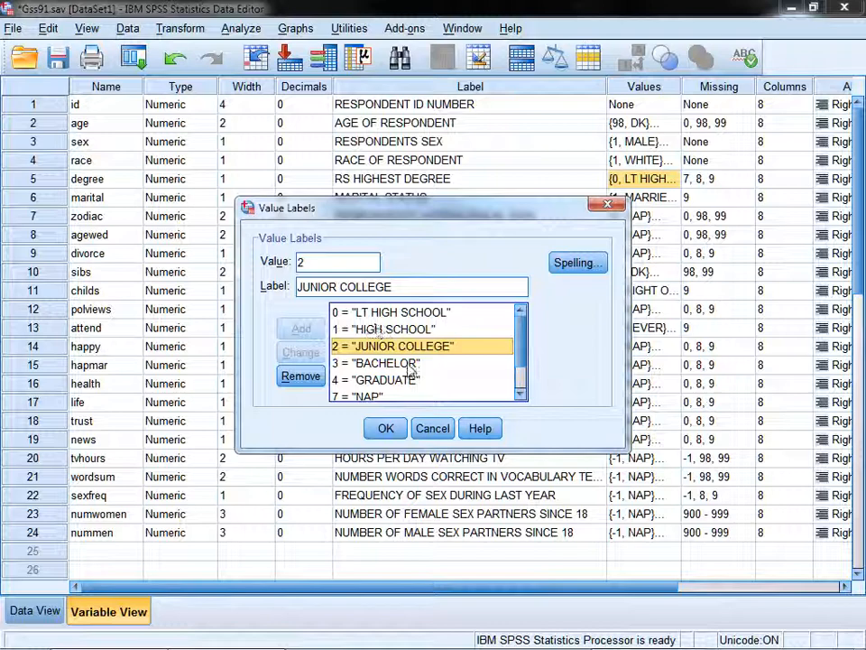
left_click(394, 380)
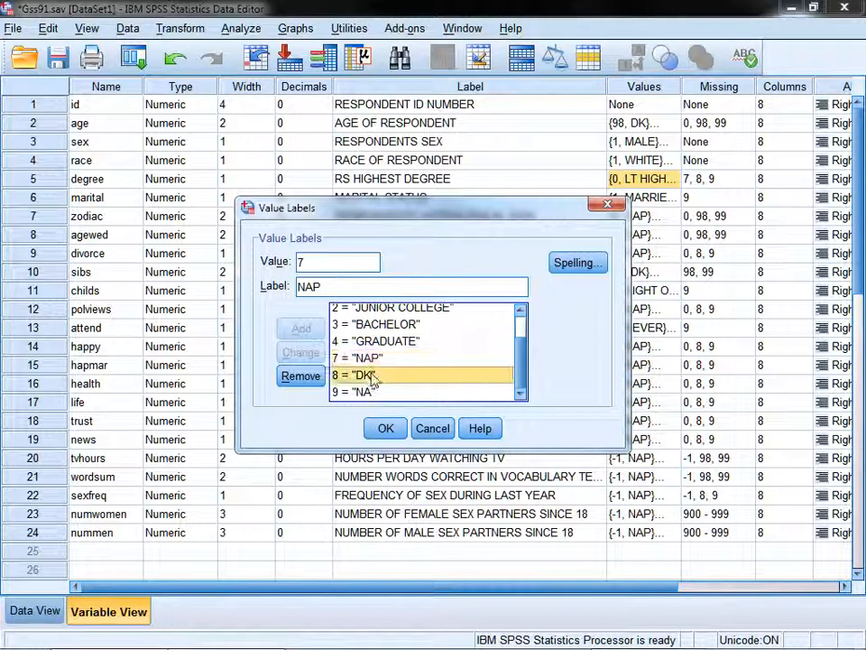
left_click(364, 374)
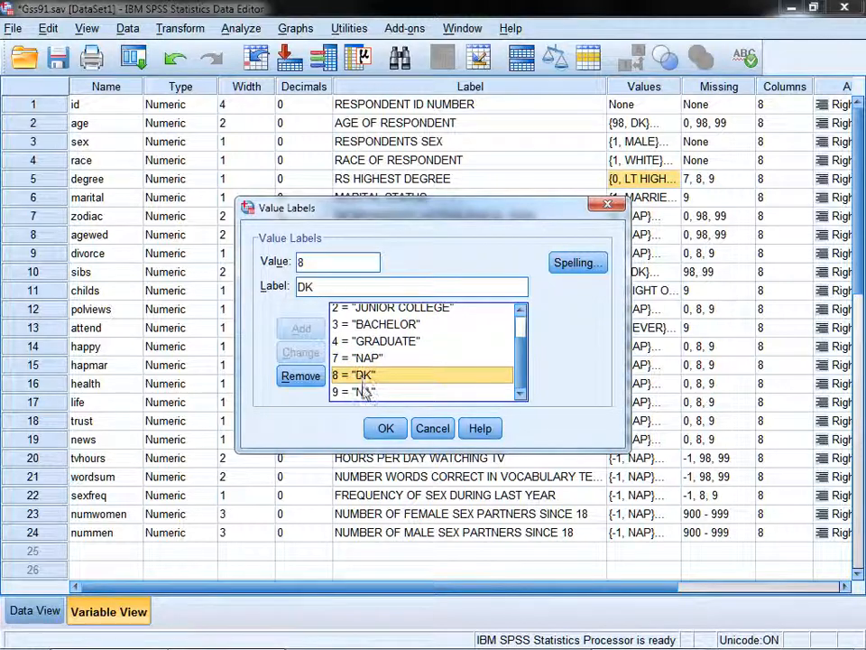
left_click(384, 428)
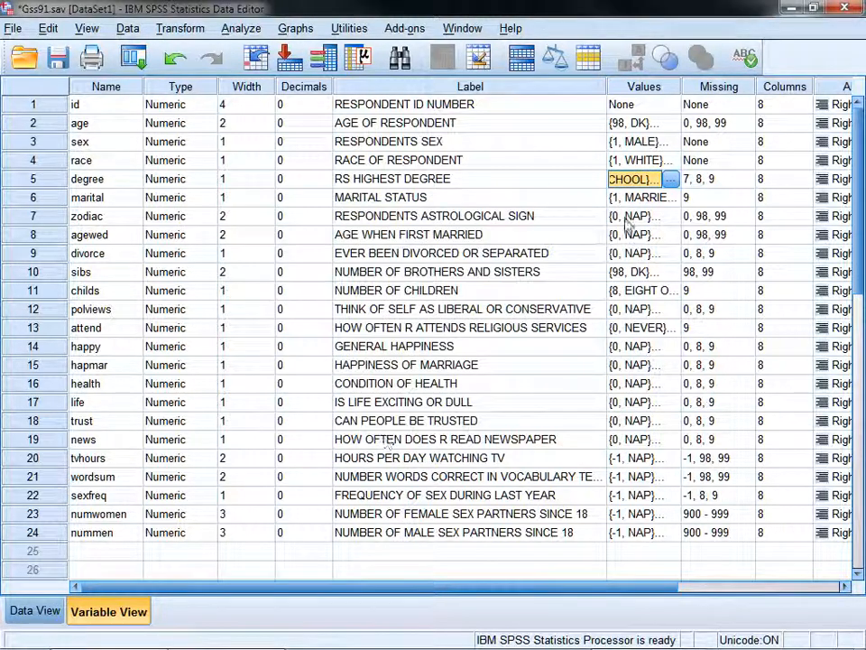
mouse_move(200, 403)
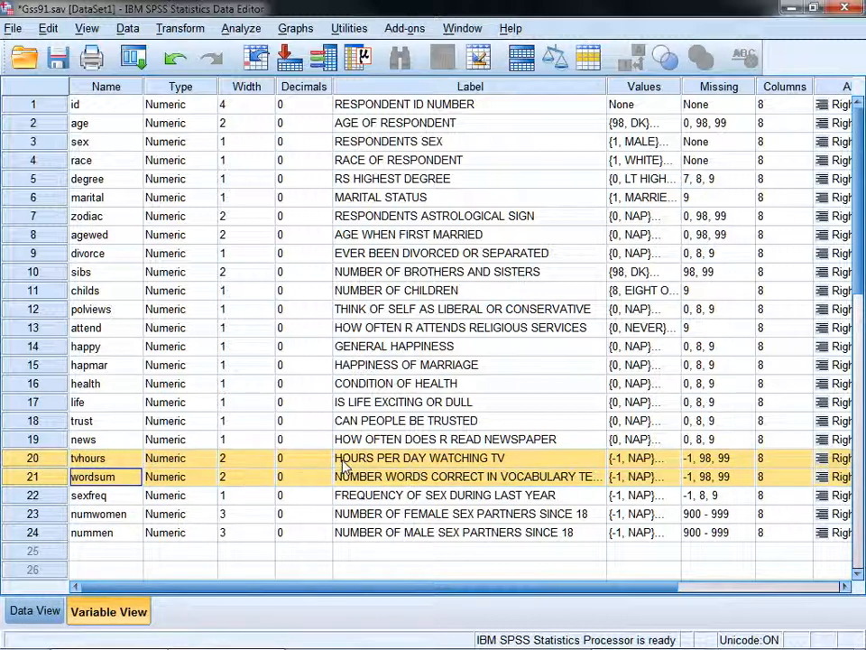
mouse_move(469, 486)
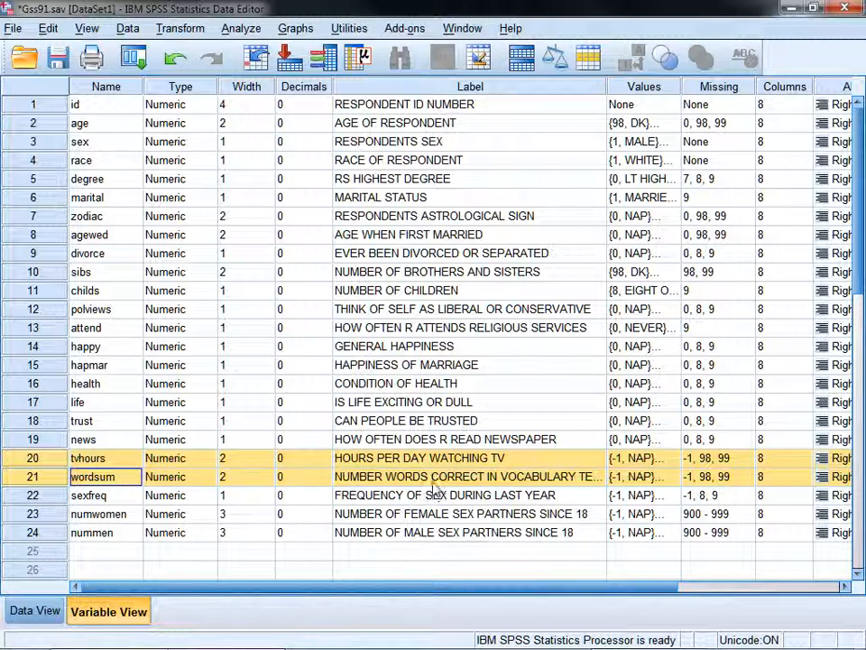
mouse_move(569, 481)
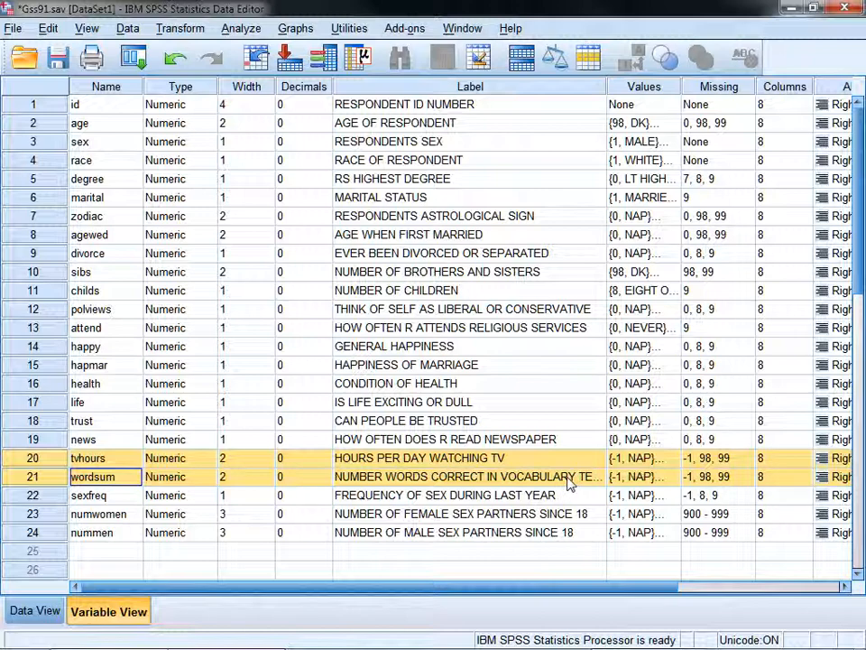
Select the tvhours variable and start a legacy bar chart from the Graphs menu.
left_click(447, 457)
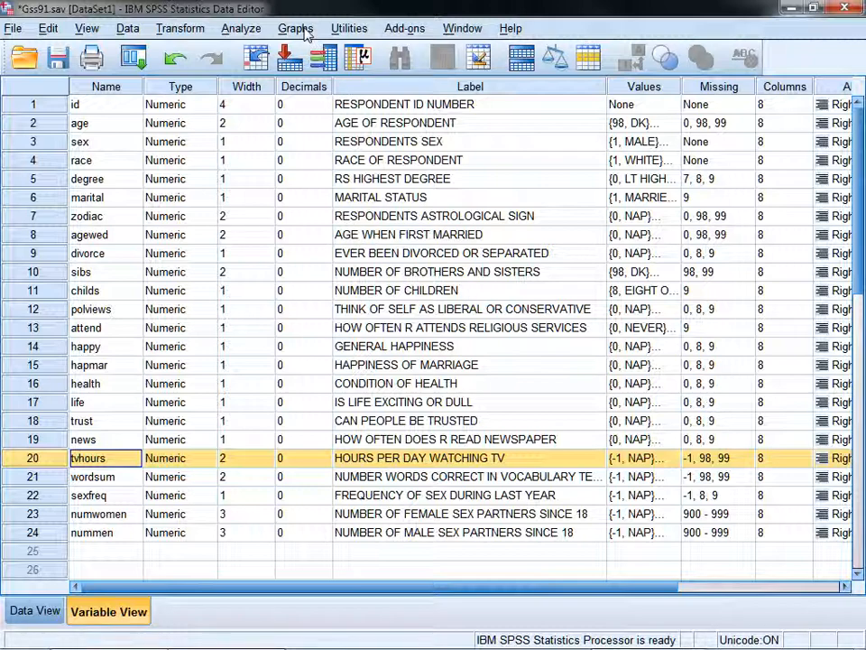
left_click(295, 28)
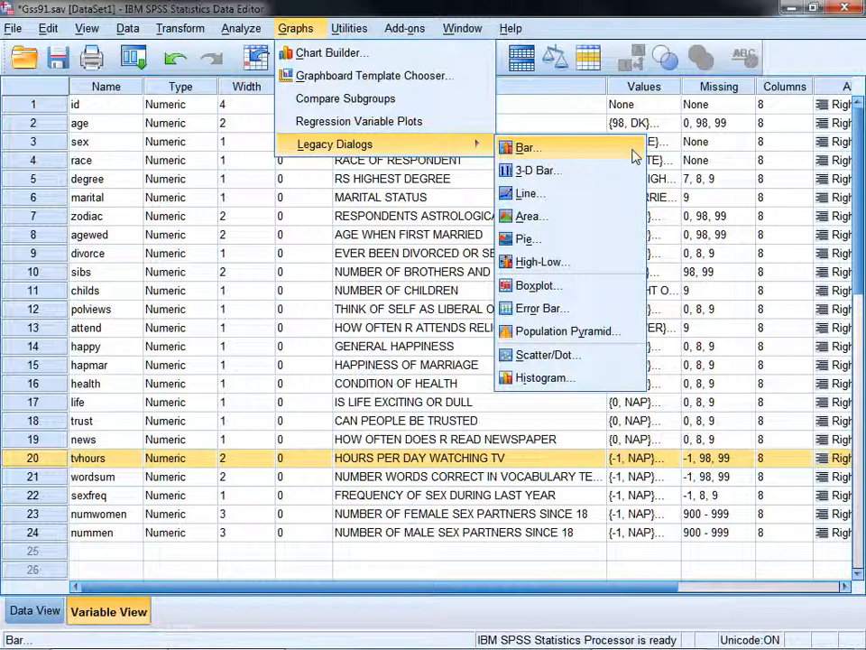
left_click(520, 147)
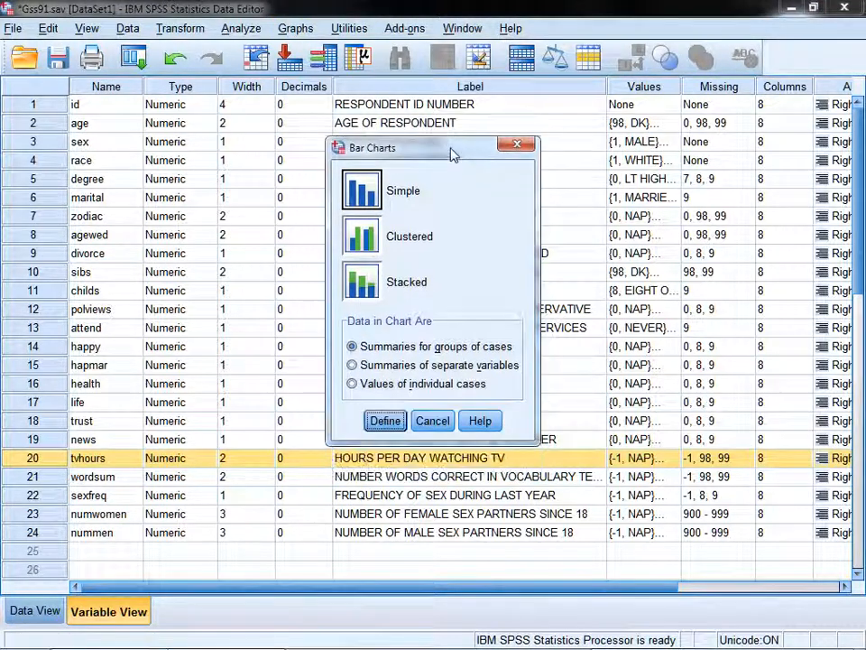
mouse_move(543, 375)
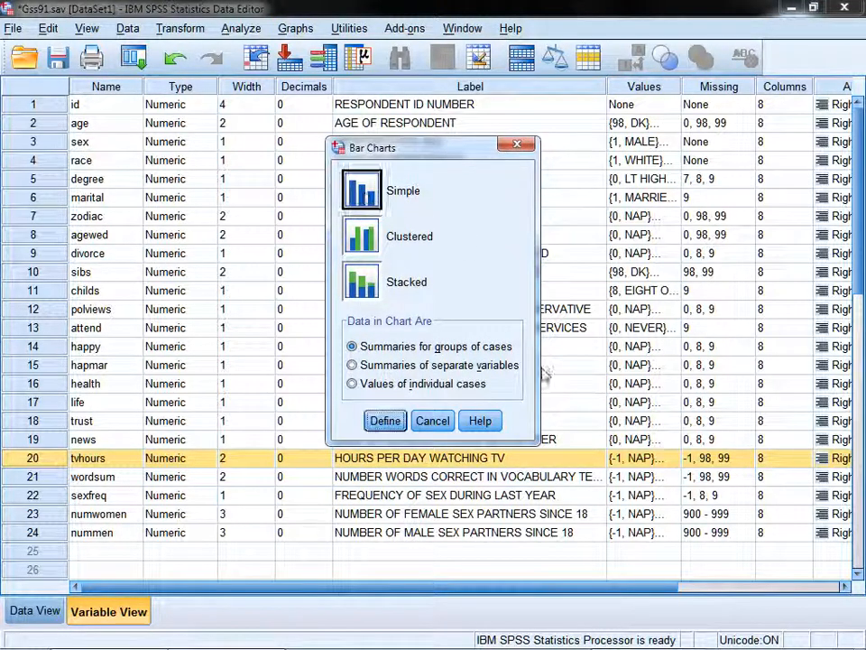
mouse_move(376, 352)
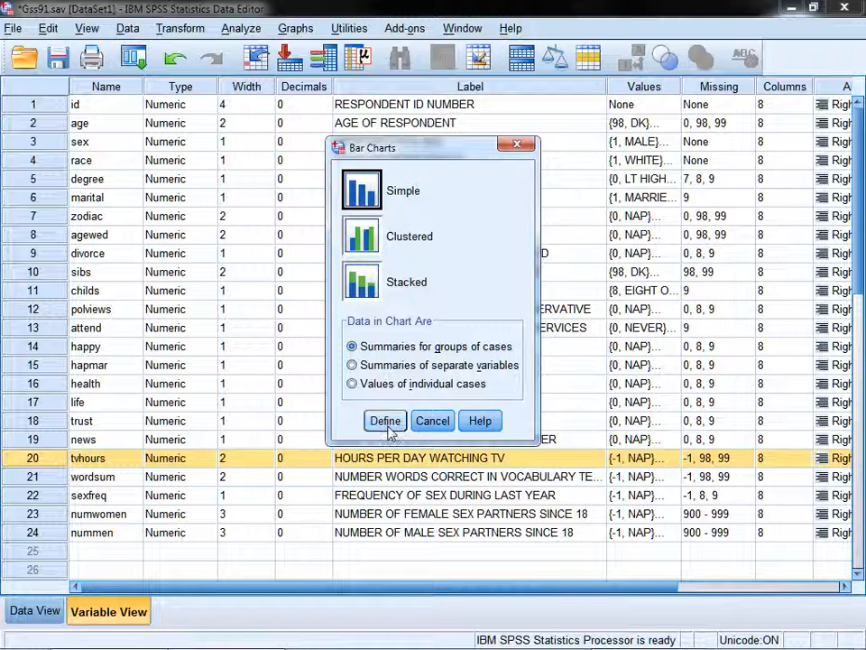
Define a simple bar chart of mean tvhours by degree, listing variables by name.
left_click(384, 420)
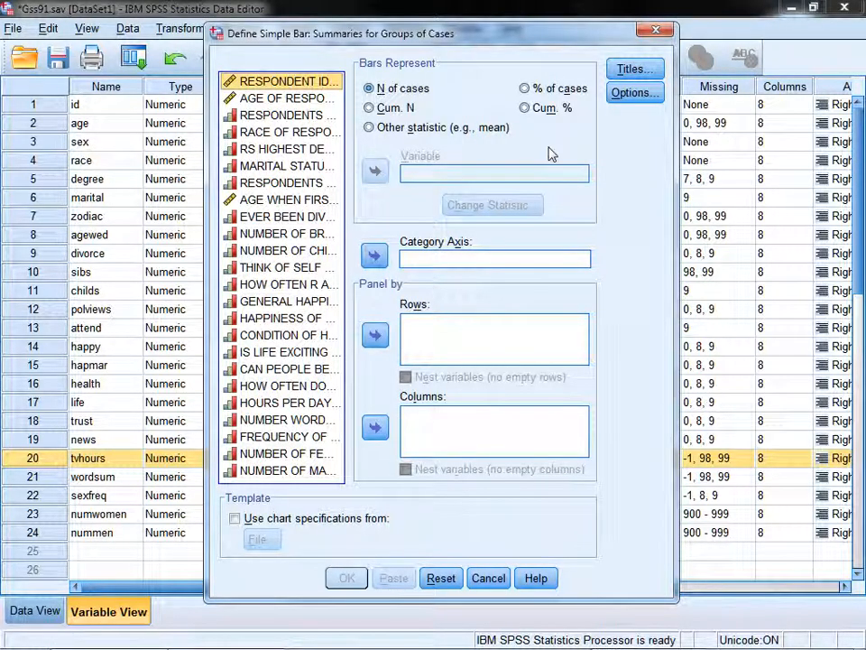
mouse_move(546, 145)
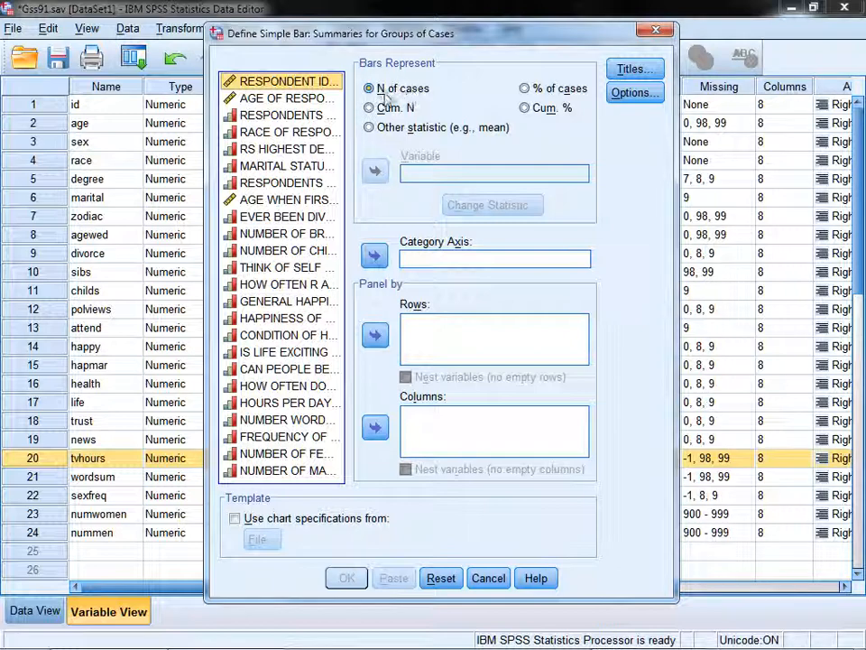
mouse_move(424, 93)
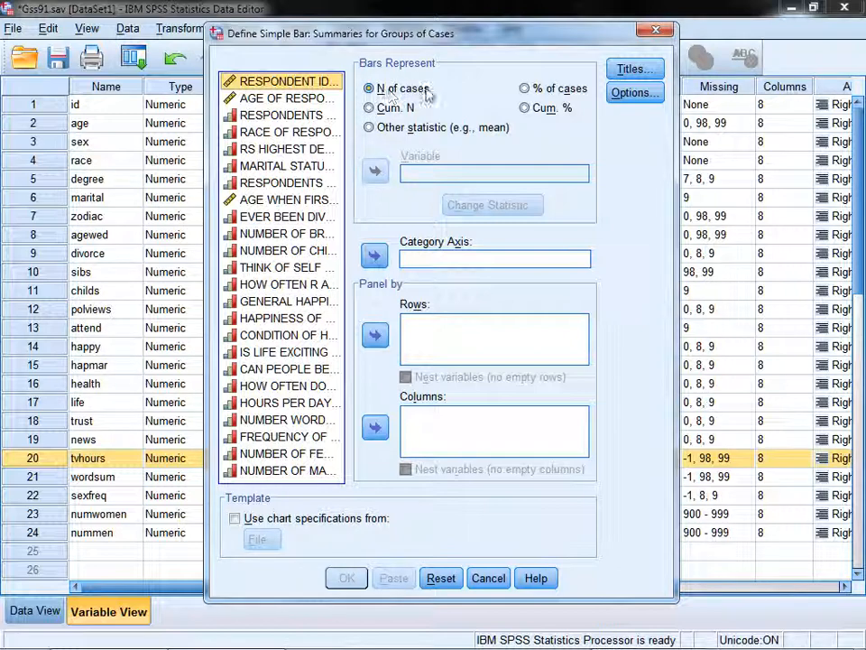
left_click(368, 127)
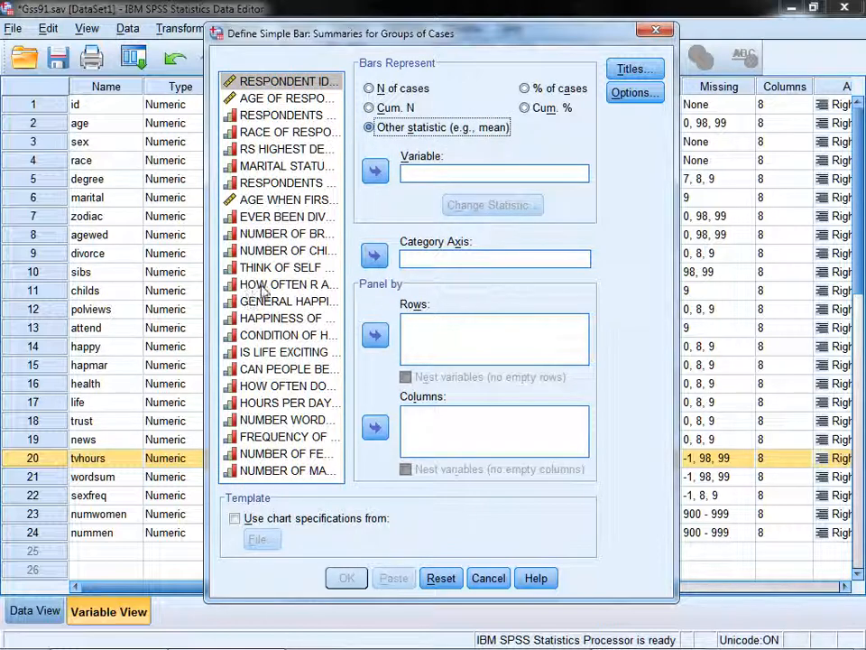
right_click(287, 284)
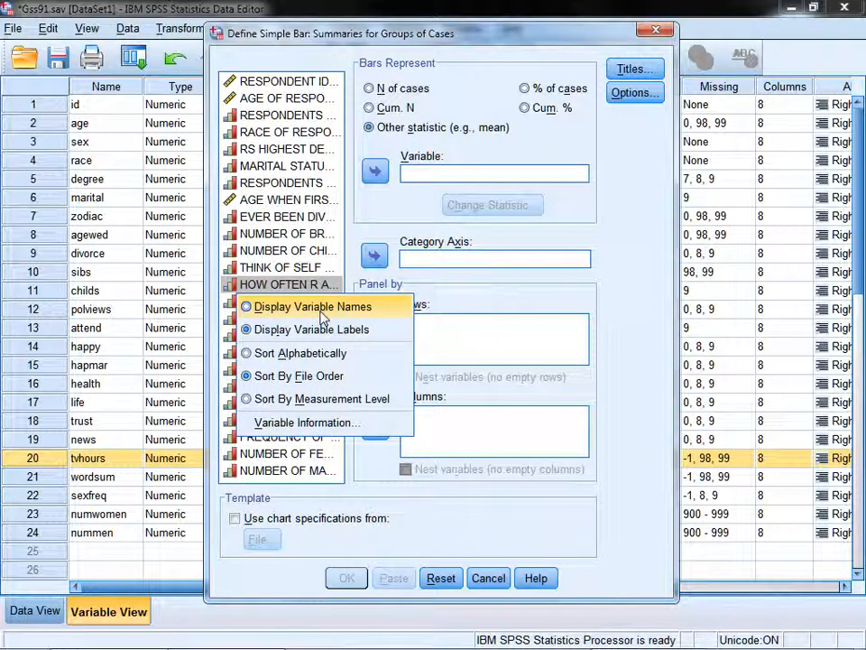
mouse_move(289, 311)
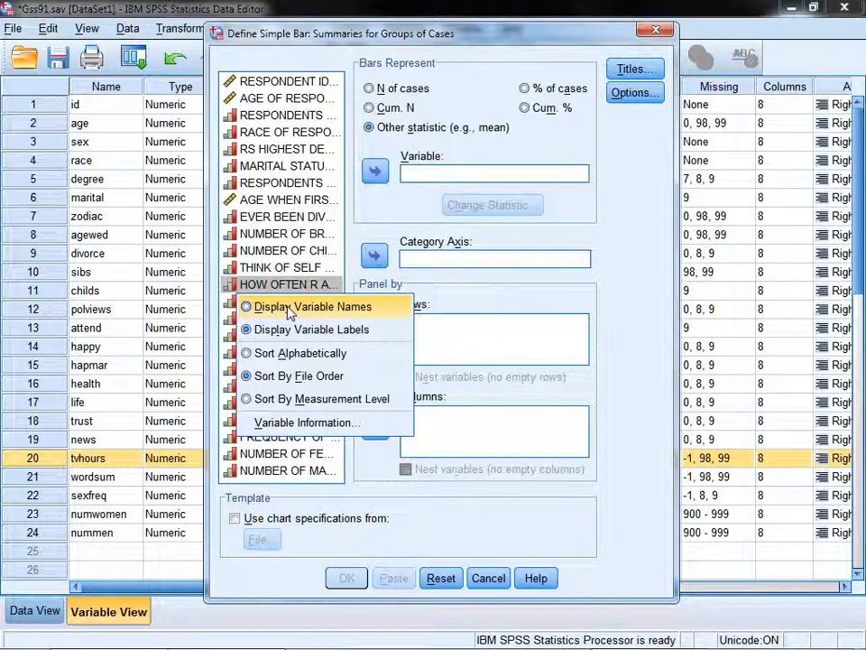
left_click(311, 306)
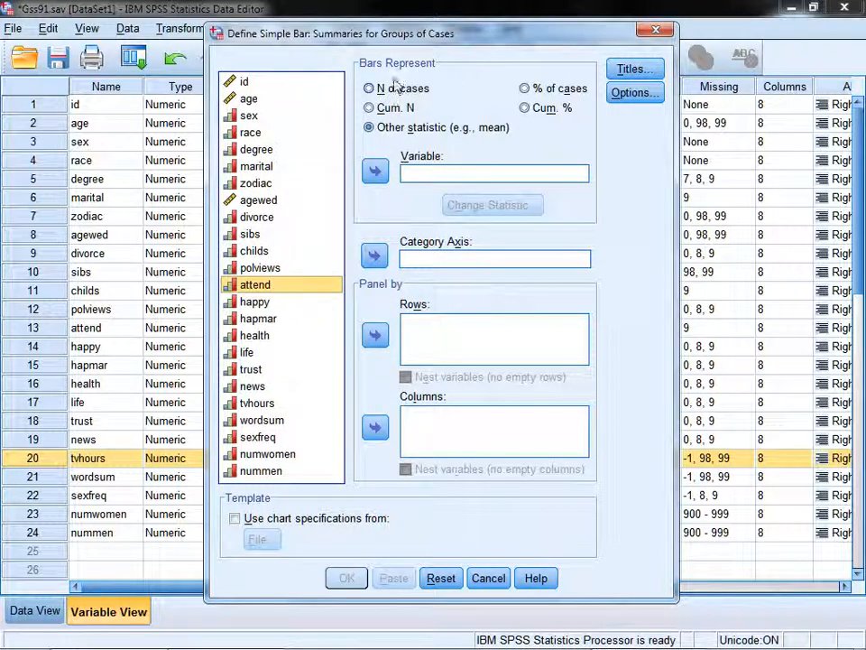
left_click(257, 402)
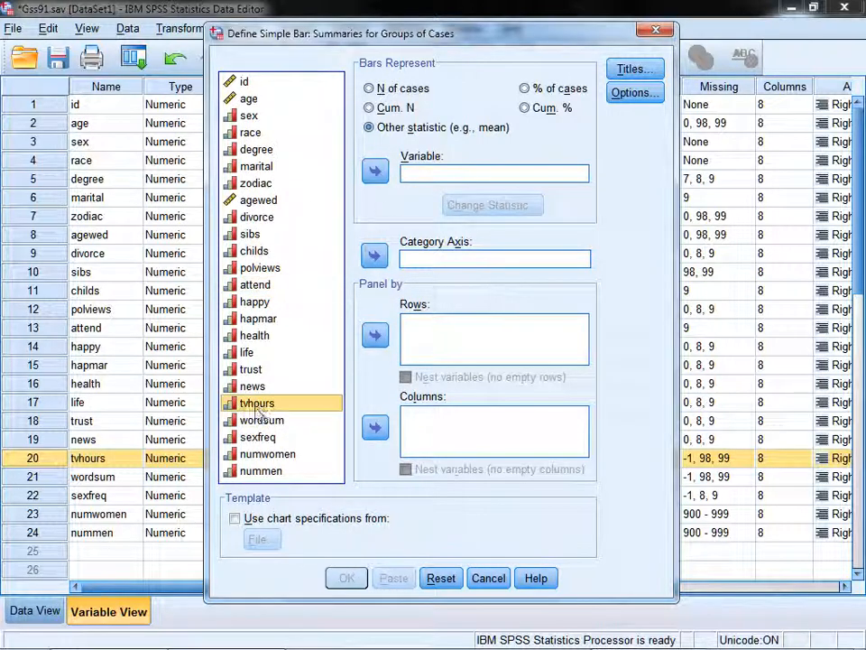
left_click(375, 171)
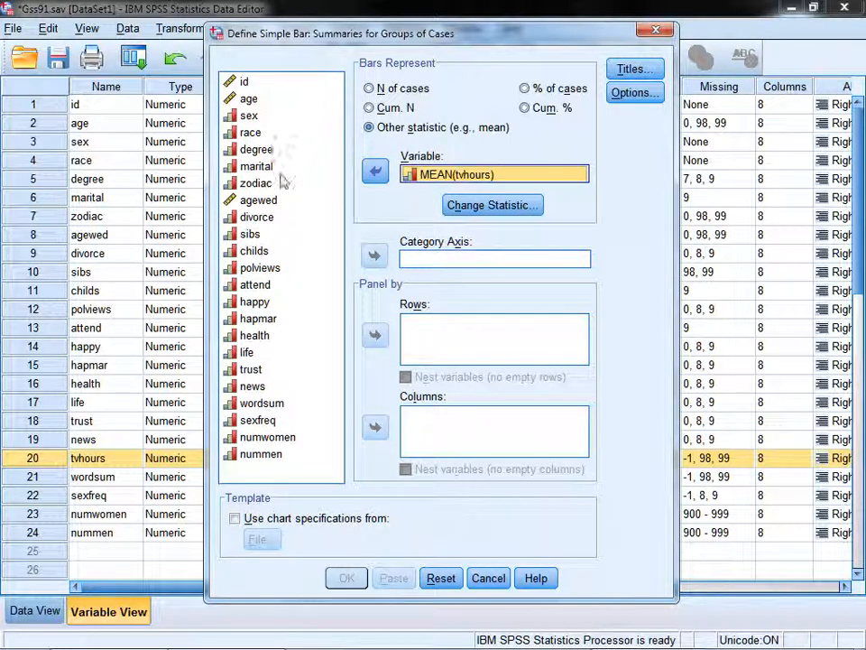
left_click(374, 256)
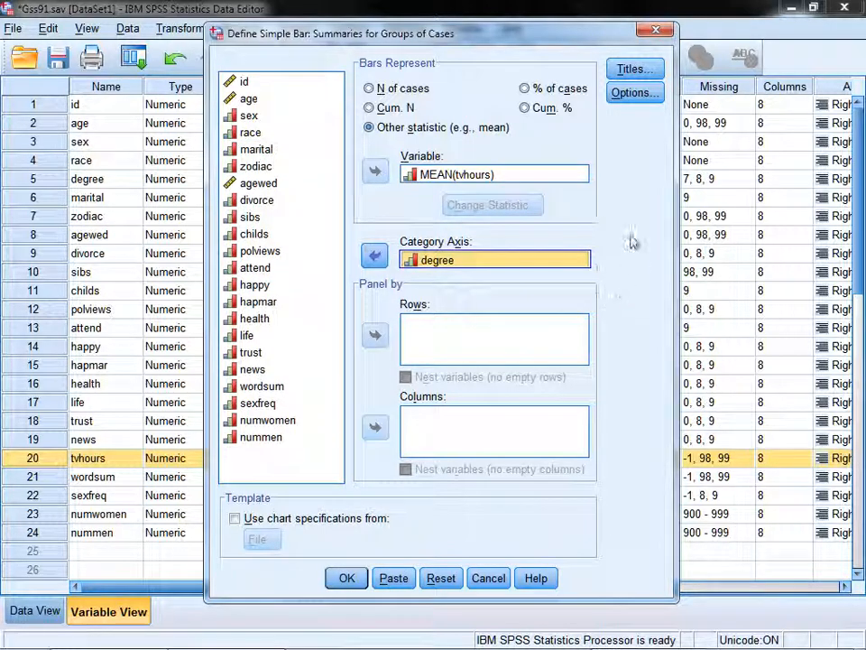
Enable 95% confidence-interval error bars in the bar chart options.
left_click(635, 92)
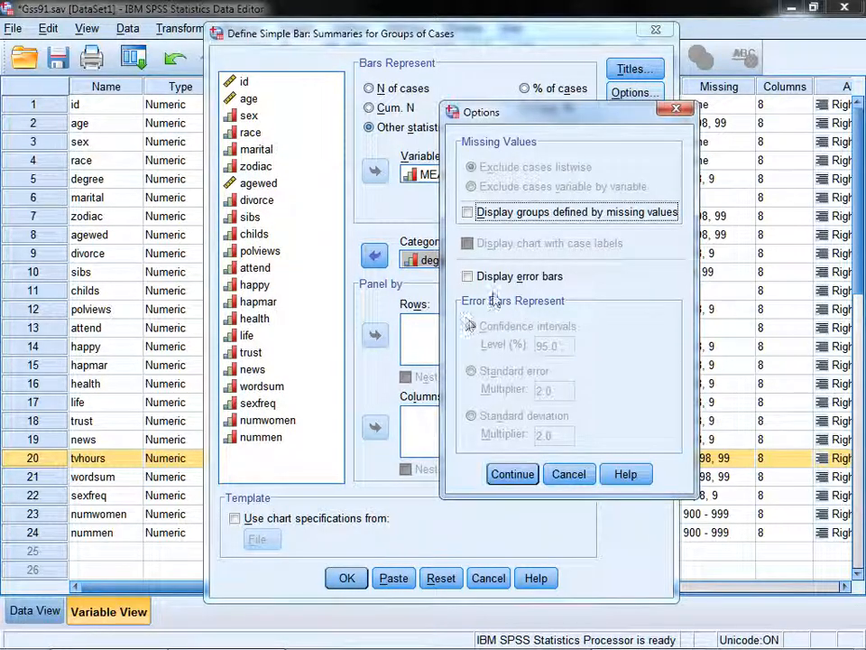
left_click(467, 276)
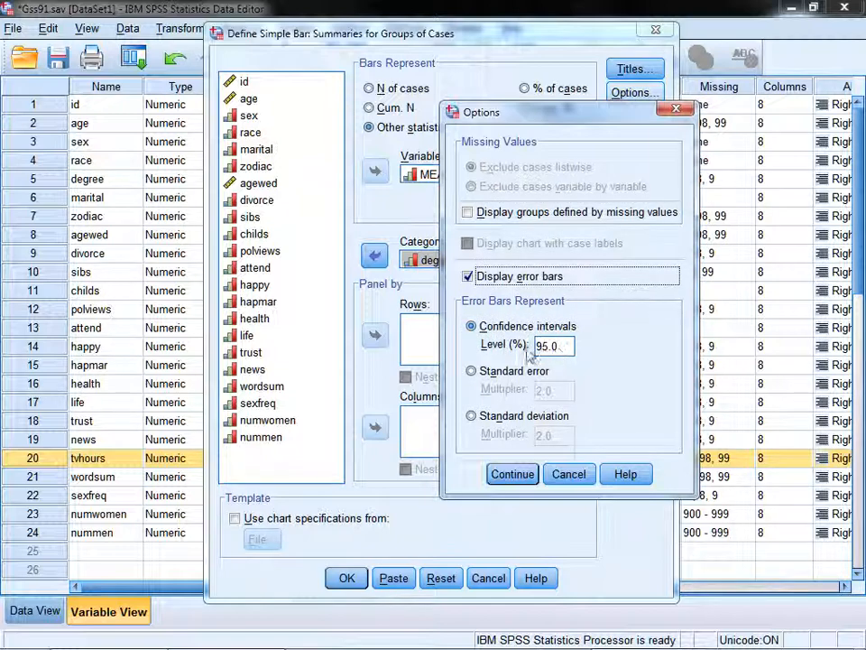
mouse_move(562, 350)
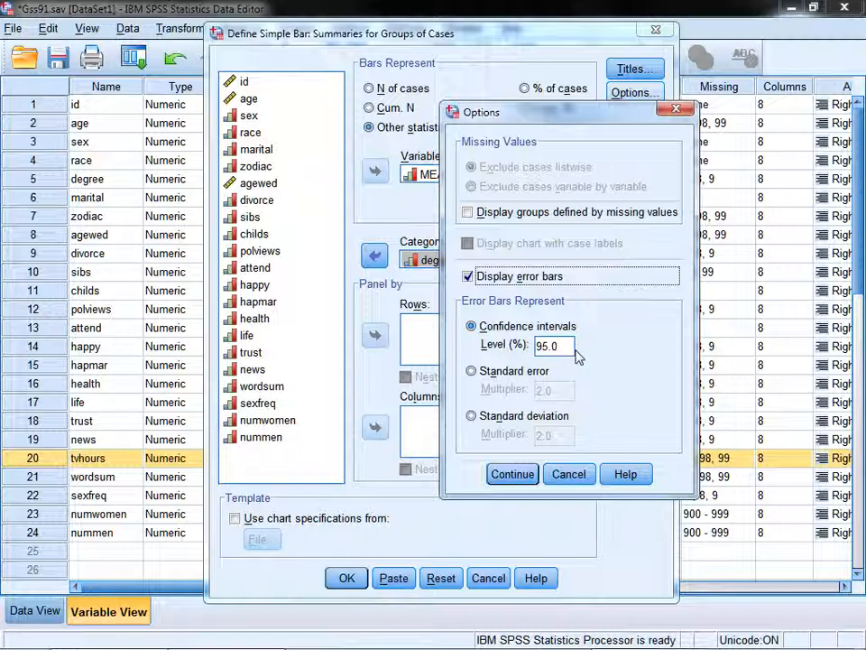
left_click(511, 474)
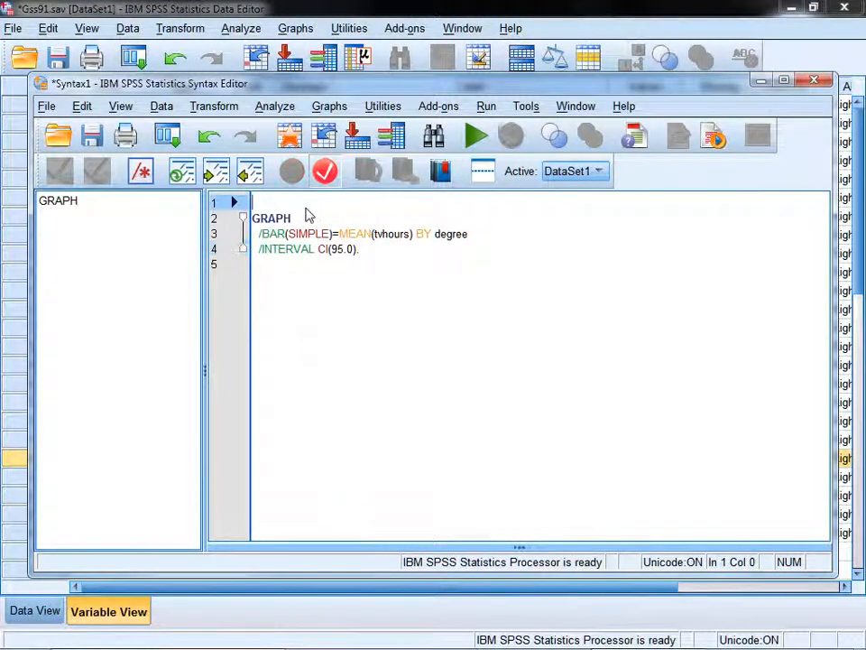
Add the comment 'bar chart of tv hours by degree' and run all the graph syntax.
left_click(476, 136)
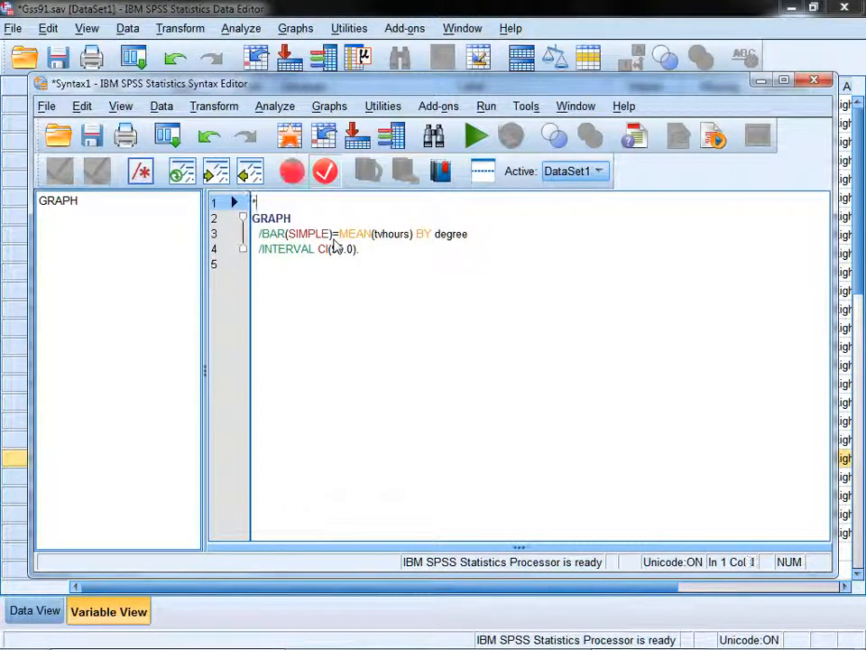
type("bar chart of")
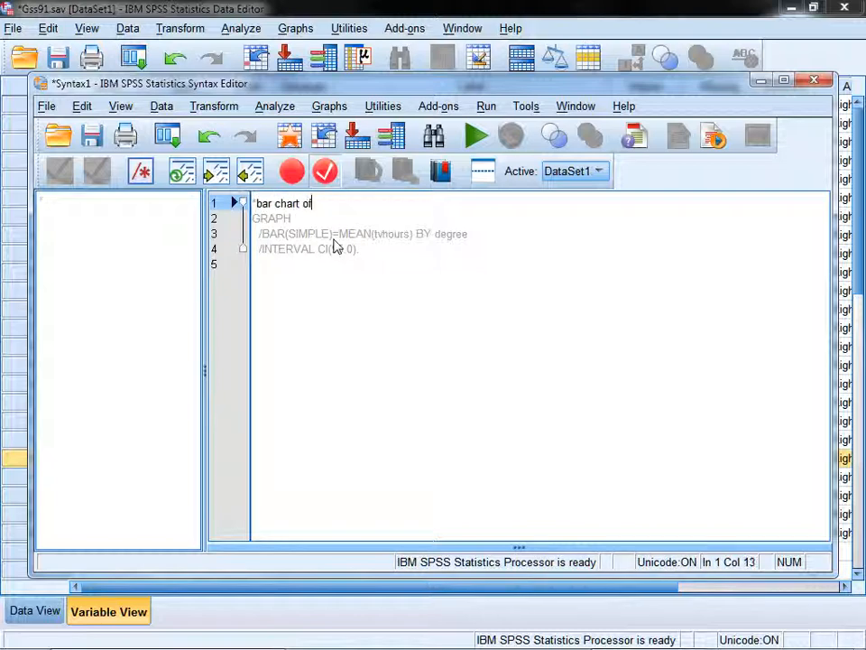
type("tv h")
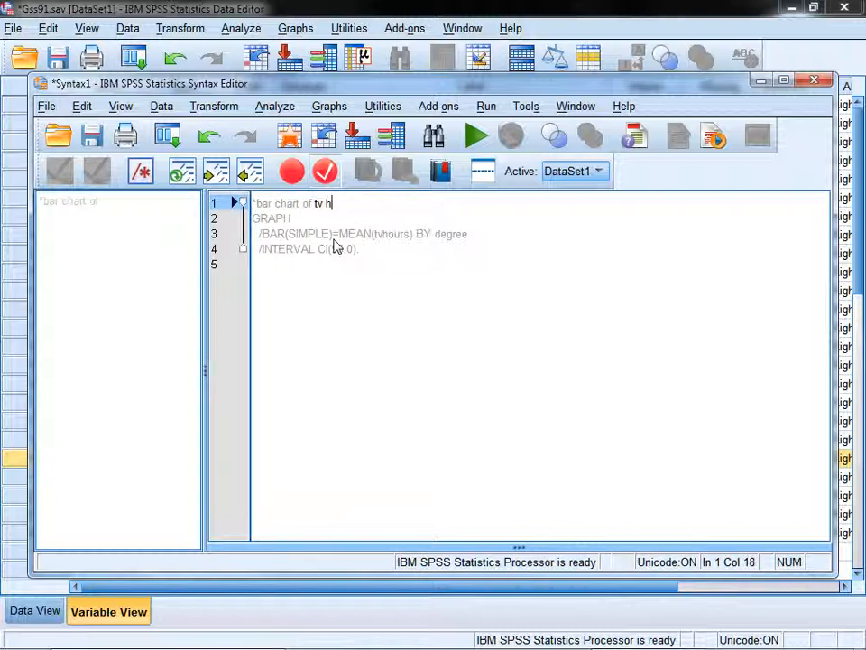
type("ours by degree.")
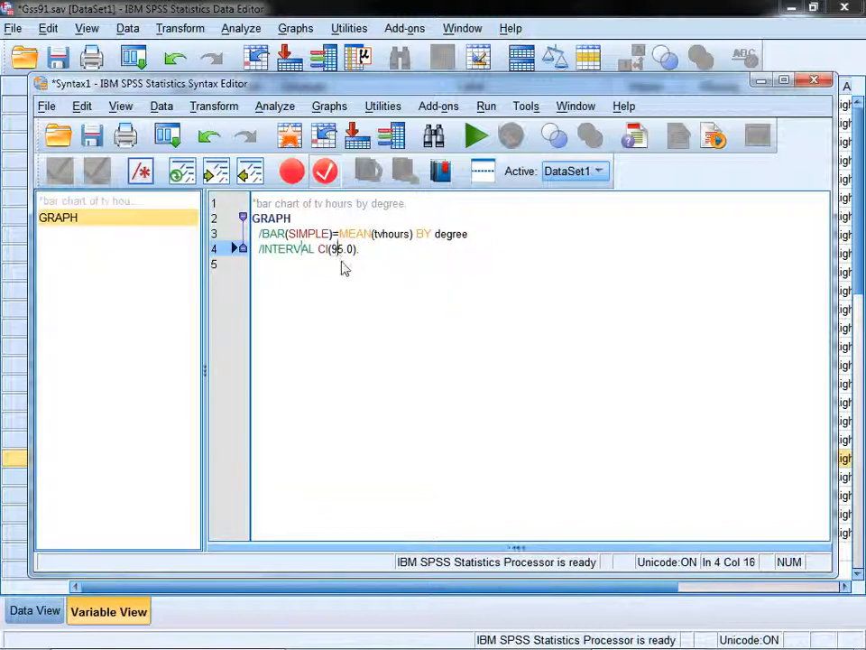
key("ctrl+a")
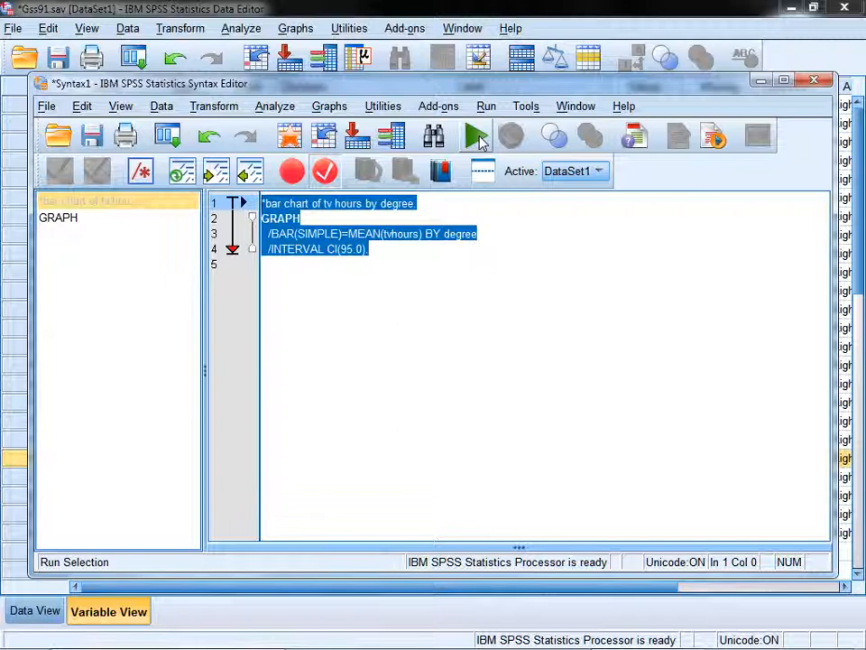
left_click(477, 136)
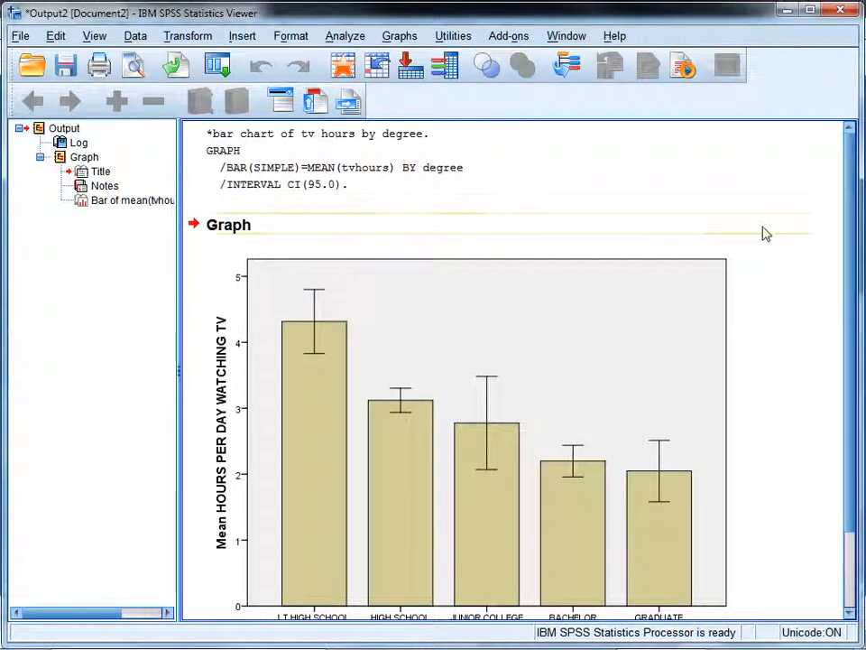
scroll("down", 3)
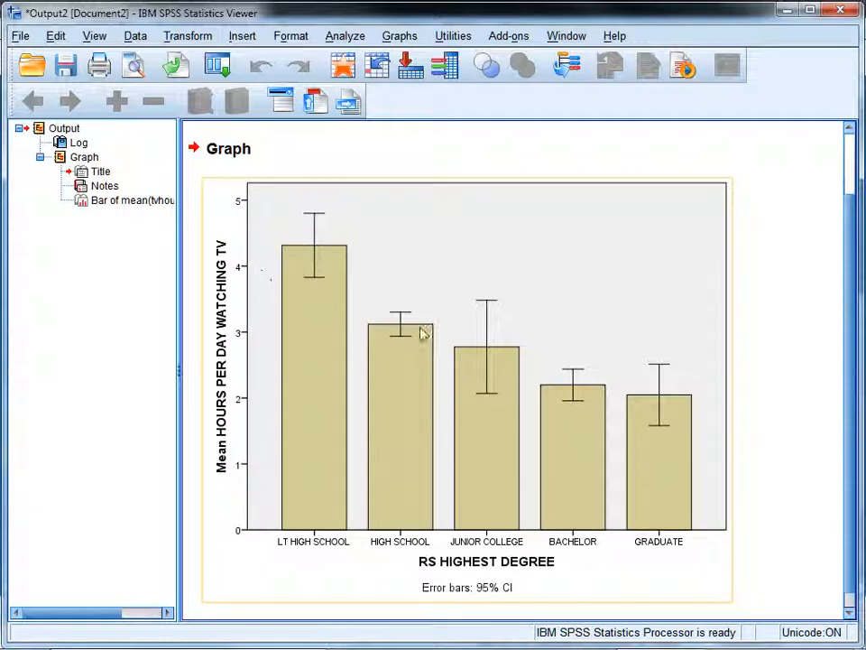
mouse_move(335, 302)
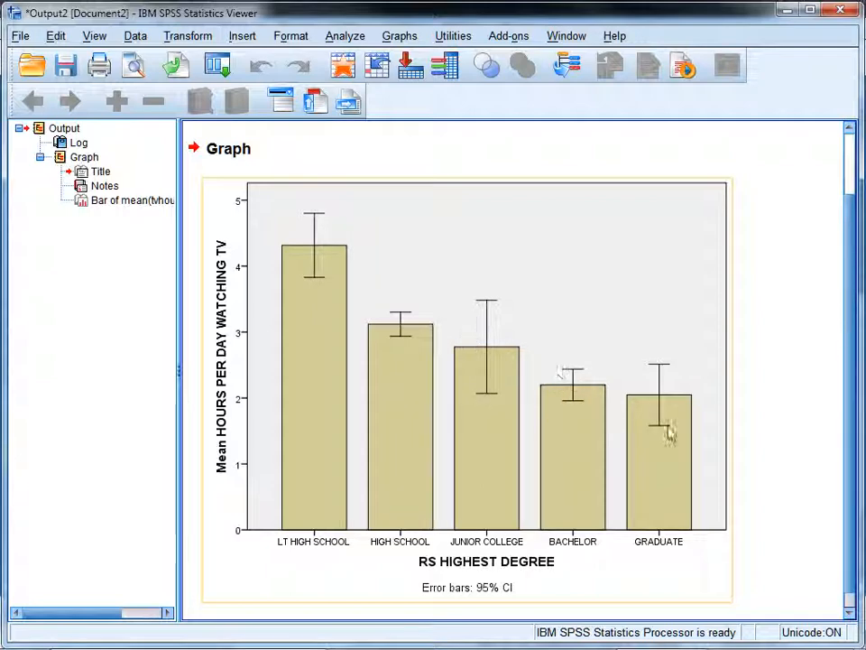
mouse_move(451, 330)
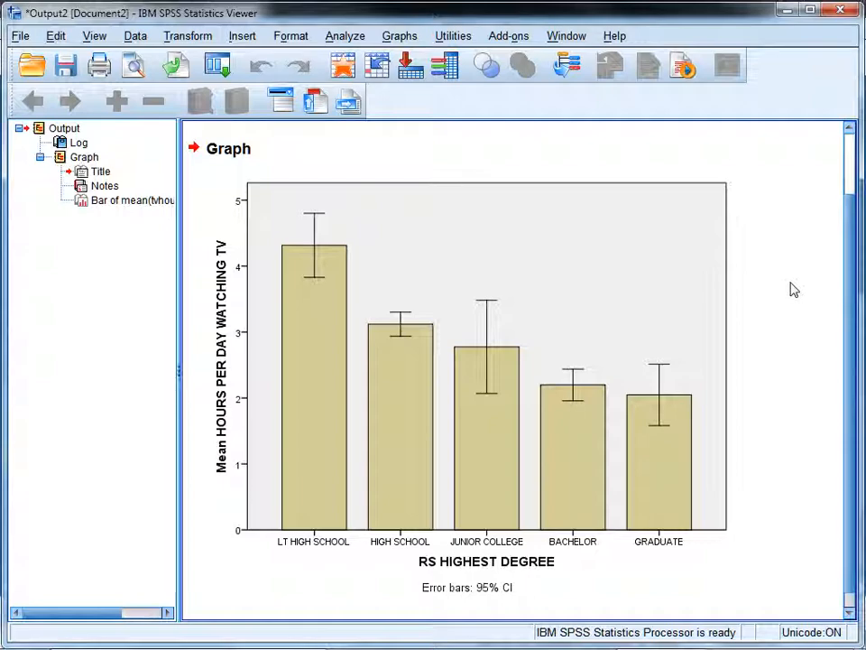
mouse_move(791, 284)
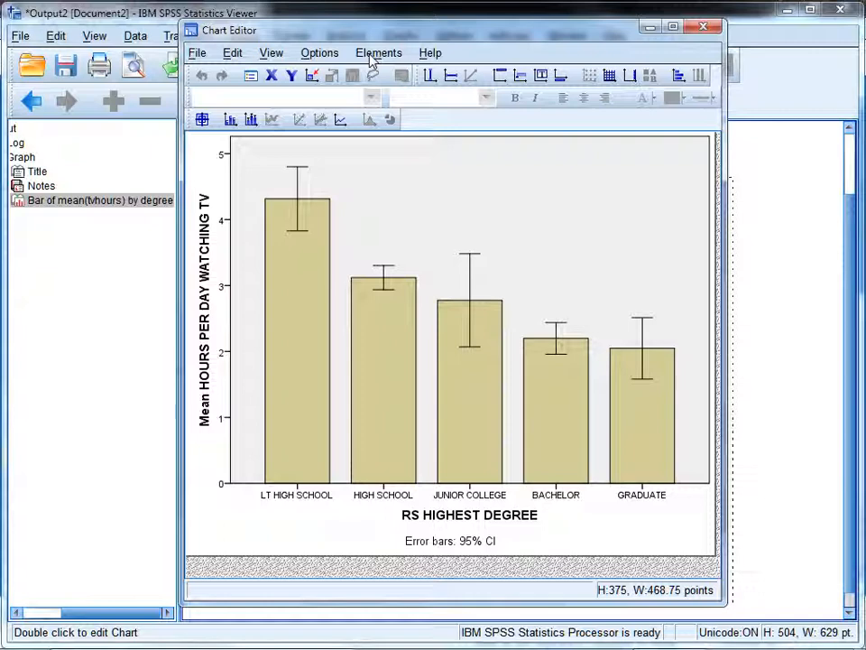
mouse_move(388, 61)
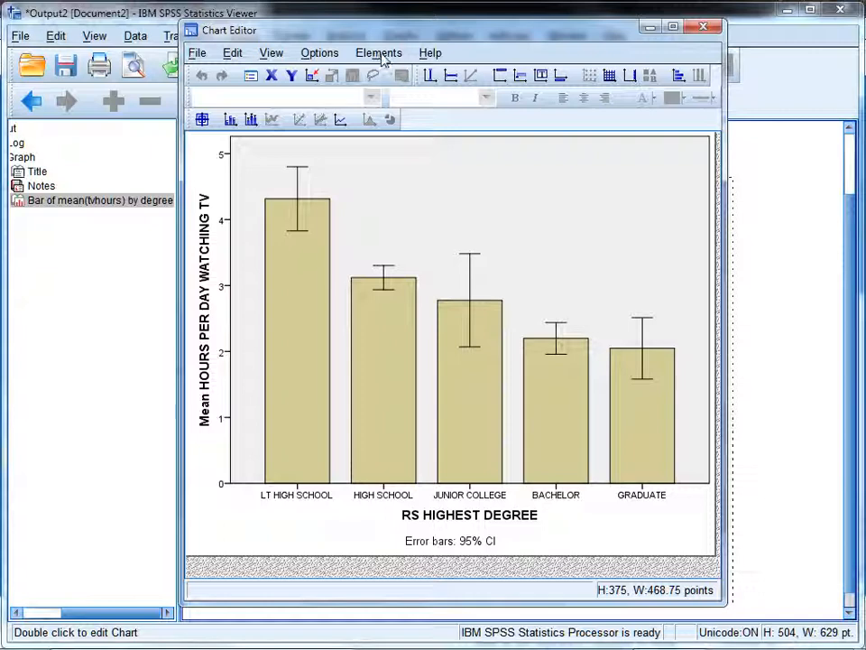
Show the mean values as data labels on each bar from the Elements menu.
left_click(378, 53)
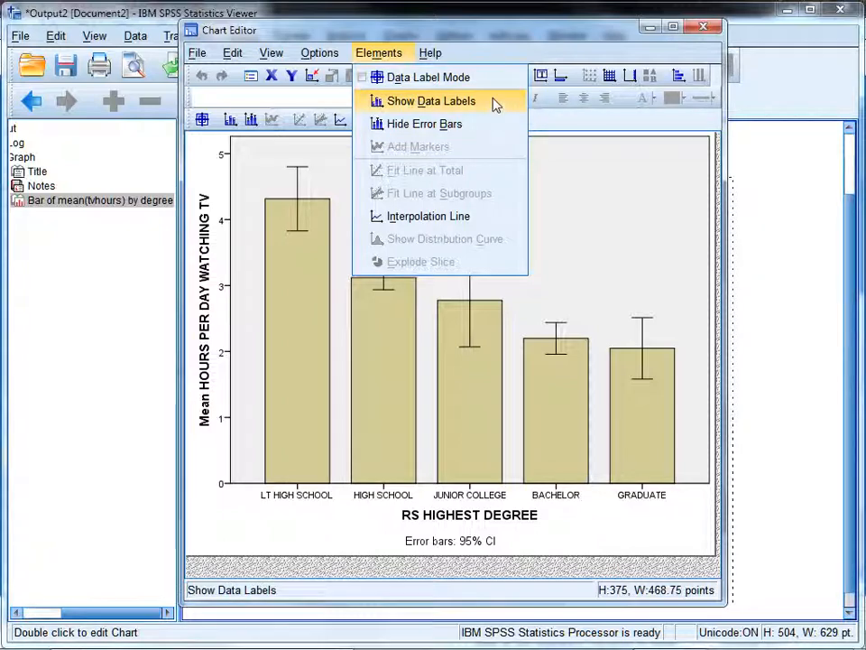
left_click(422, 100)
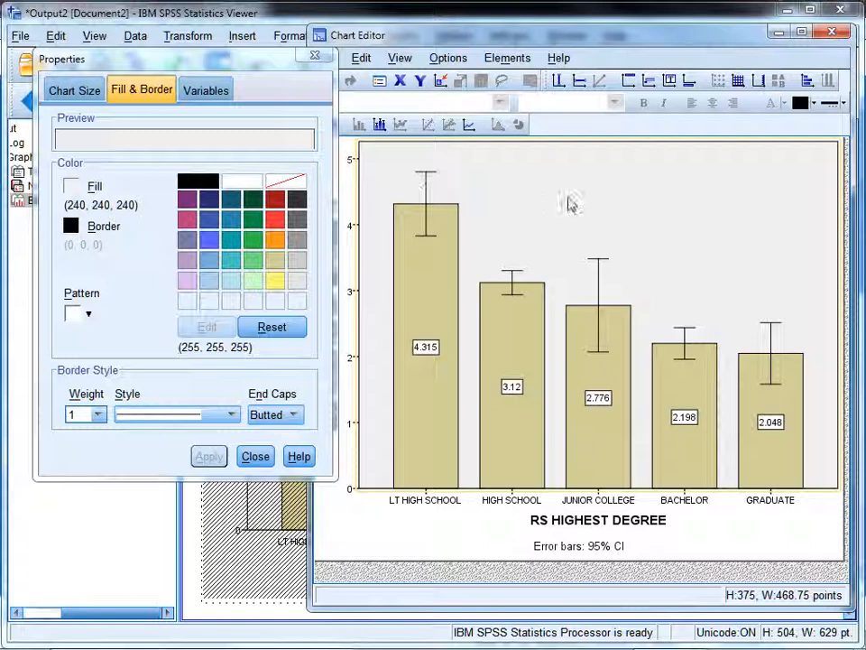
mouse_move(85, 65)
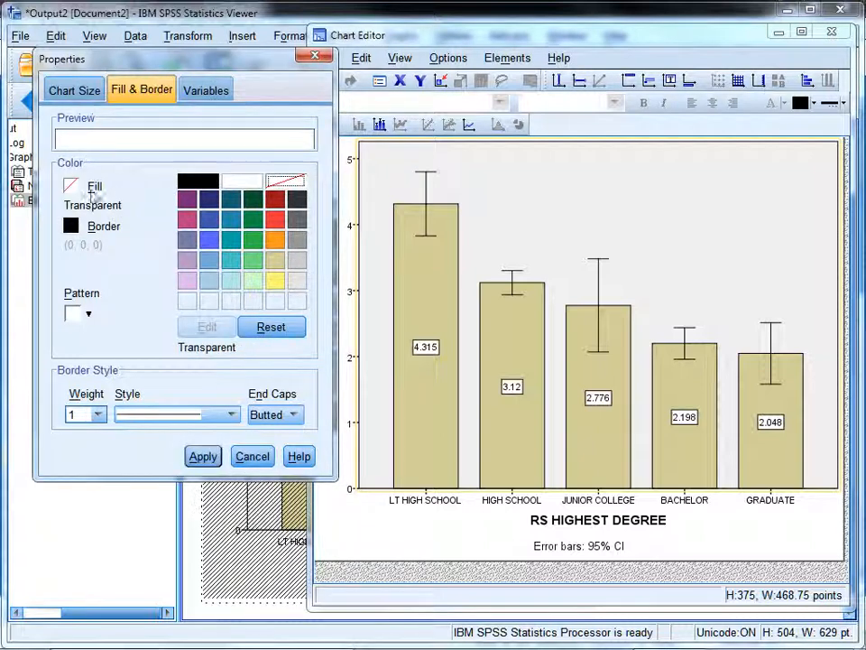
Apply the transparent fill to the plot-area background.
left_click(202, 456)
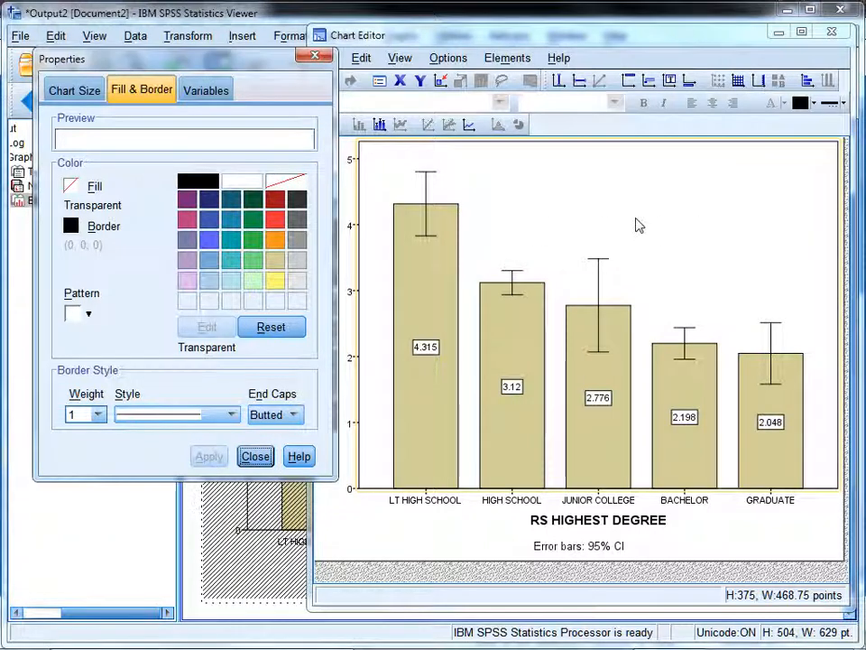
mouse_move(316, 144)
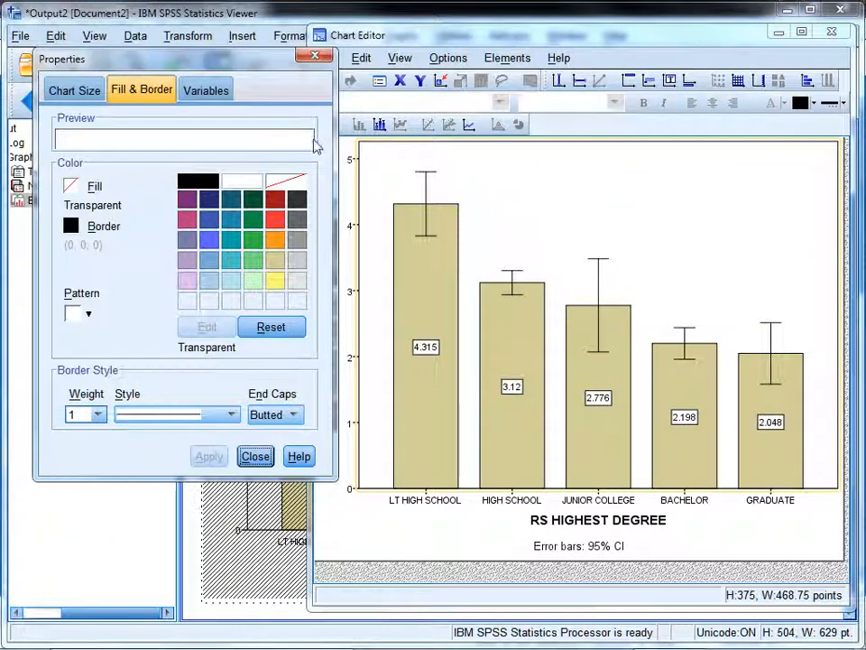
mouse_move(433, 264)
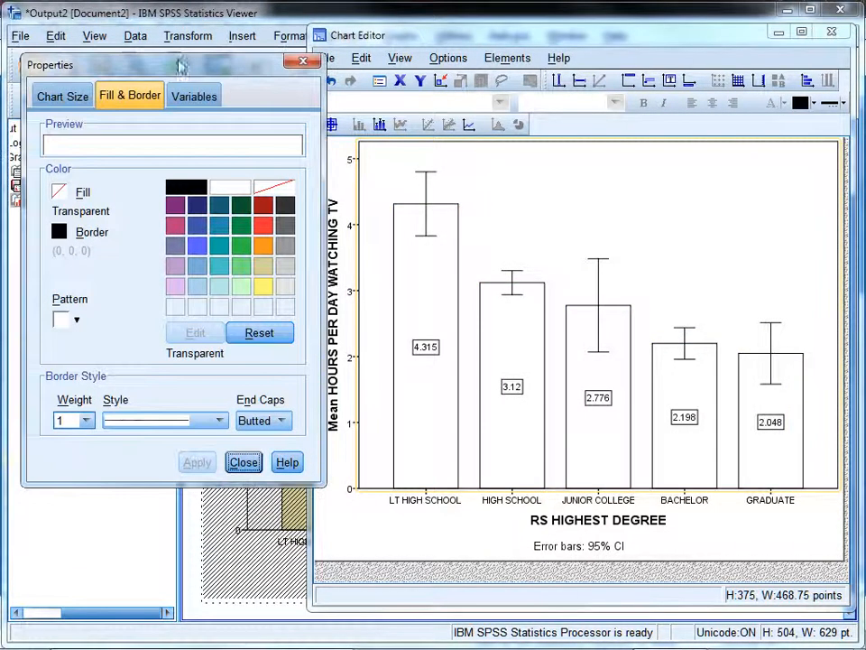
mouse_move(446, 325)
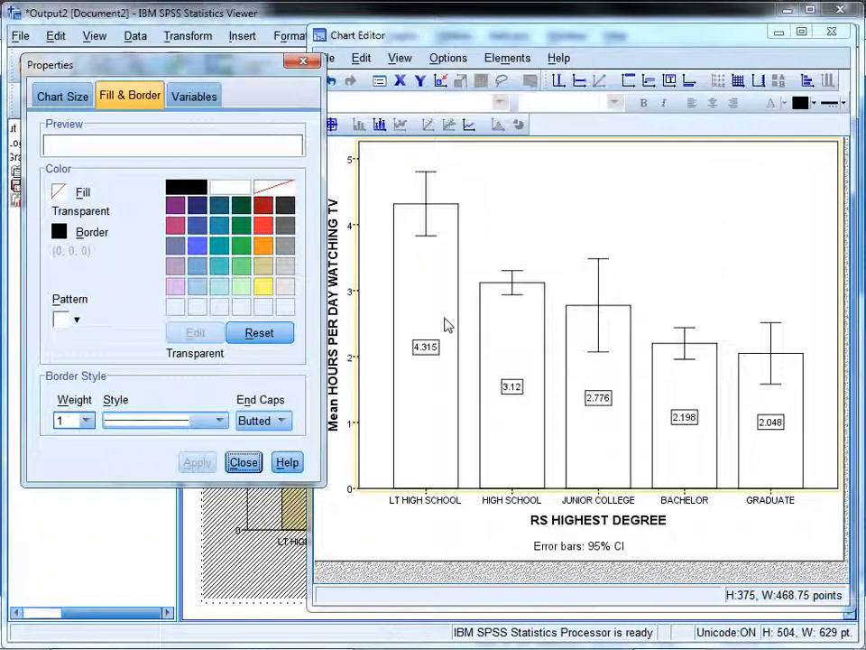
mouse_move(625, 442)
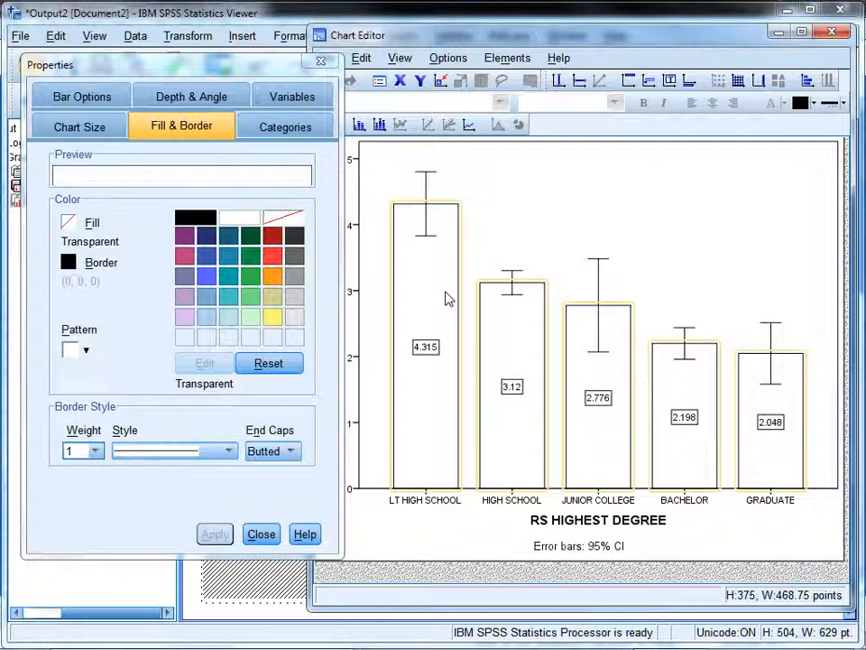
mouse_move(639, 236)
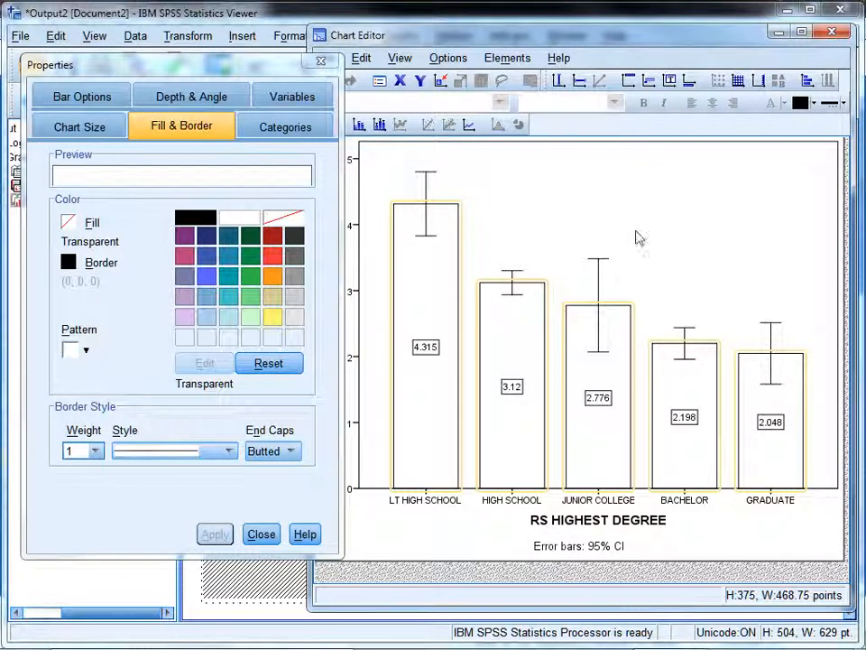
mouse_move(443, 274)
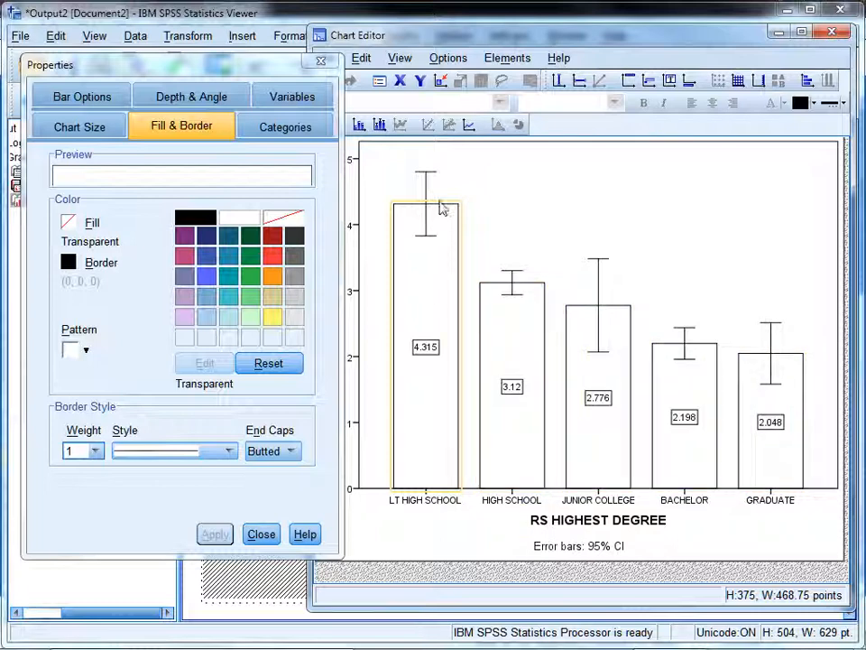
mouse_move(432, 326)
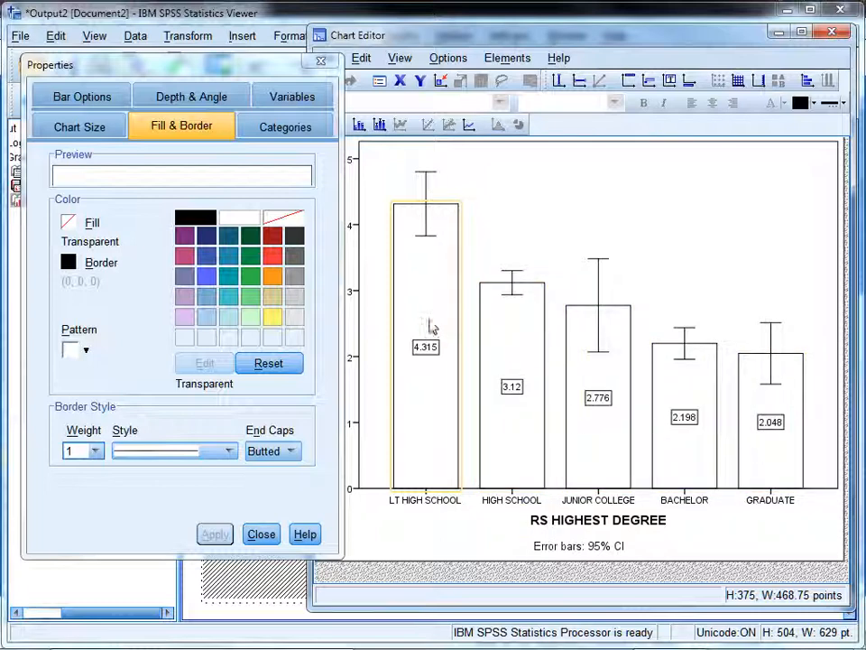
mouse_move(205, 261)
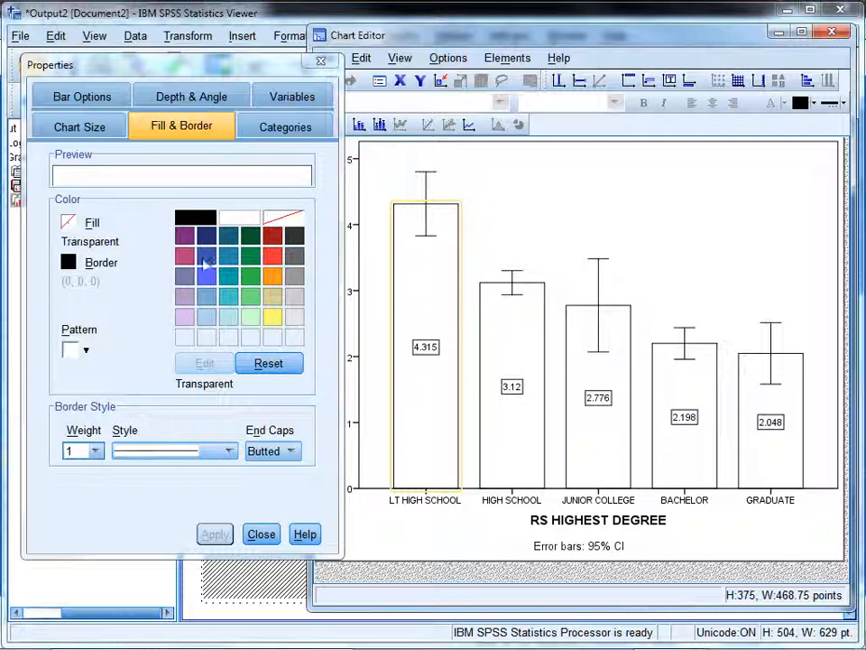
left_click(272, 316)
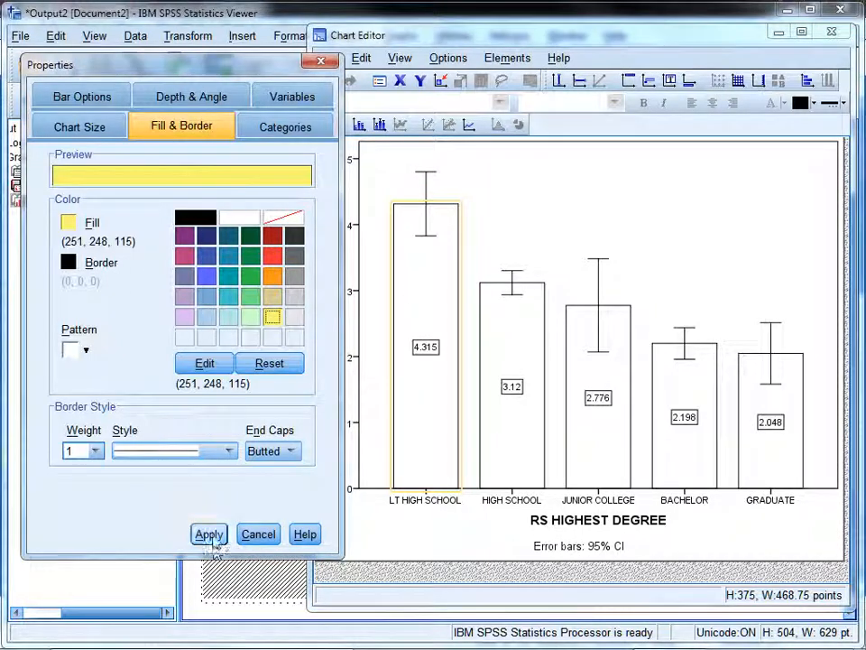
left_click(209, 533)
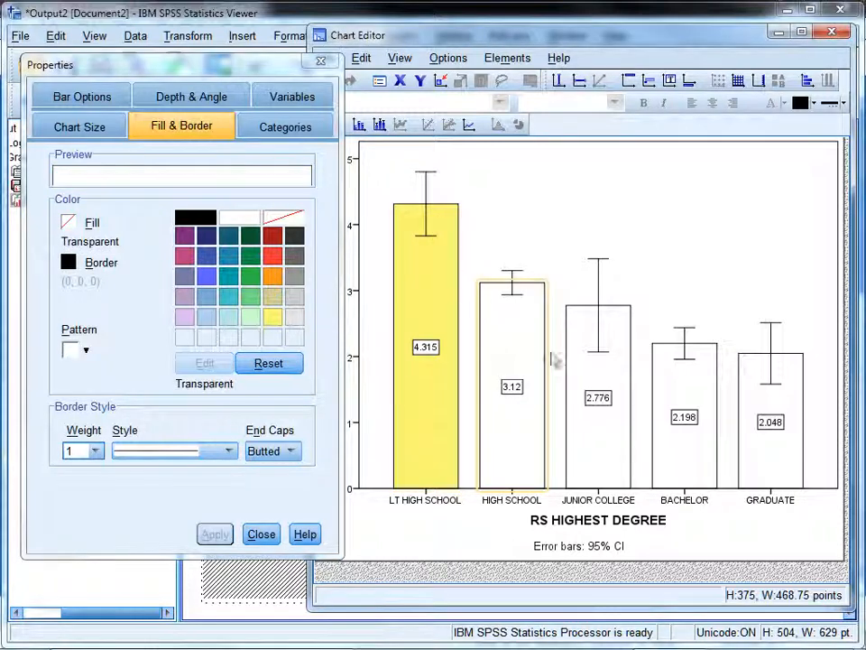
left_click(772, 424)
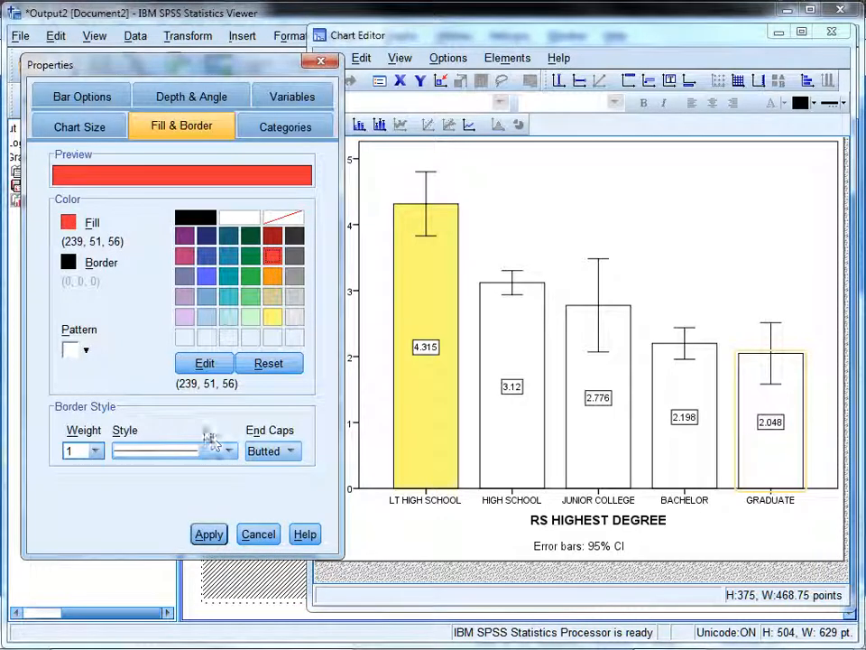
left_click(209, 534)
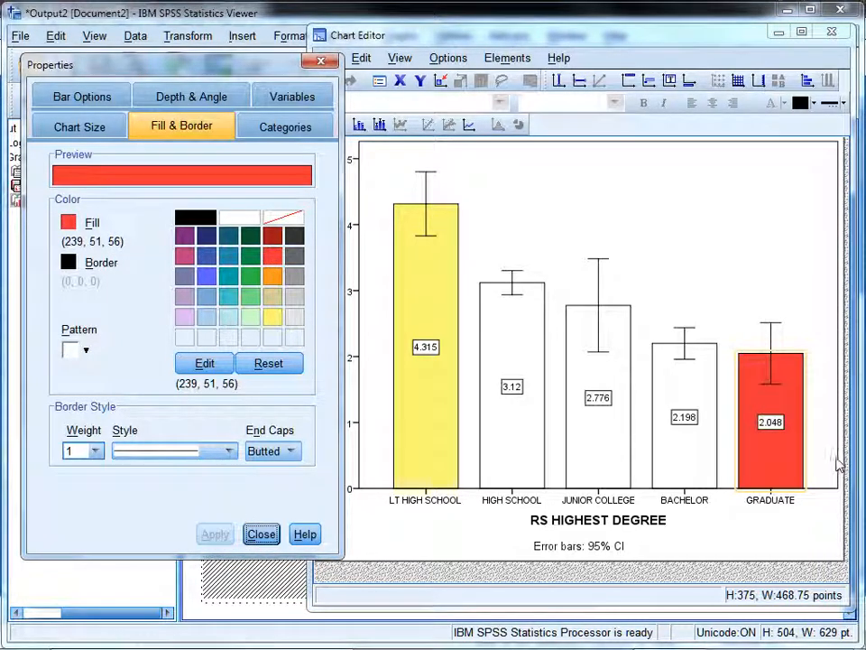
mouse_move(707, 441)
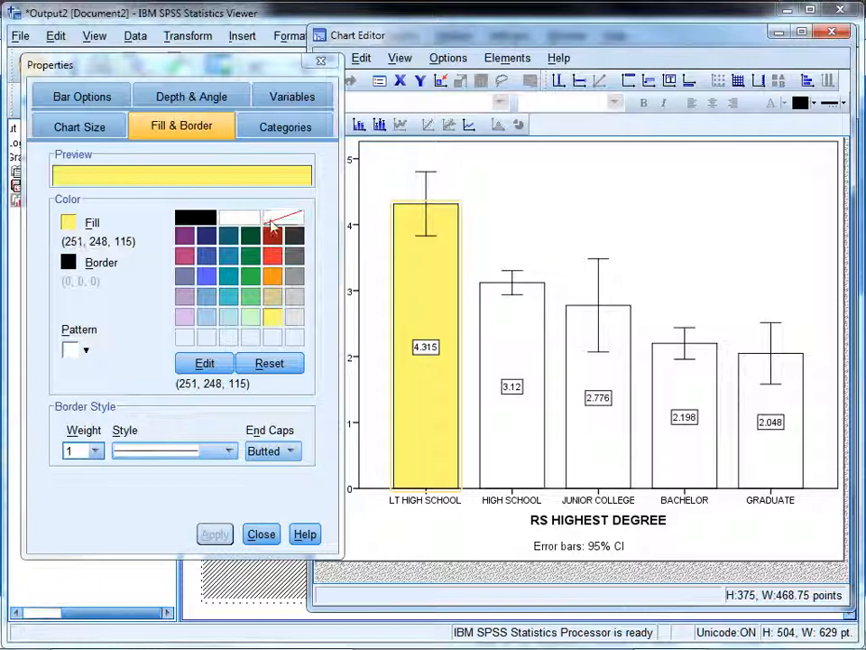
left_click(283, 219)
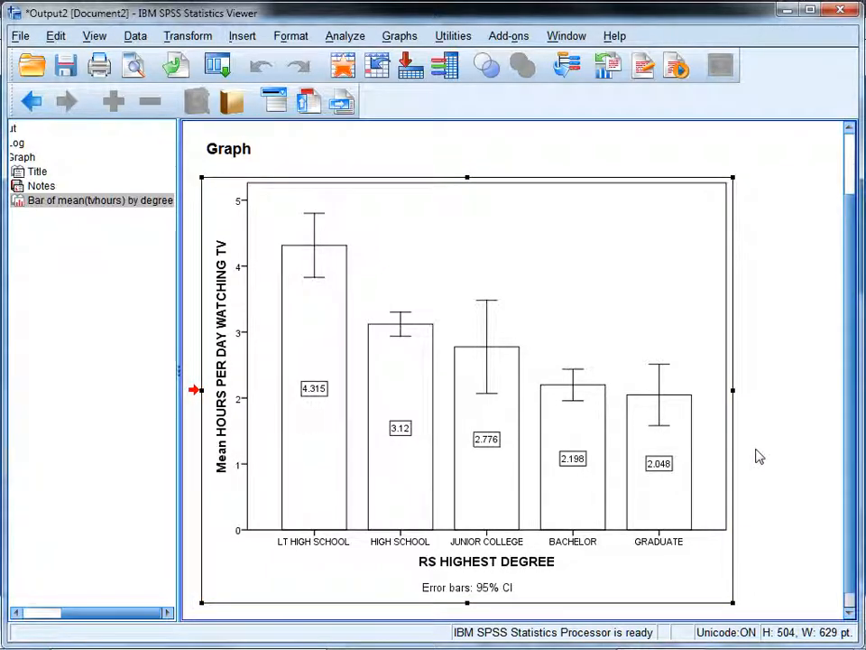
mouse_move(426, 318)
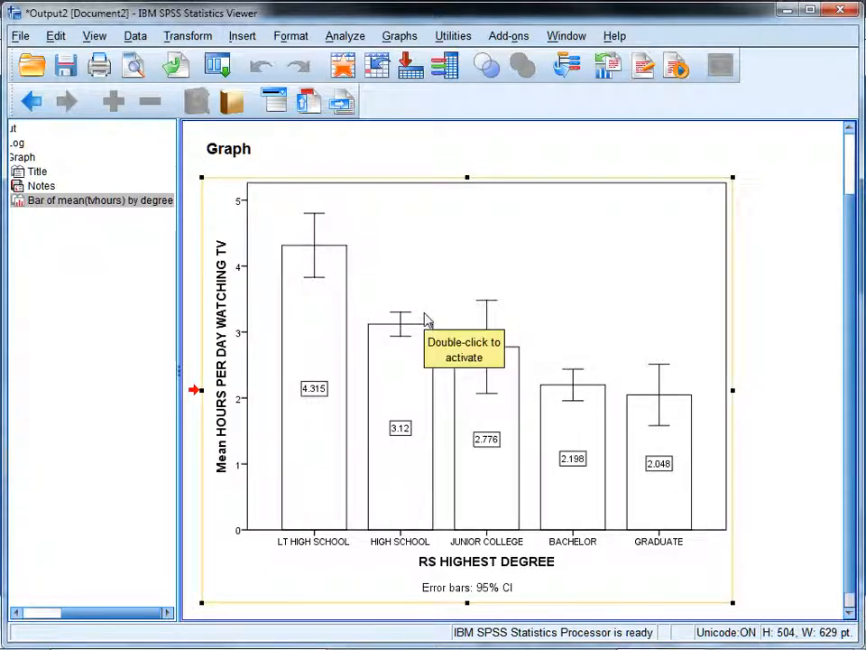
mouse_move(516, 258)
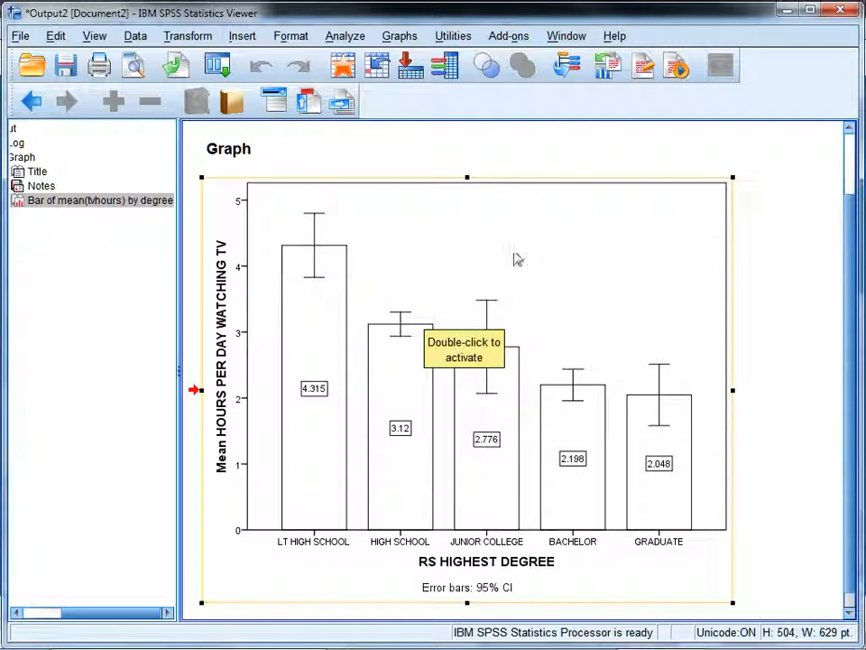
Reopen the chart editor, hide the bars' data labels, and close the editor.
double_click(488, 352)
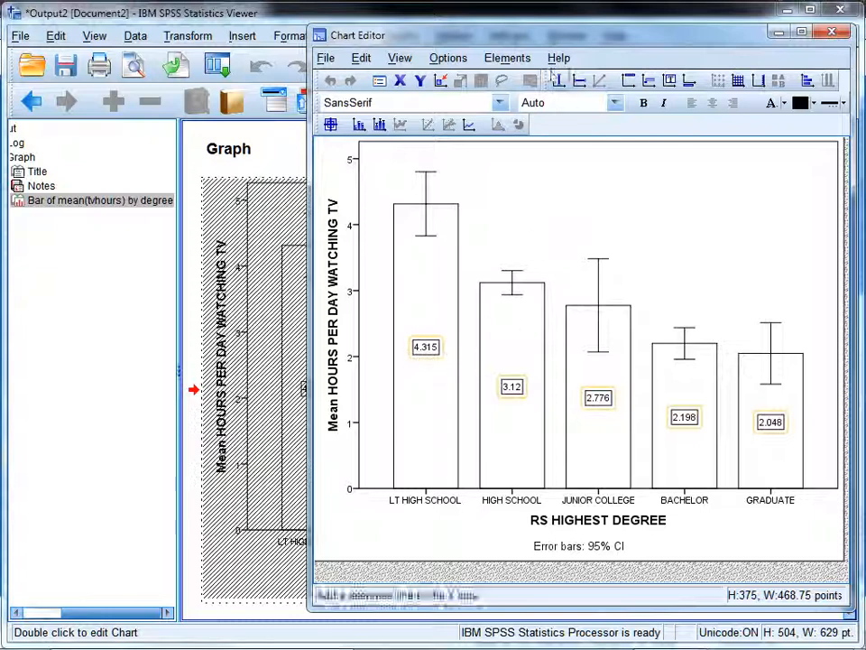
left_click(507, 58)
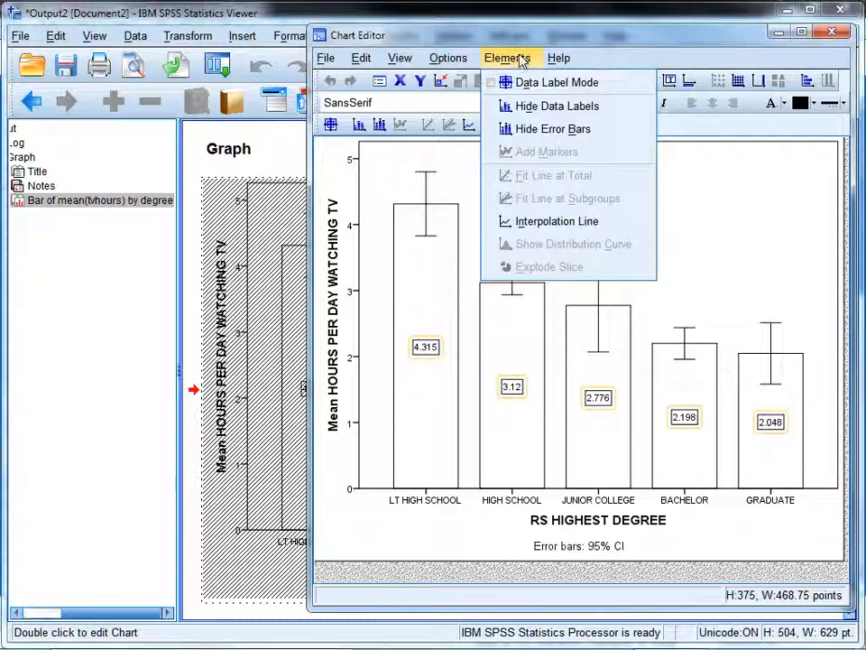
left_click(557, 105)
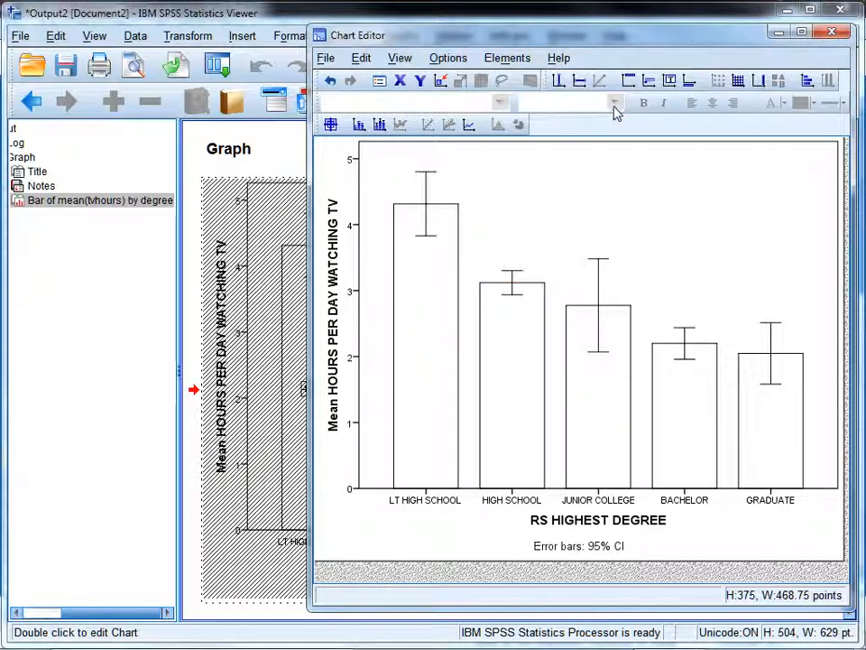
left_click(830, 31)
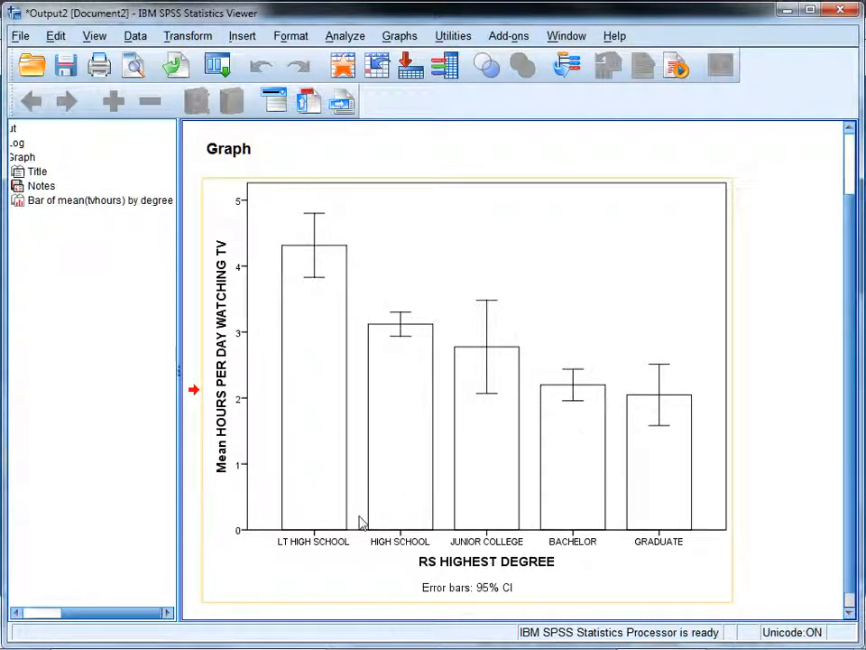
mouse_move(497, 569)
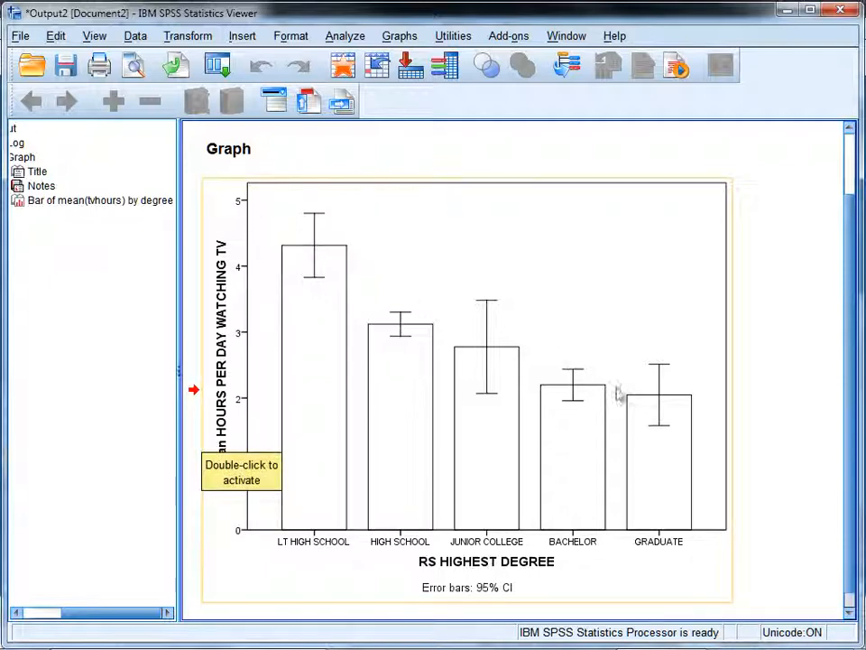
mouse_move(395, 185)
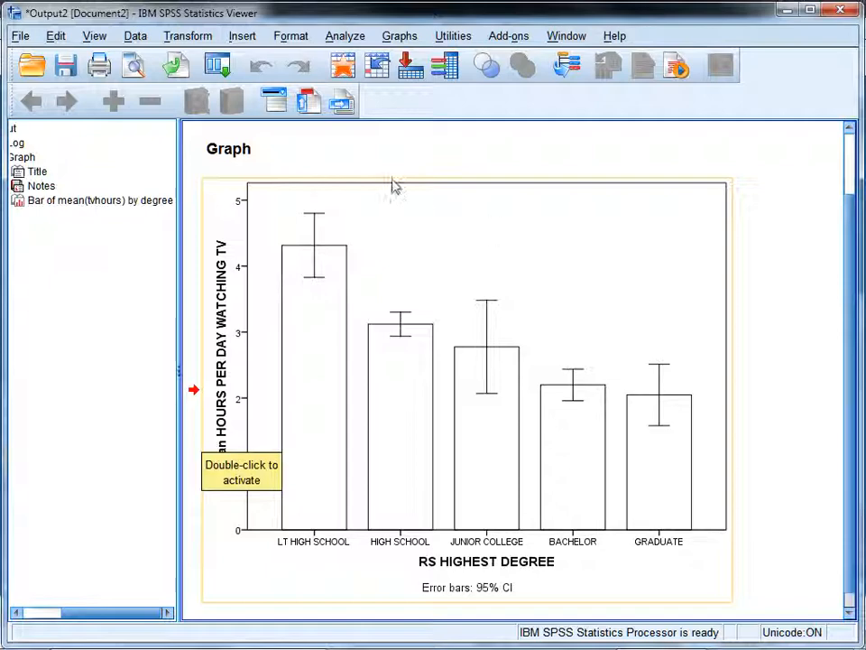
left_click(230, 148)
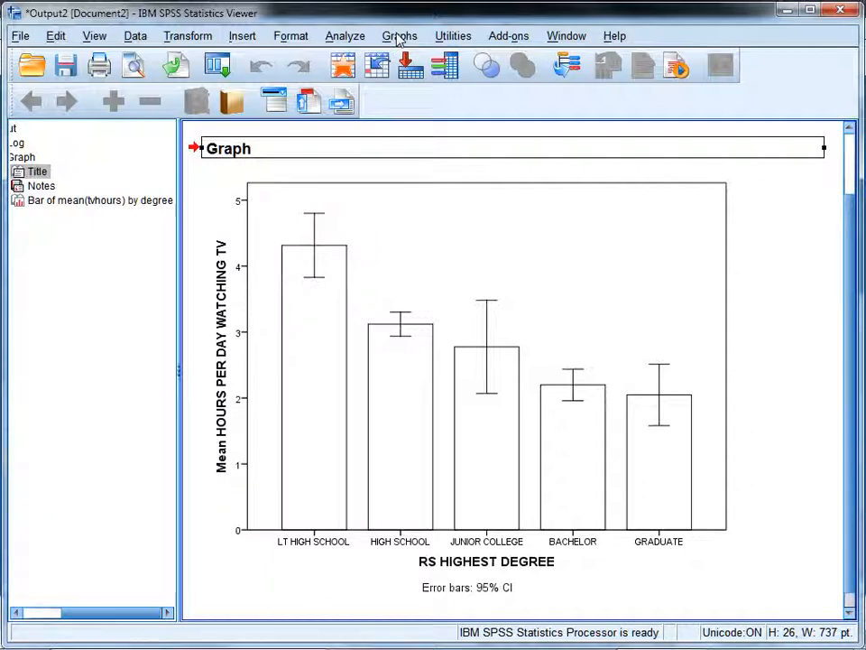
Open Graphs > Legacy Dialogs > Bar and define a Simple, groups-of-cases chart.
left_click(398, 35)
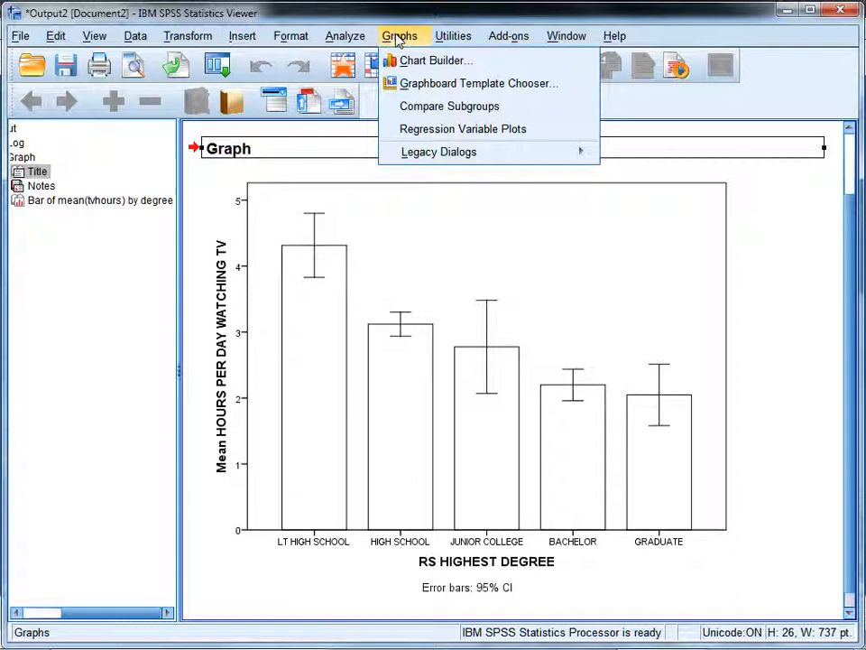
left_click(439, 152)
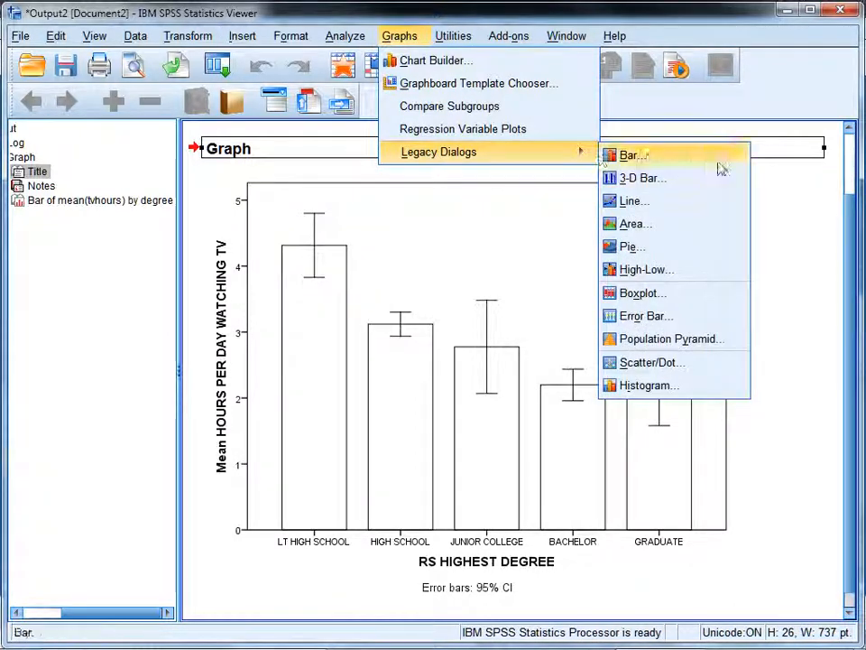
left_click(632, 155)
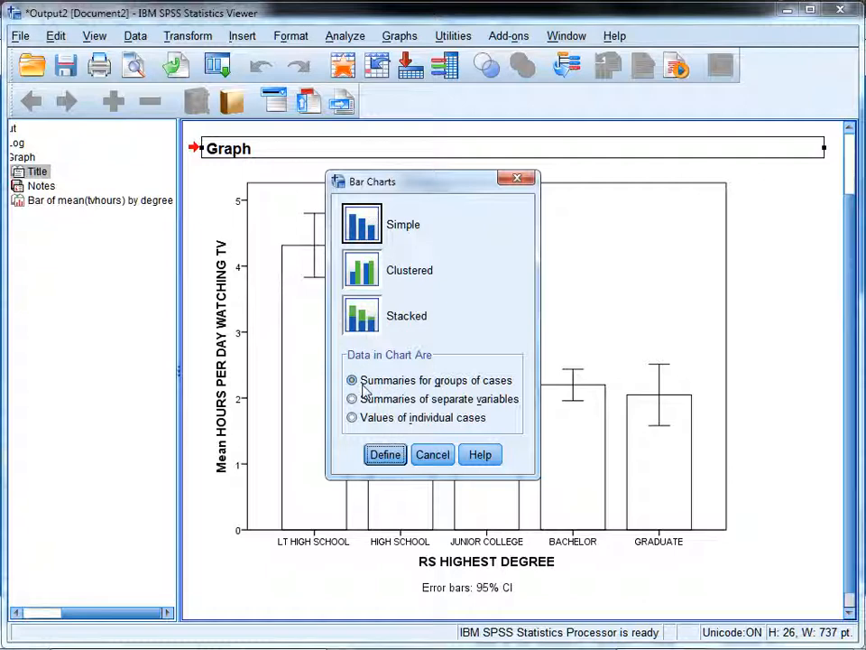
mouse_move(410, 475)
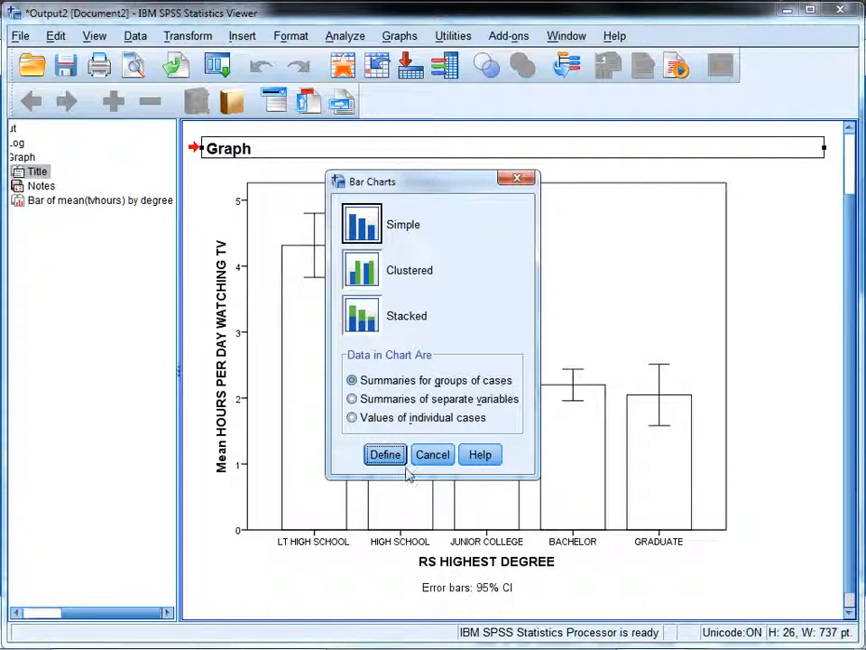
left_click(384, 454)
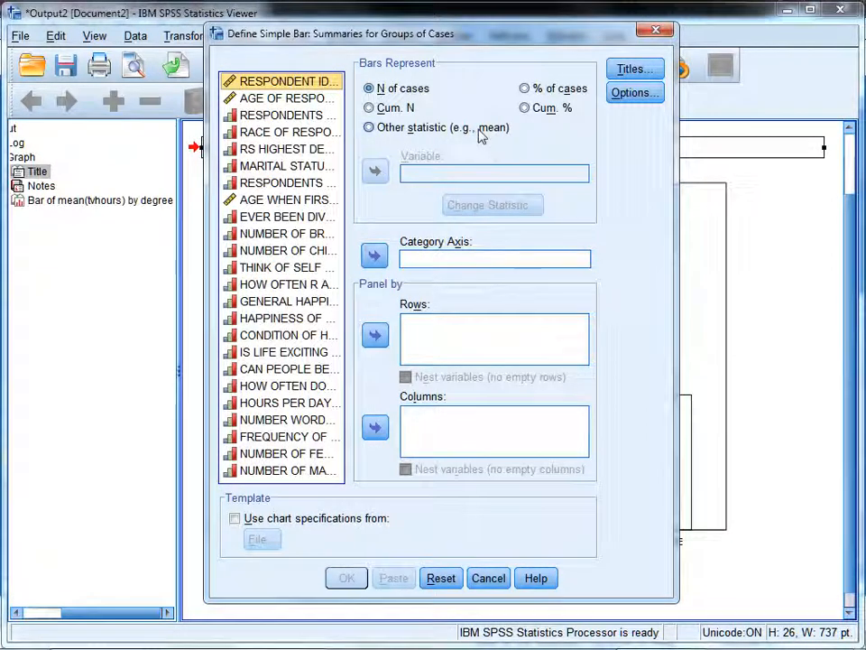
mouse_move(487, 117)
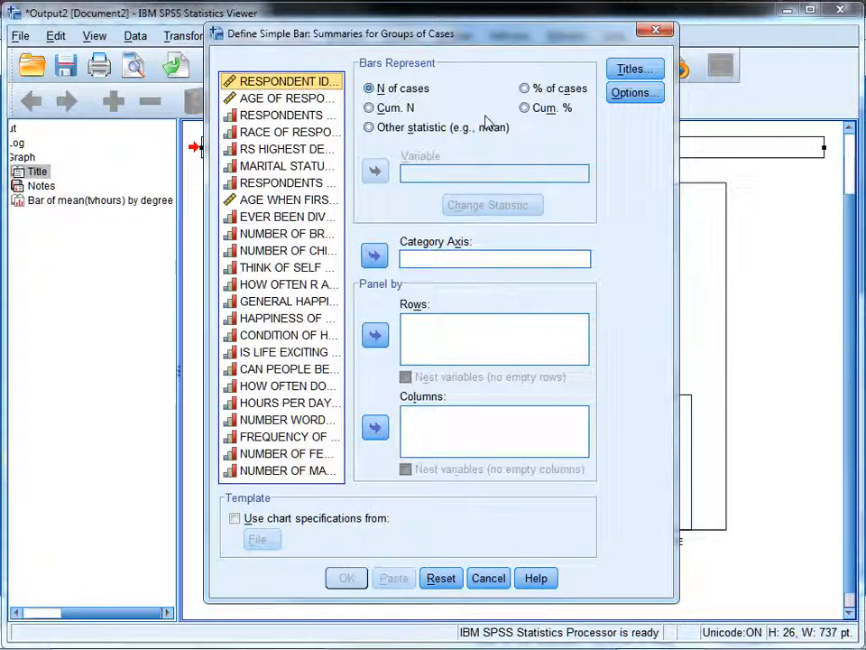
Plot mean wordsum with degree on the category axis, listing variables by name.
right_click(281, 148)
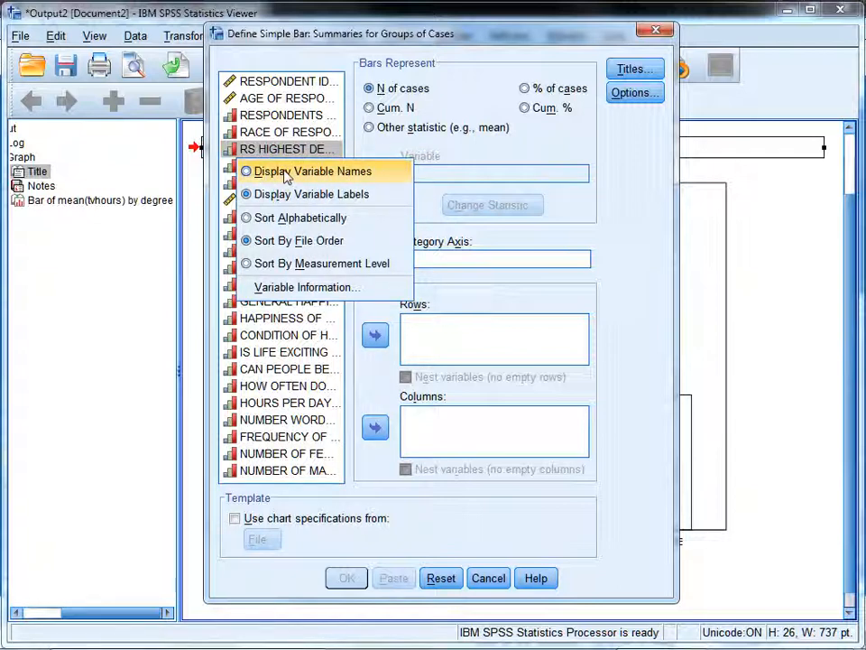
left_click(312, 170)
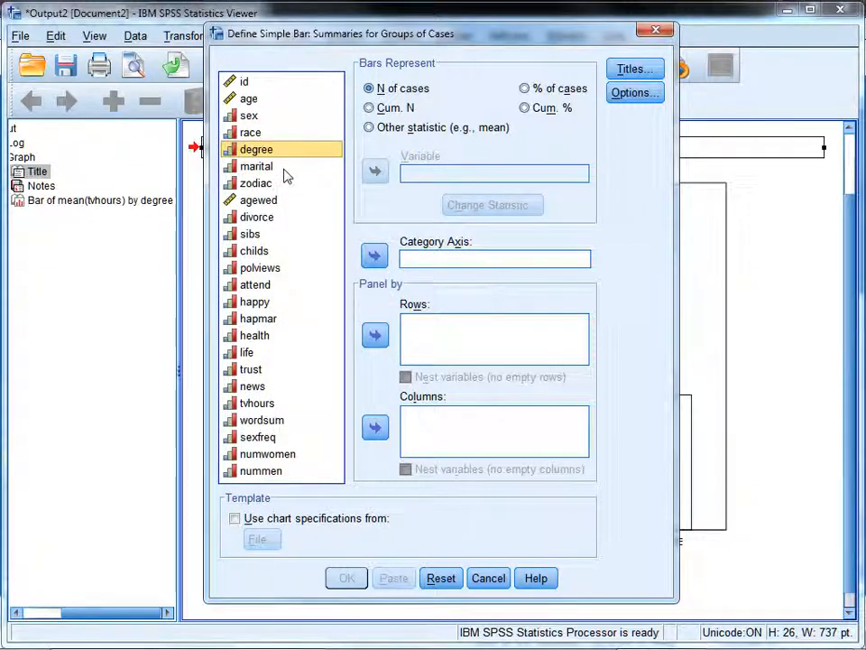
mouse_move(389, 89)
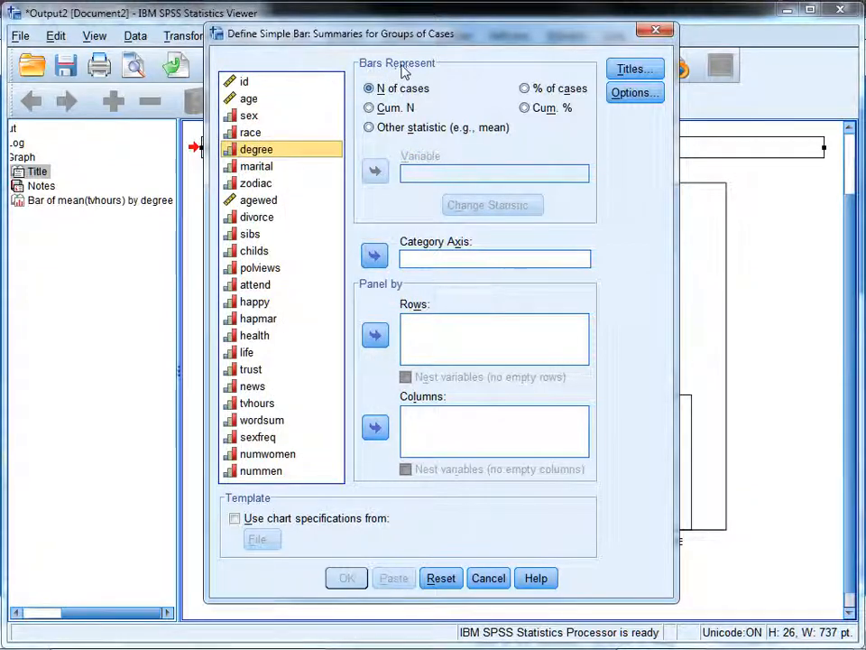
left_click(369, 127)
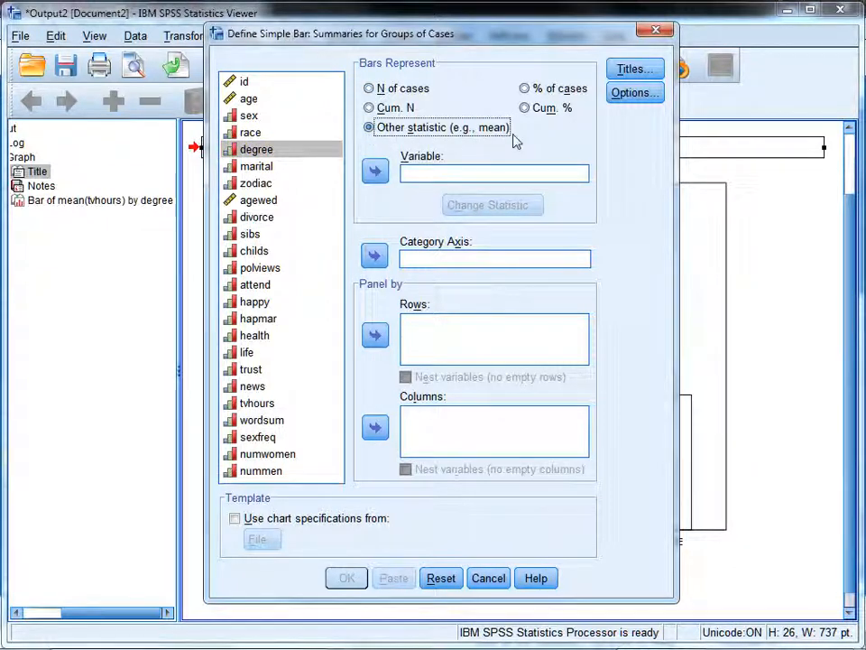
left_click(261, 420)
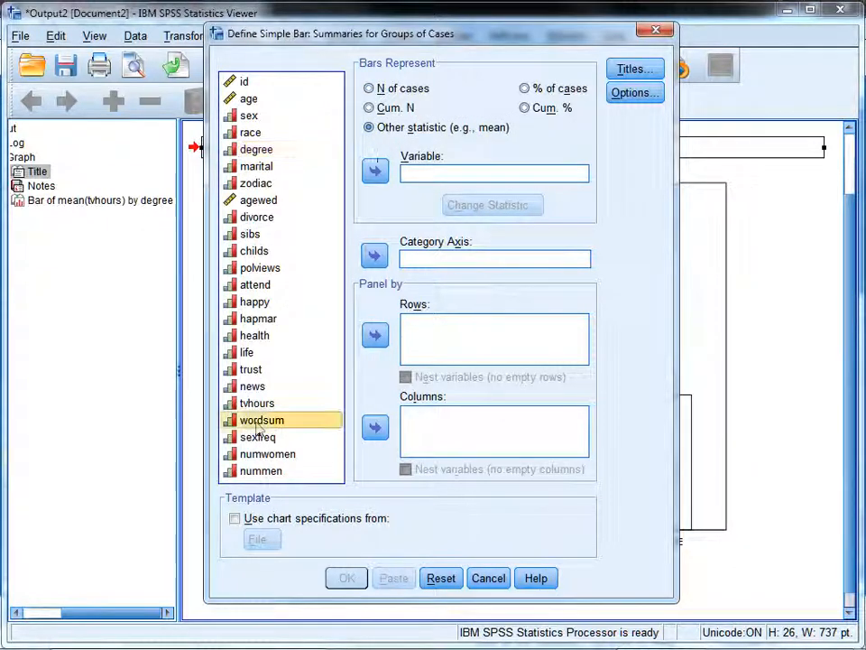
left_click(375, 170)
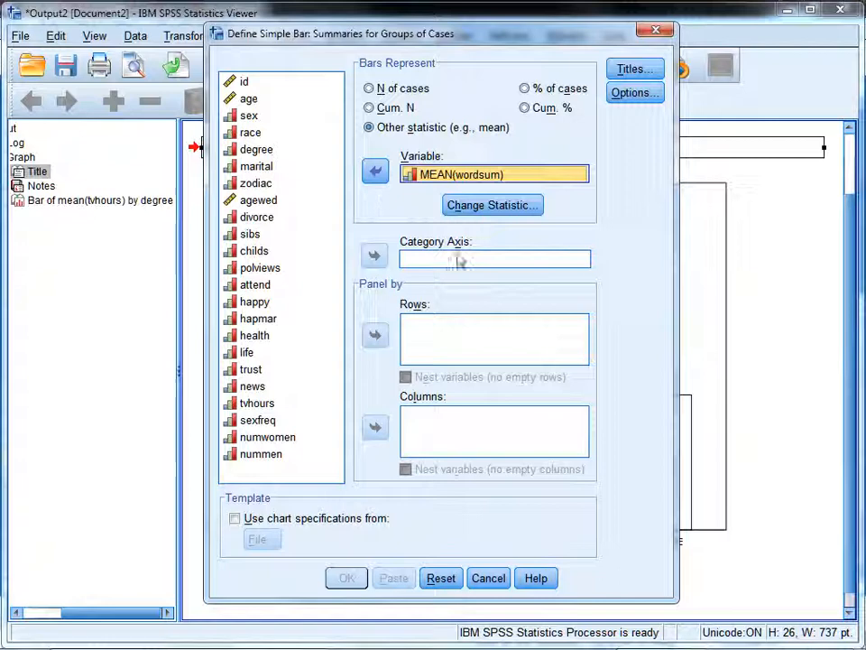
left_click(257, 403)
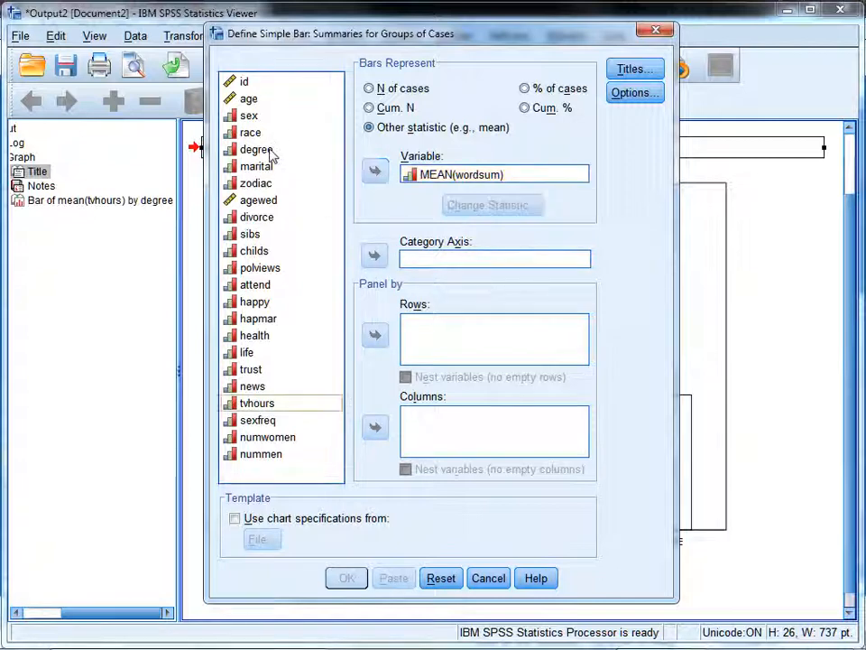
left_click(374, 255)
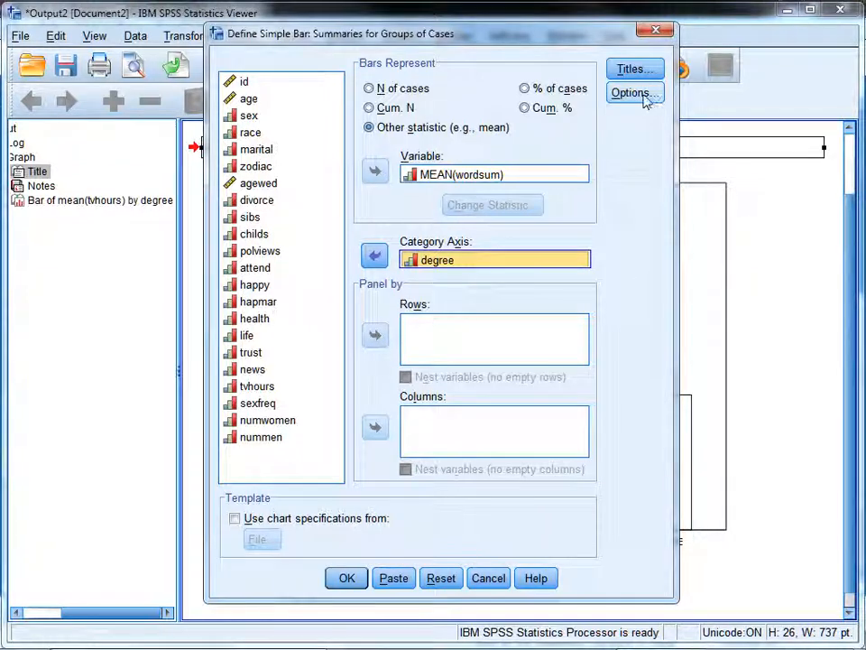
Add 95% confidence-interval error bars and paste the GRAPH command into syntax.
left_click(635, 93)
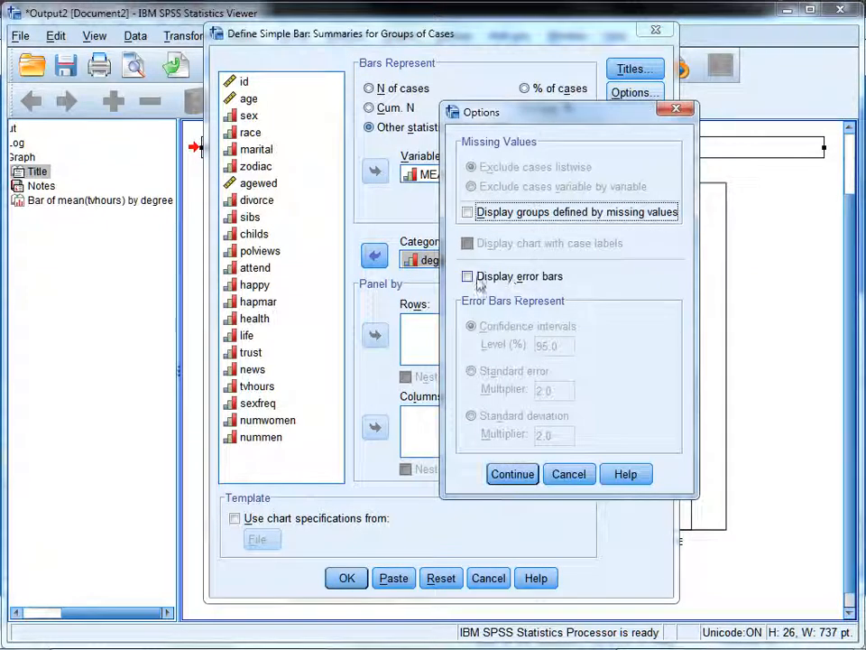
left_click(467, 276)
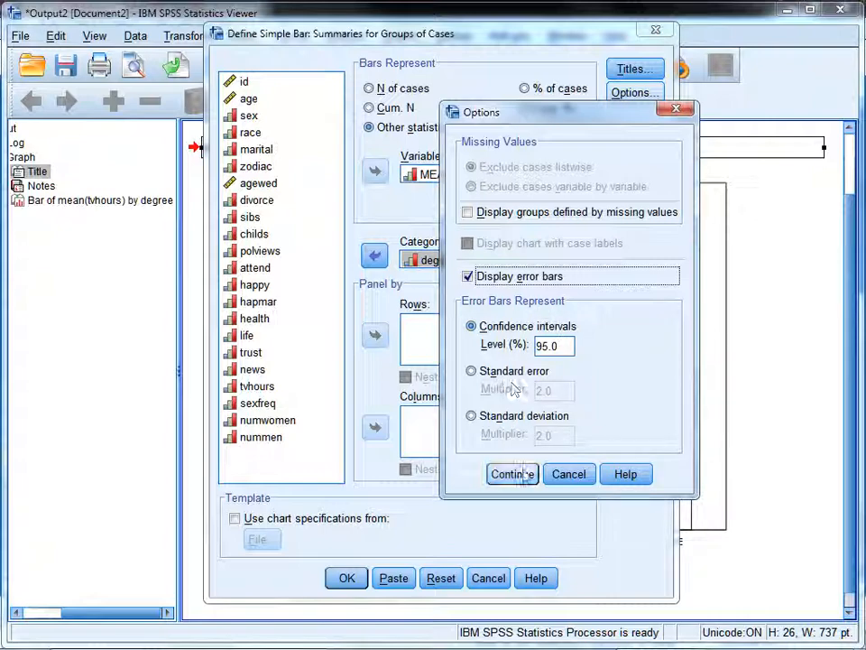
left_click(511, 473)
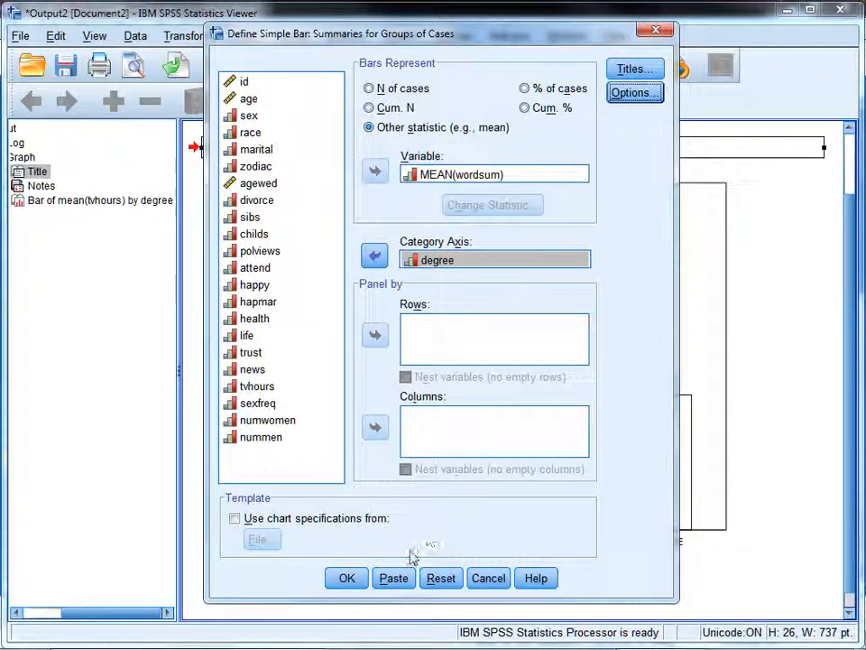
left_click(346, 577)
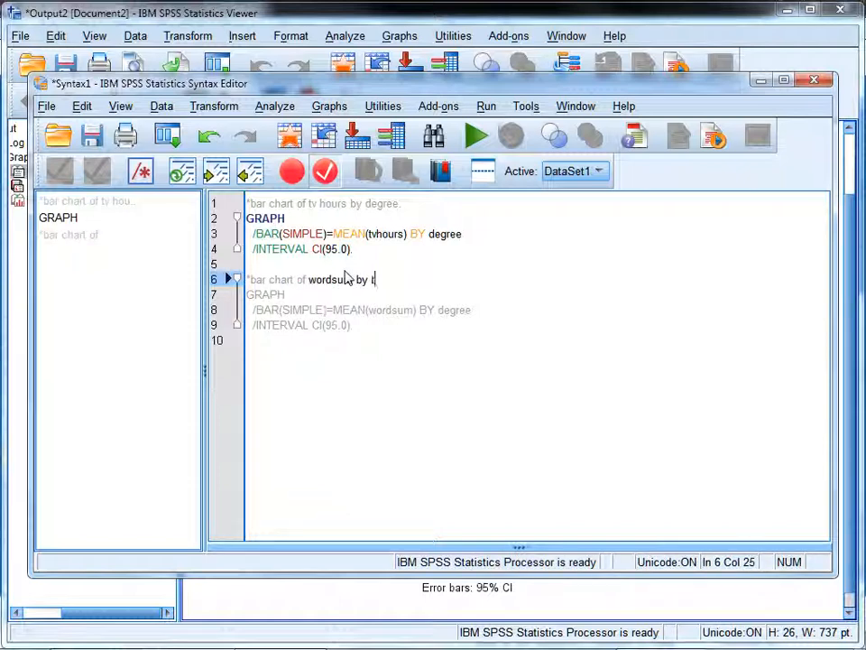
Complete the comment 'bar chart of wordsum by degree' and select the wordsum GRAPH lines.
type("degree.")
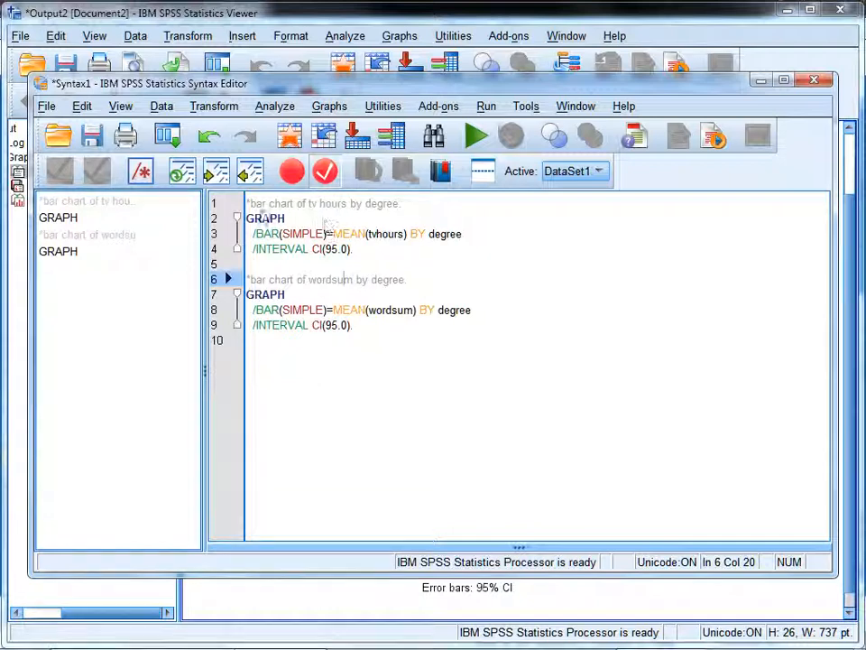
left_click_drag(246, 203, 355, 248)
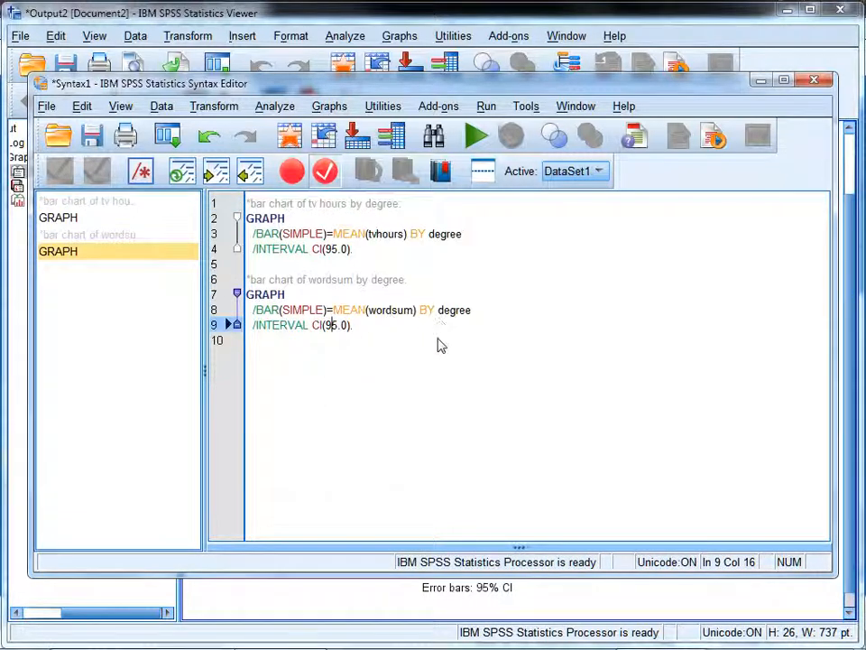
mouse_move(386, 234)
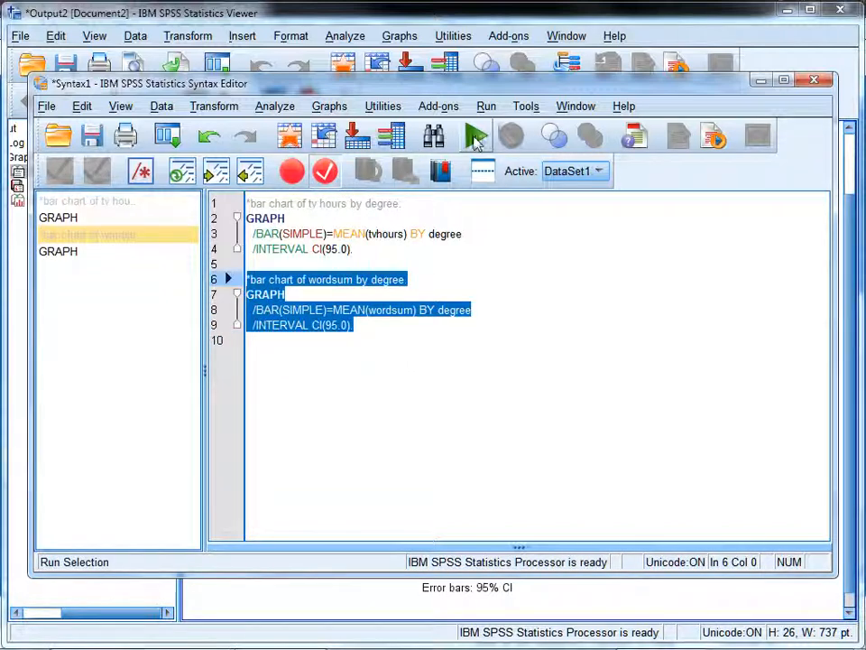
Run the wordsum chart syntax and scroll down to the resulting bar chart.
left_click(476, 135)
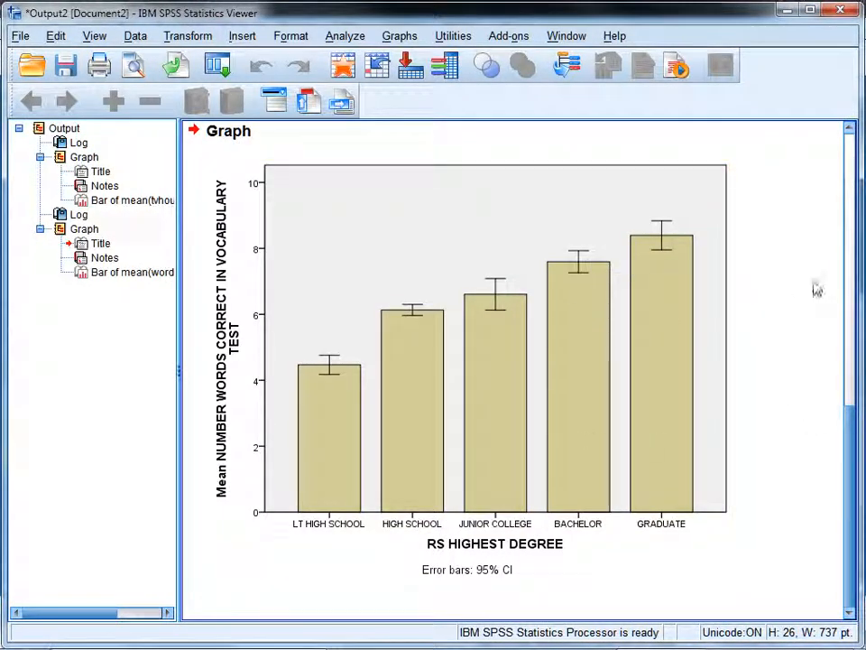
scroll("down", 3)
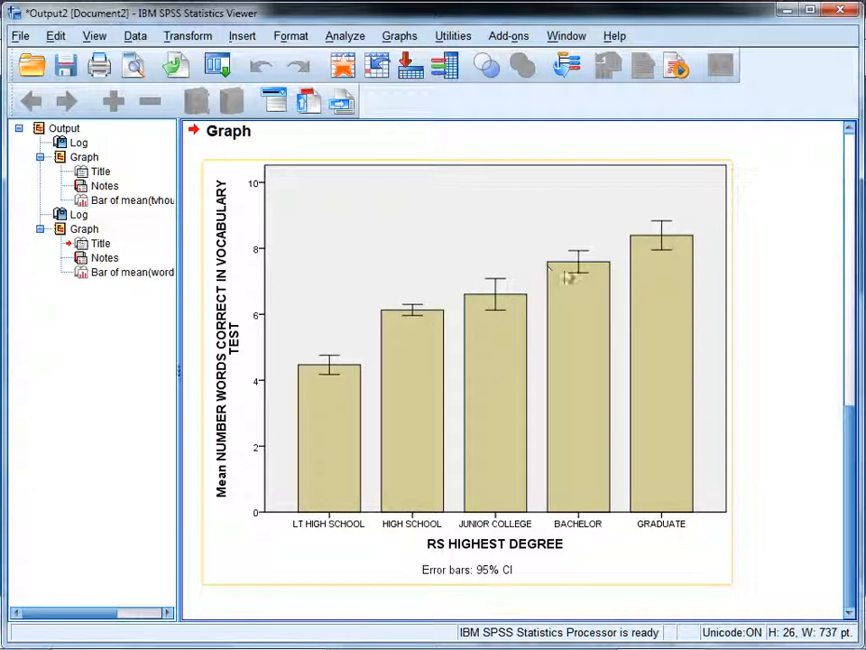
mouse_move(676, 252)
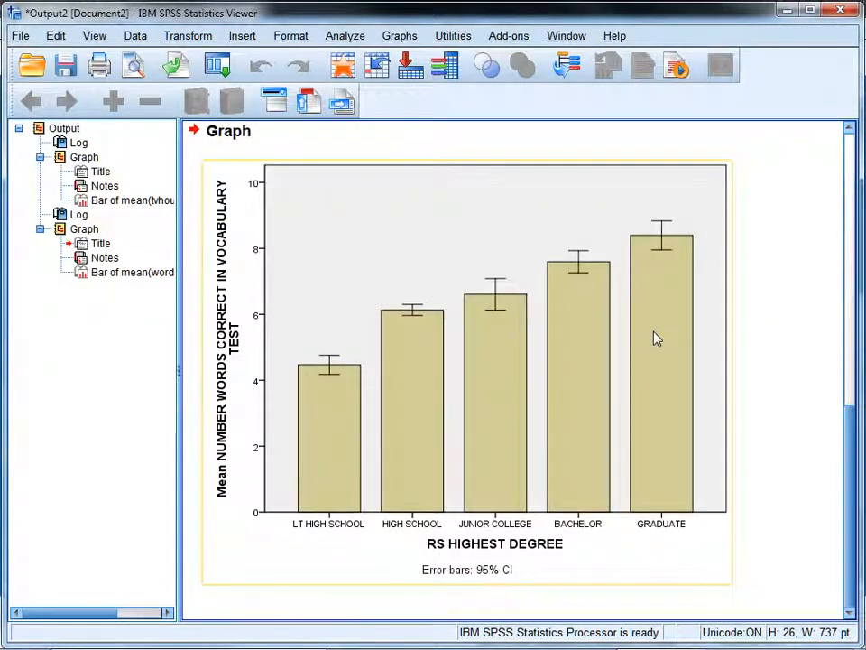
mouse_move(442, 239)
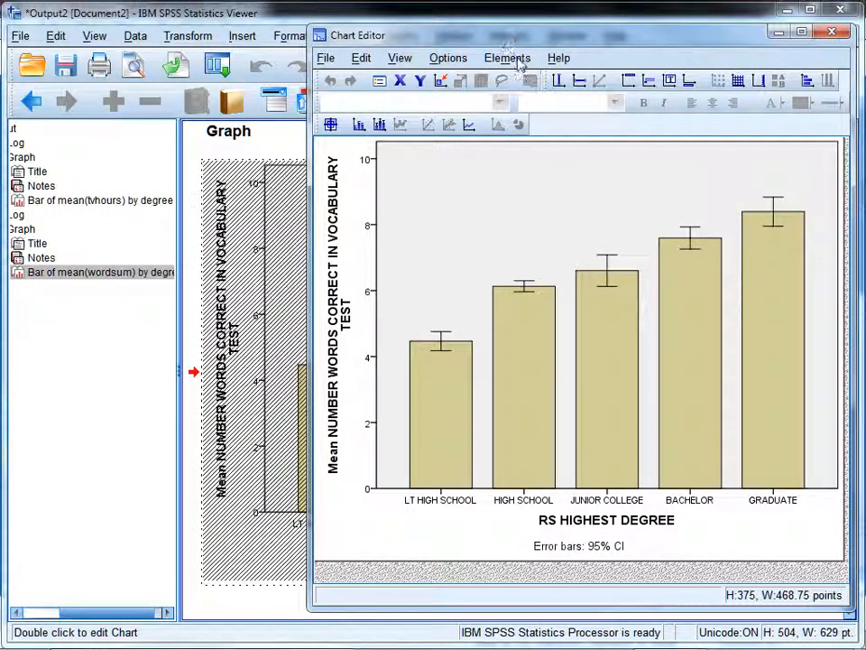
Show mean value data labels on every bar with 10-point label text.
left_click(507, 57)
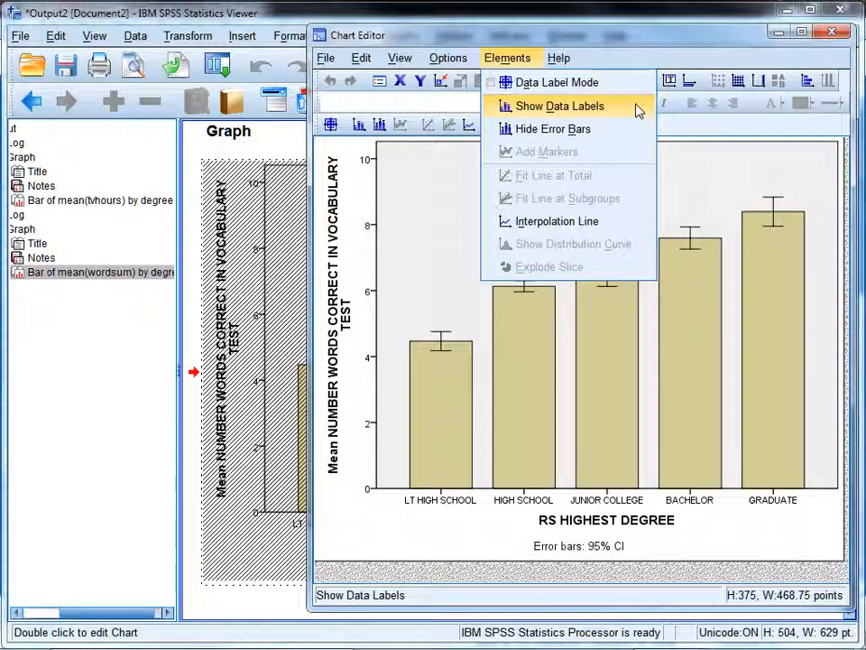
left_click(559, 105)
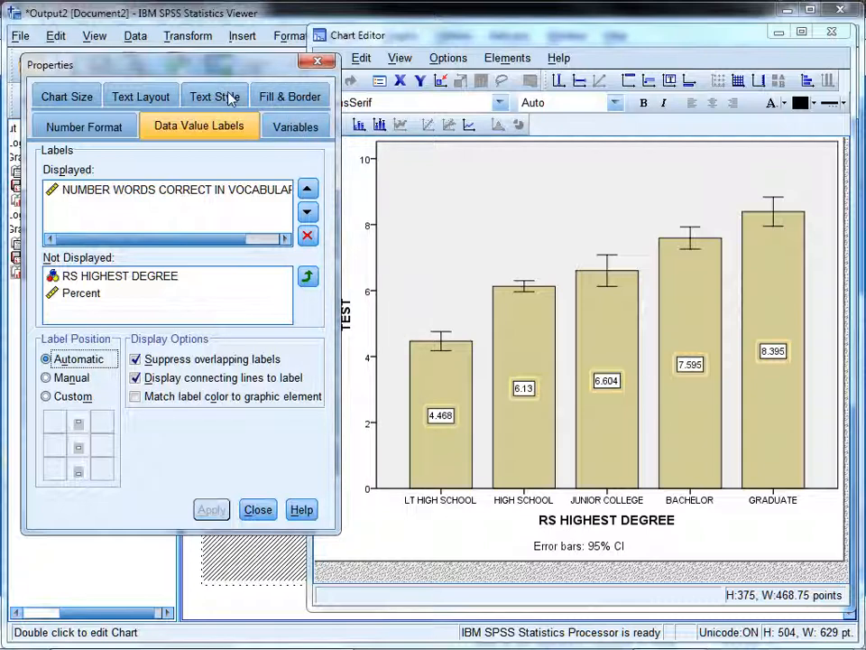
left_click(214, 96)
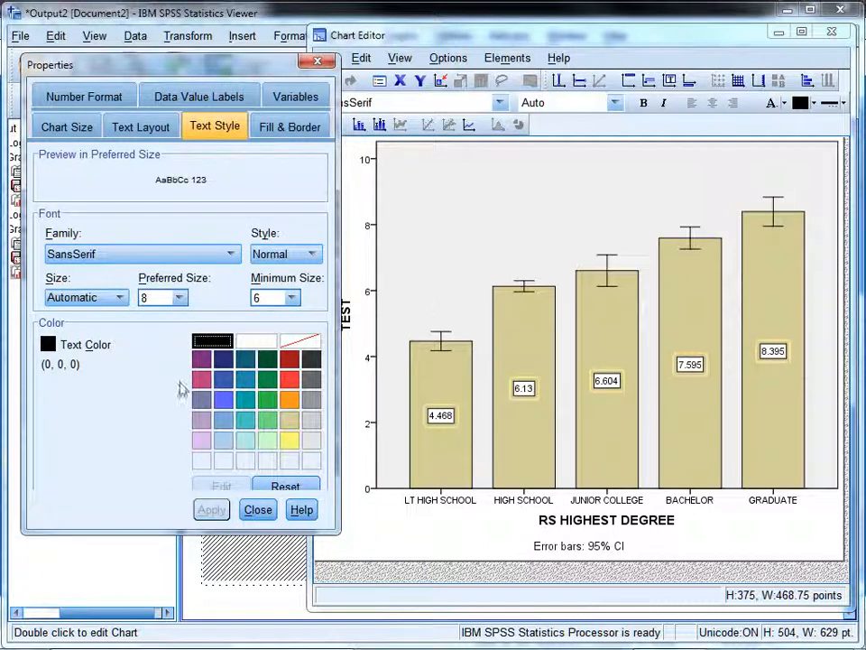
mouse_move(597, 383)
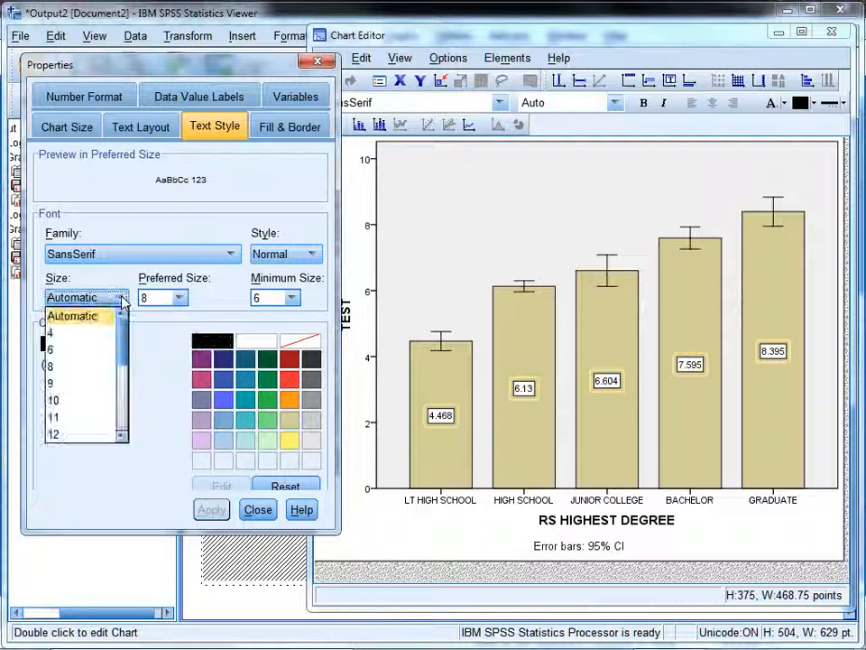
left_click(54, 400)
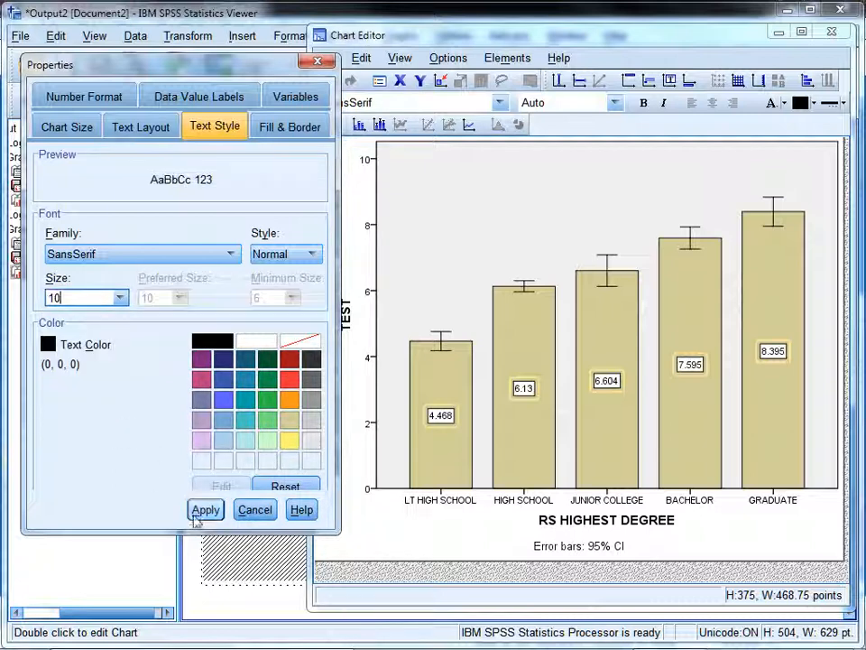
left_click(204, 509)
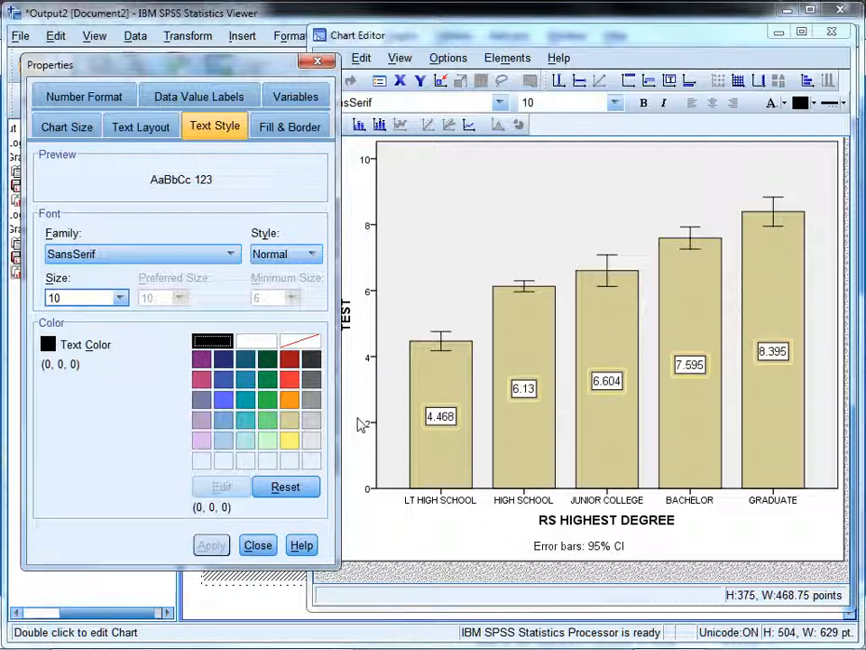
mouse_move(355, 400)
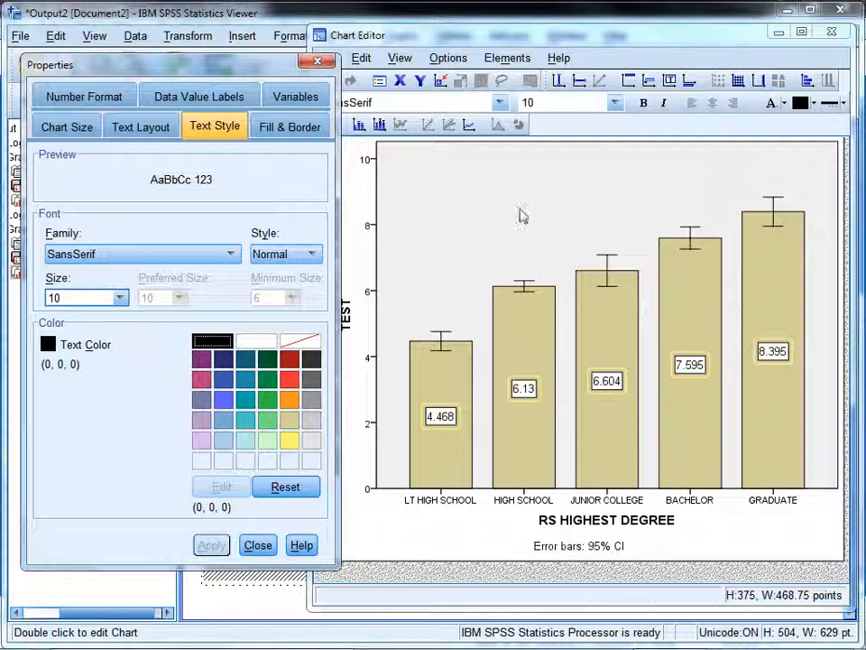
mouse_move(471, 195)
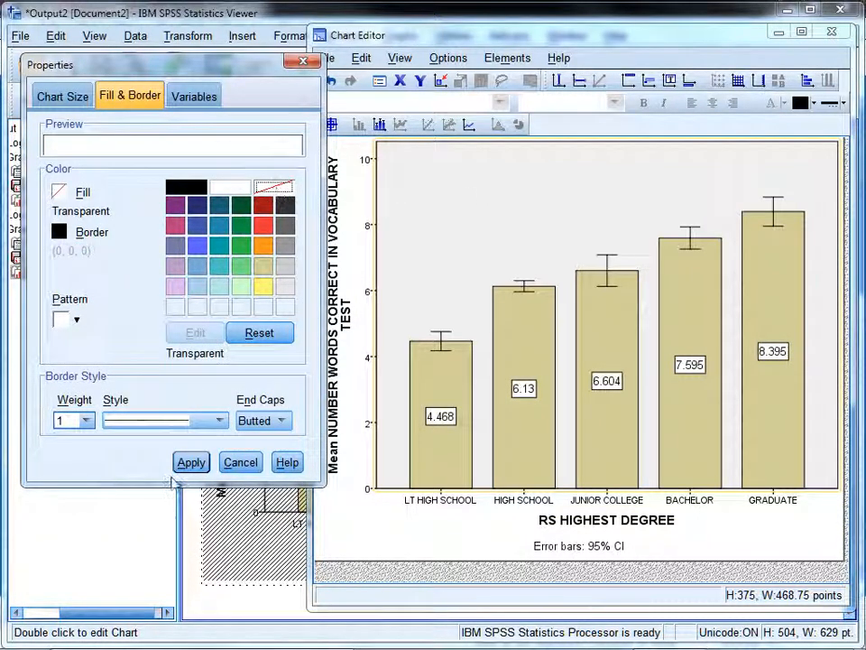
Give all bars a transparent fill and apply a purple fill to the HIGH SCHOOL bar.
left_click(190, 462)
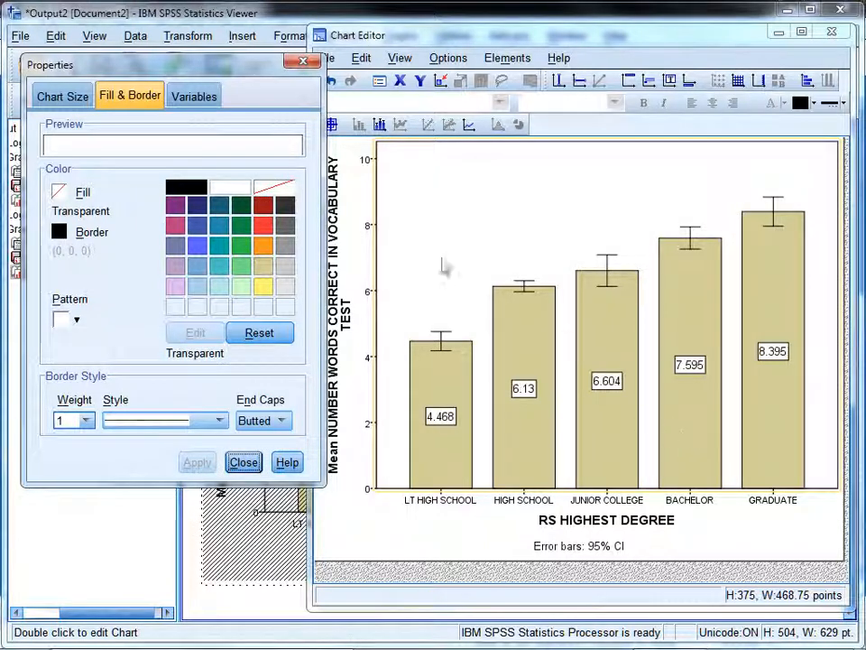
mouse_move(452, 380)
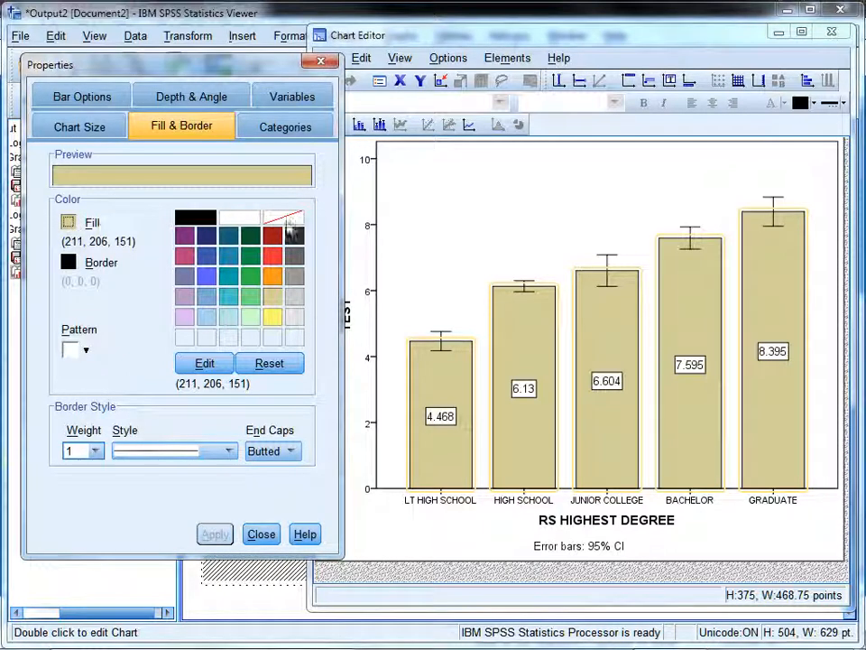
mouse_move(289, 219)
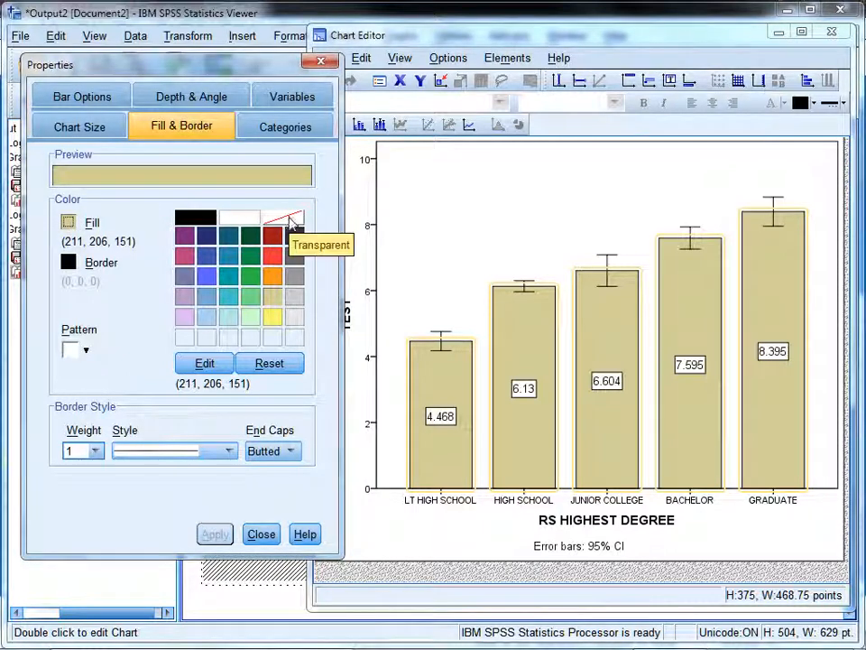
left_click(285, 222)
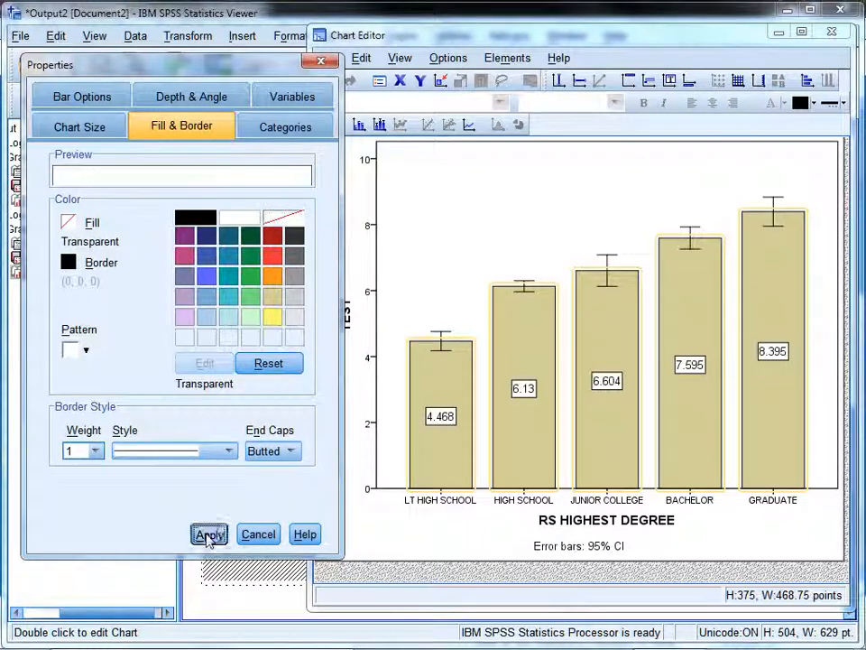
left_click(209, 533)
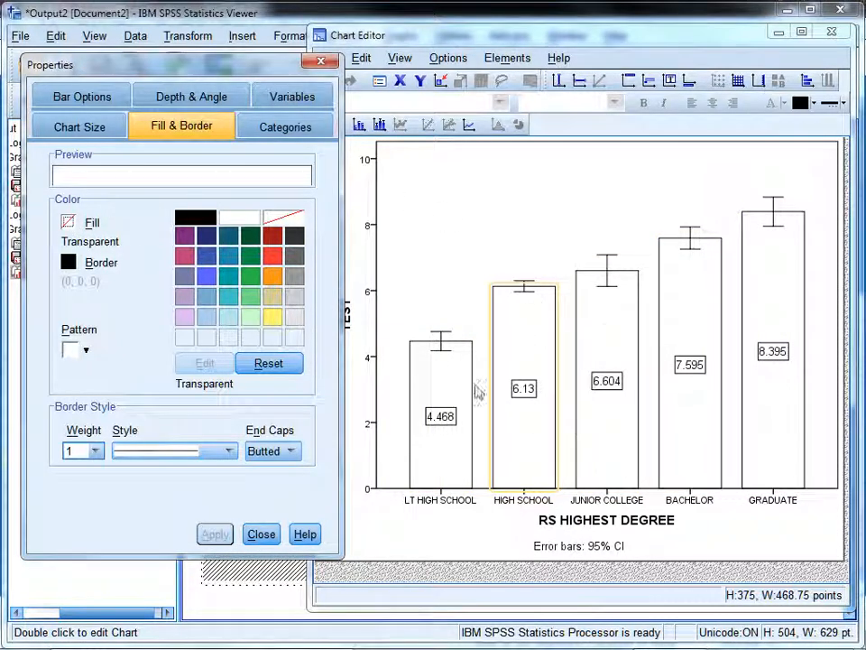
mouse_move(330, 249)
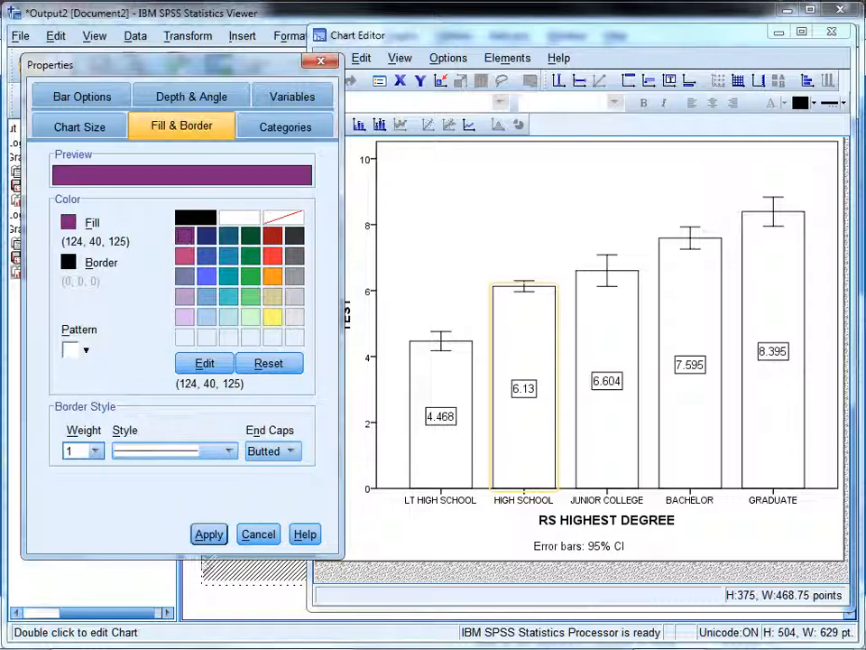
left_click(208, 534)
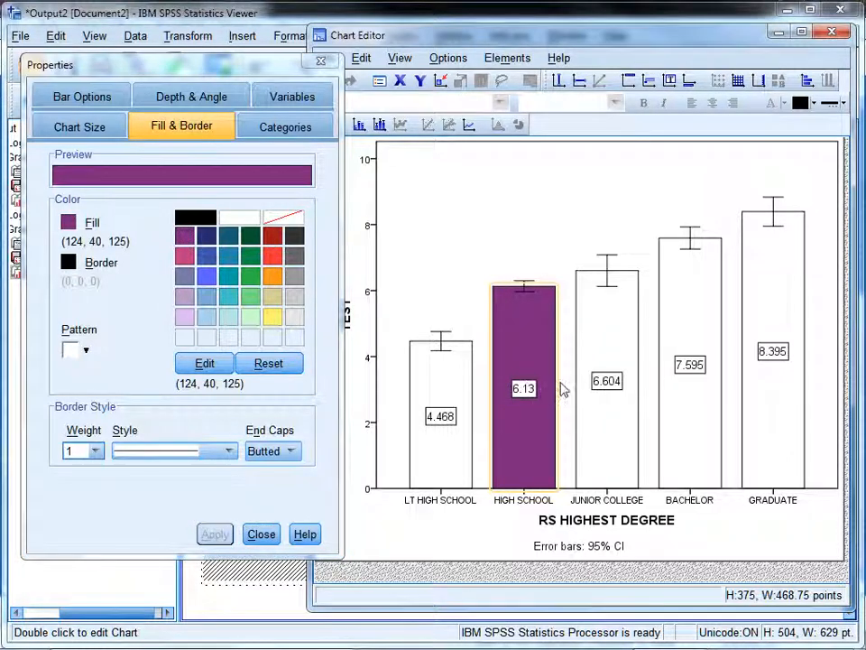
left_click(523, 388)
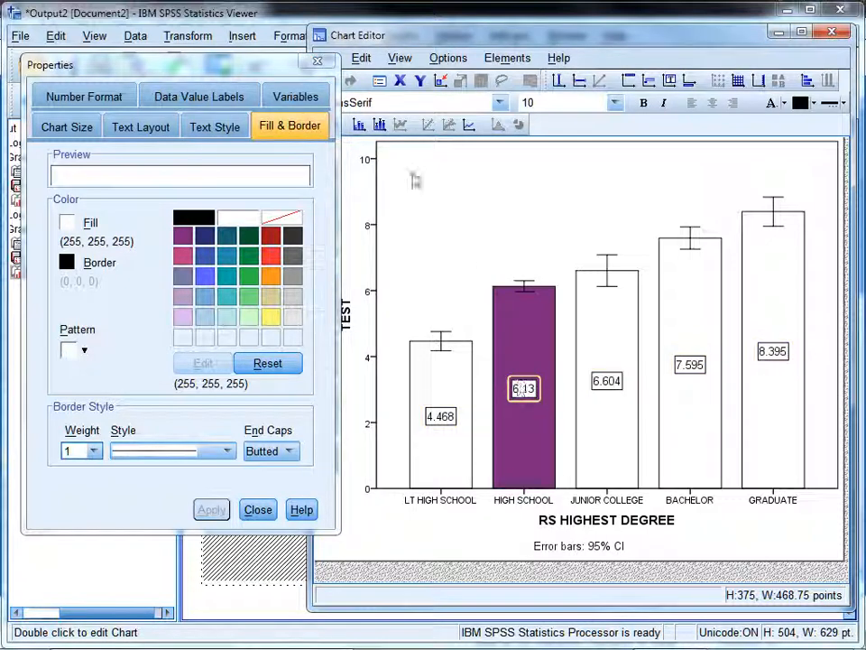
Resize the value label text to 11 point, briefly trying 14 first.
left_click(215, 126)
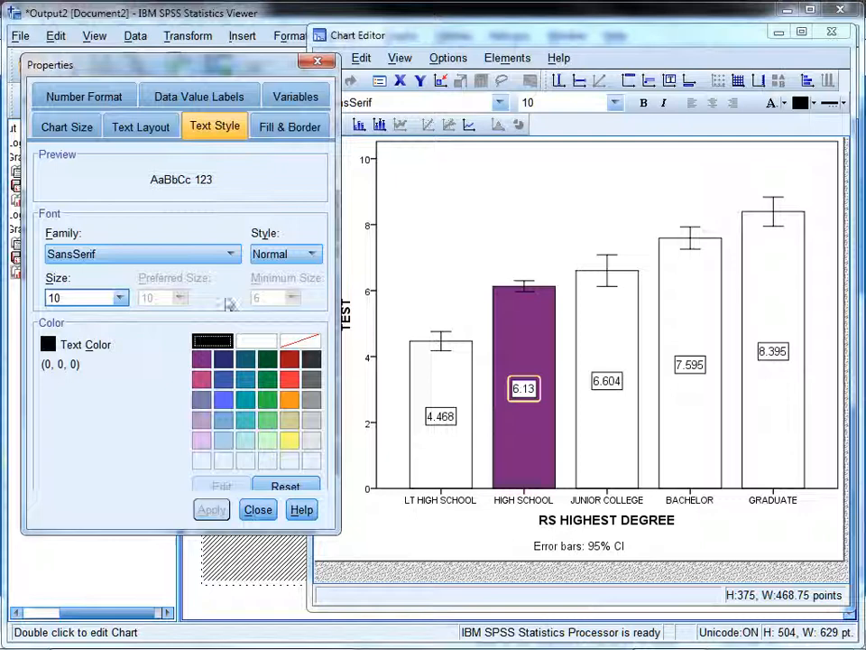
left_click(118, 298)
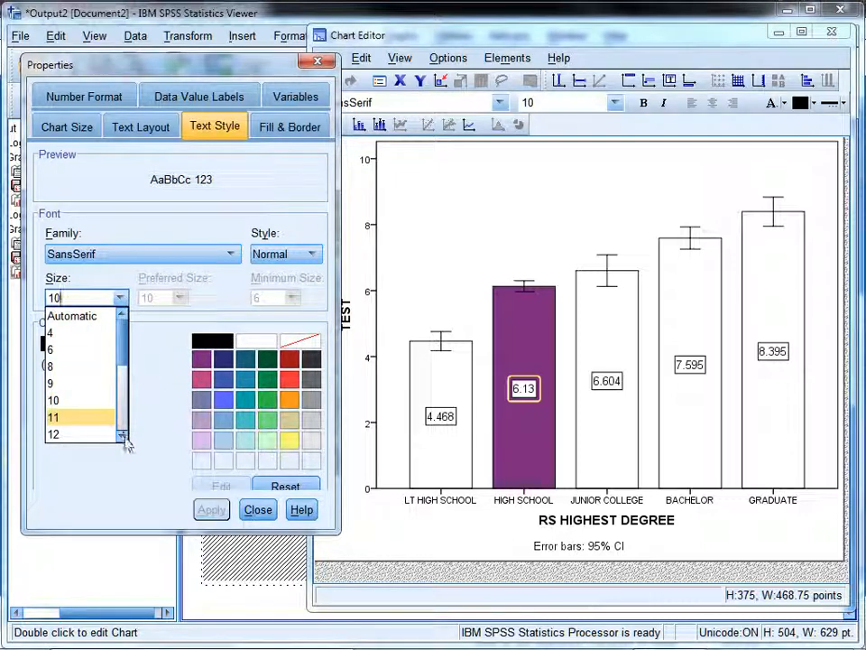
left_click(54, 433)
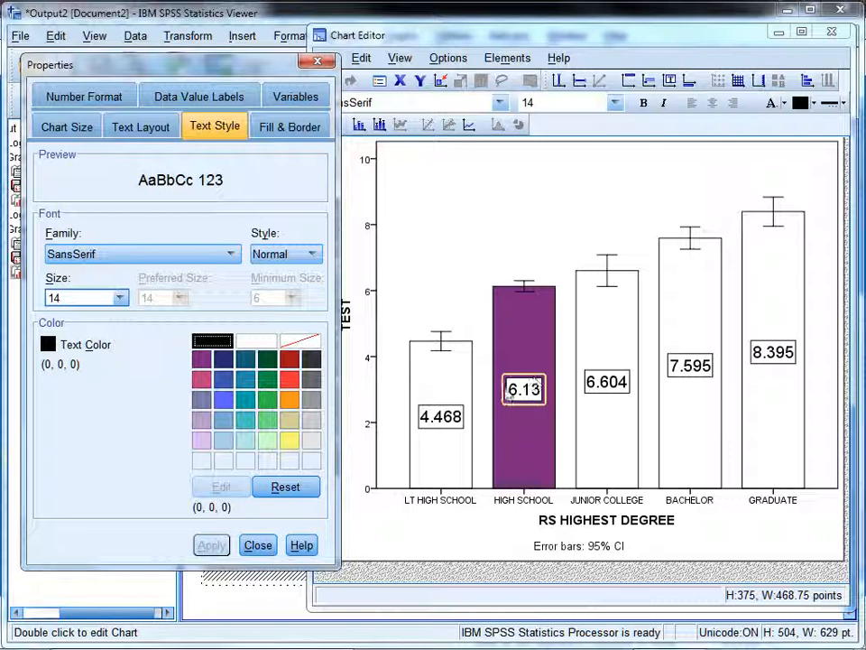
left_click(118, 298)
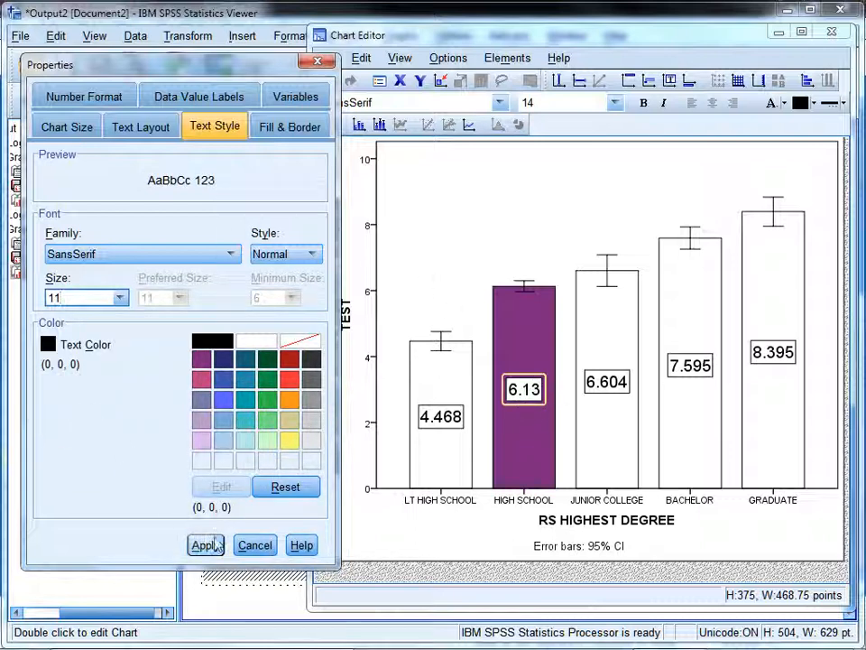
left_click(205, 544)
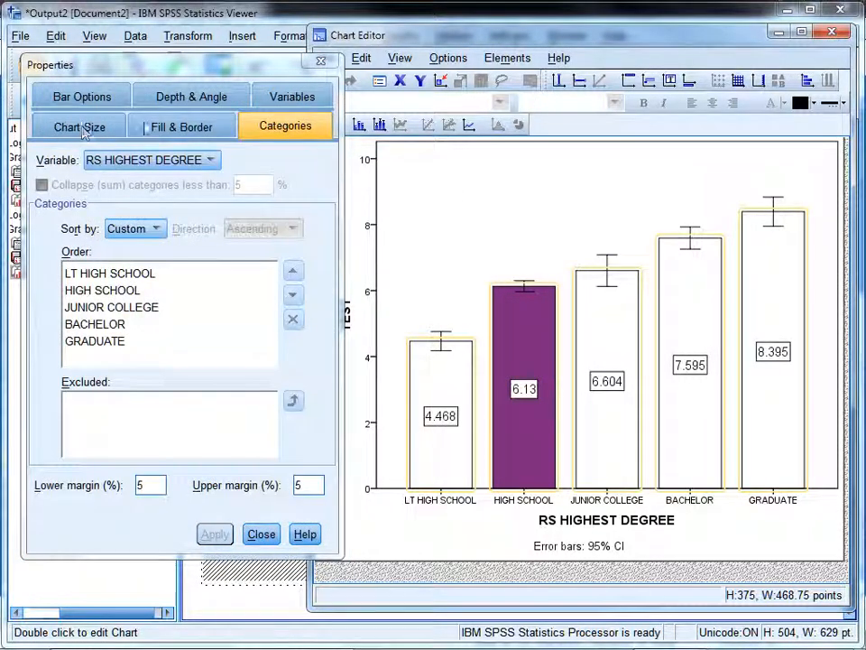
Apply yellow fill to the HIGH SCHOOL bar, then return it to transparent.
left_click(181, 126)
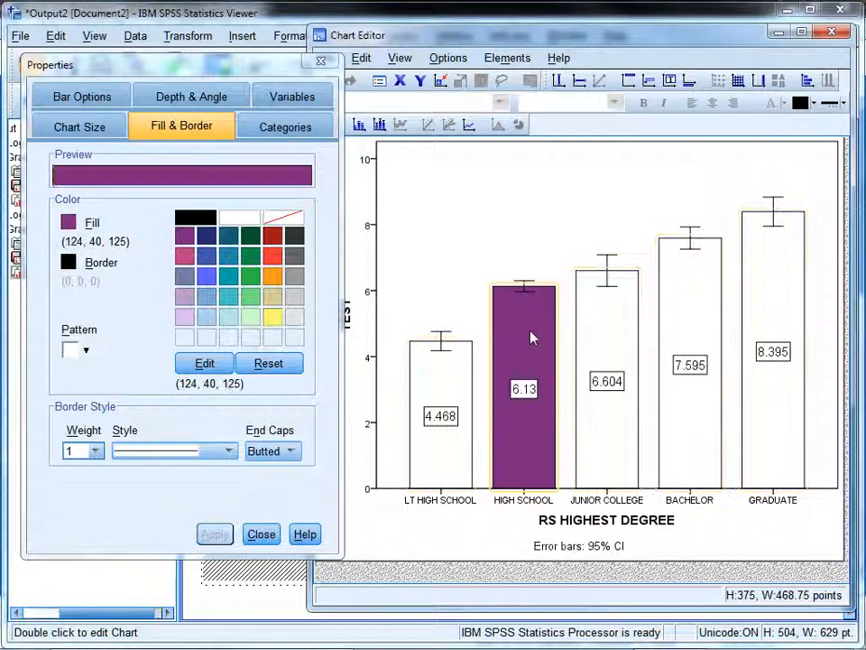
left_click(272, 316)
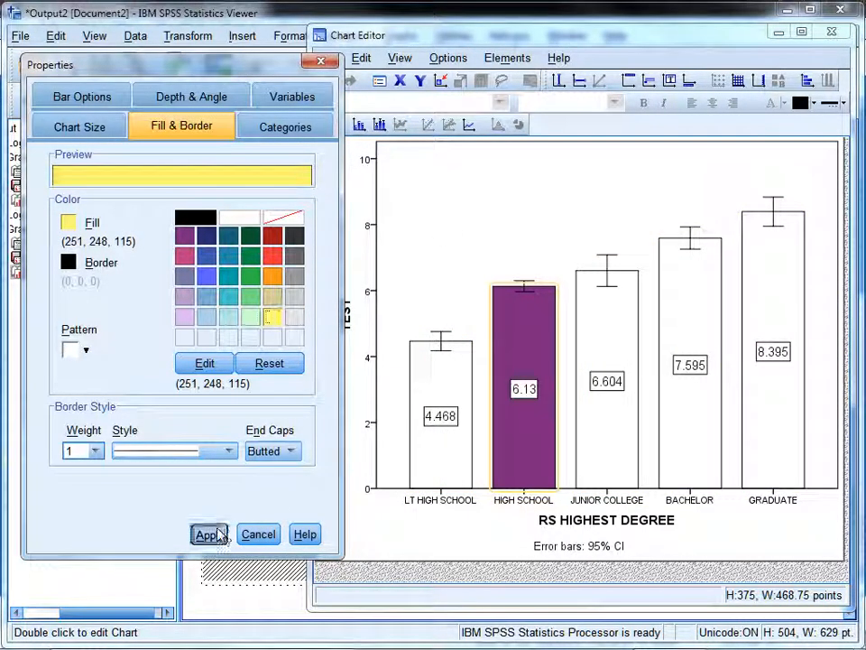
left_click(208, 534)
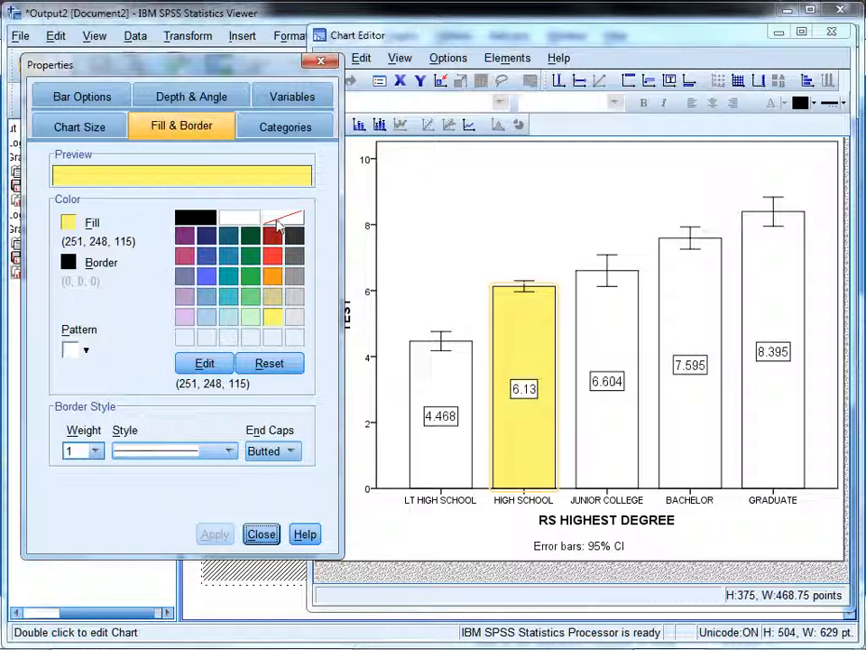
left_click(282, 219)
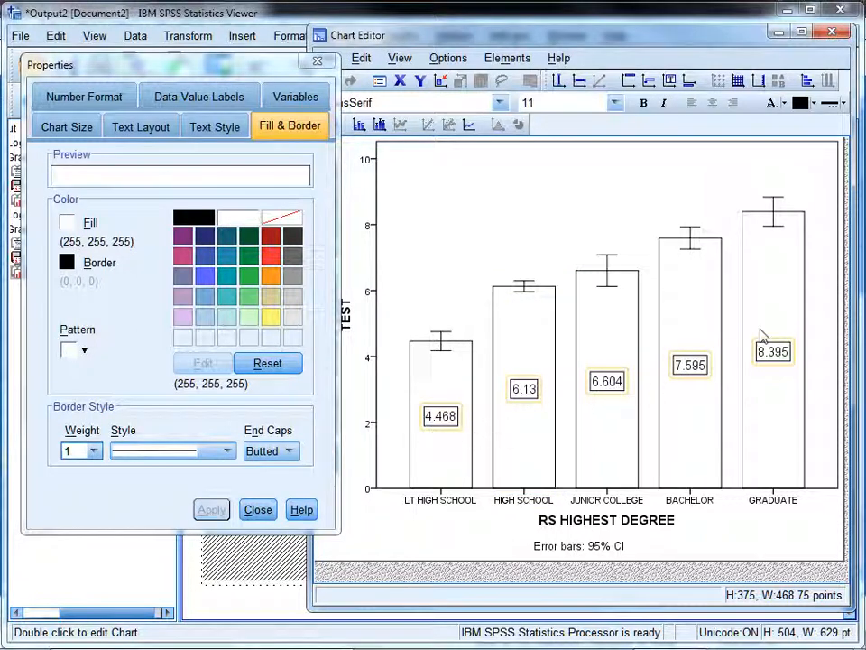
Turn off the data labels, then close the Properties window and the Chart Editor.
left_click(506, 58)
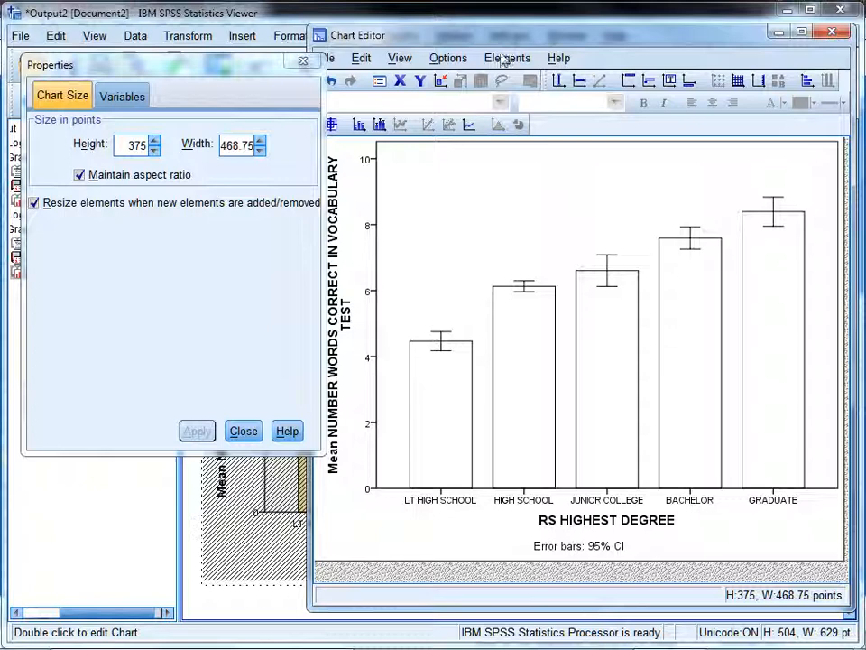
left_click(507, 58)
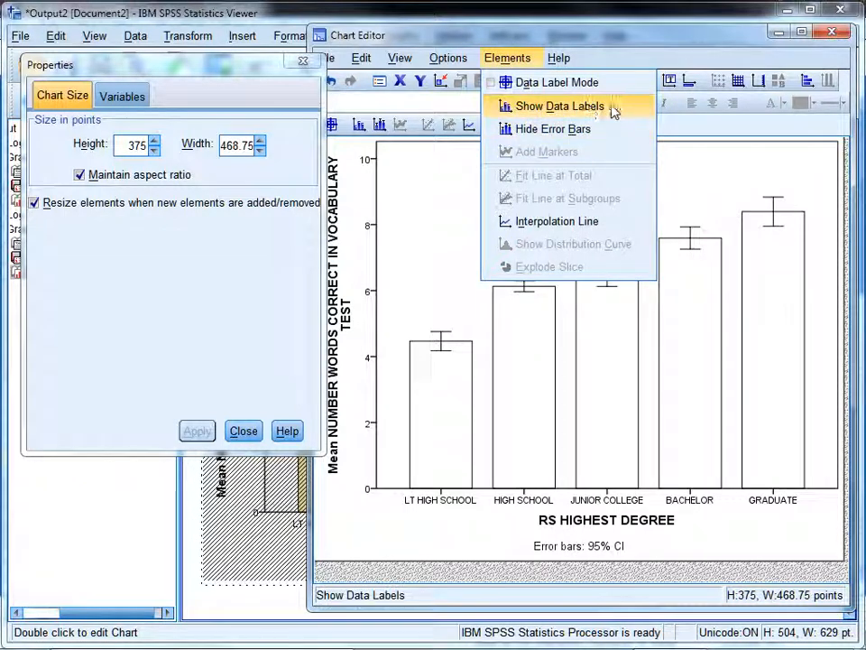
left_click(561, 105)
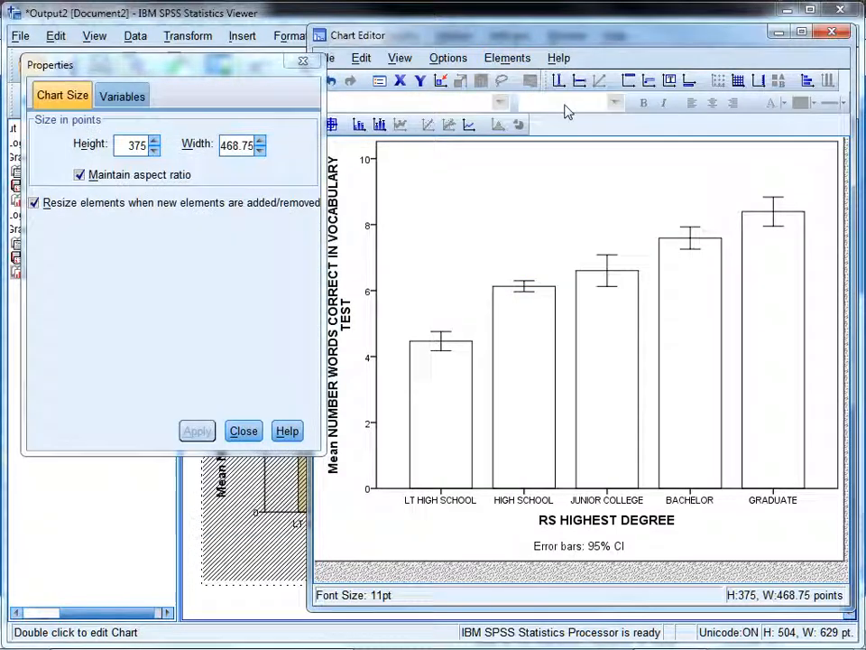
left_click(243, 430)
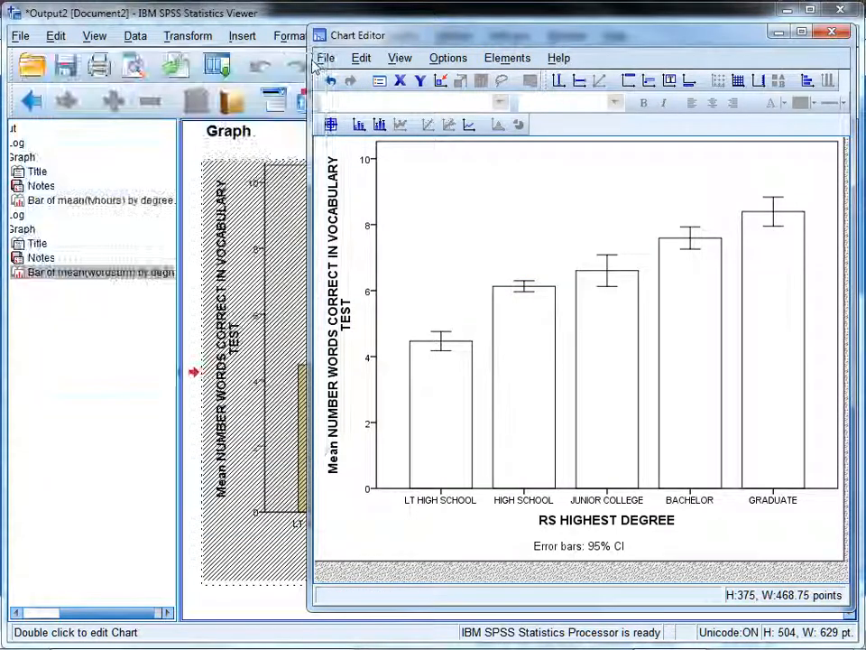
left_click(830, 31)
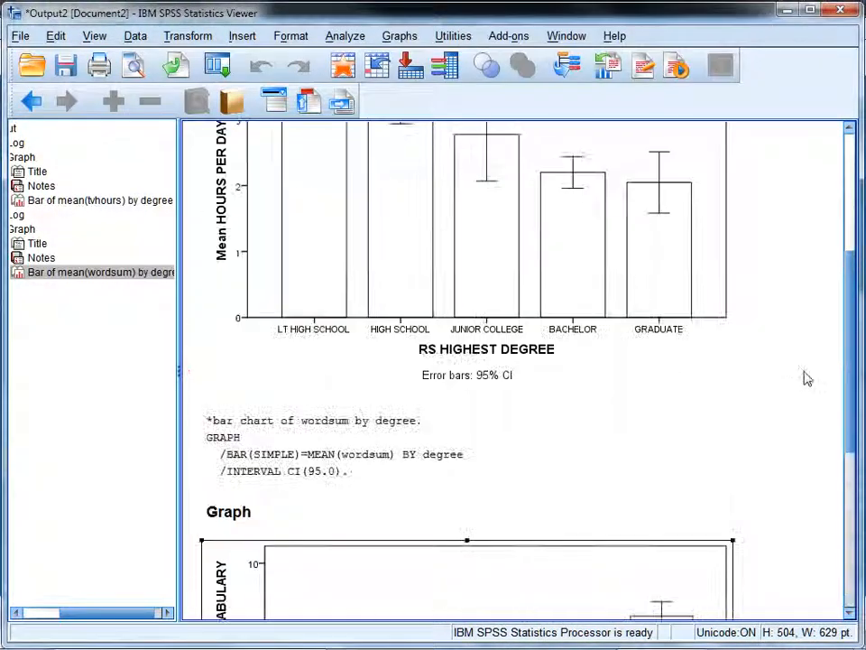